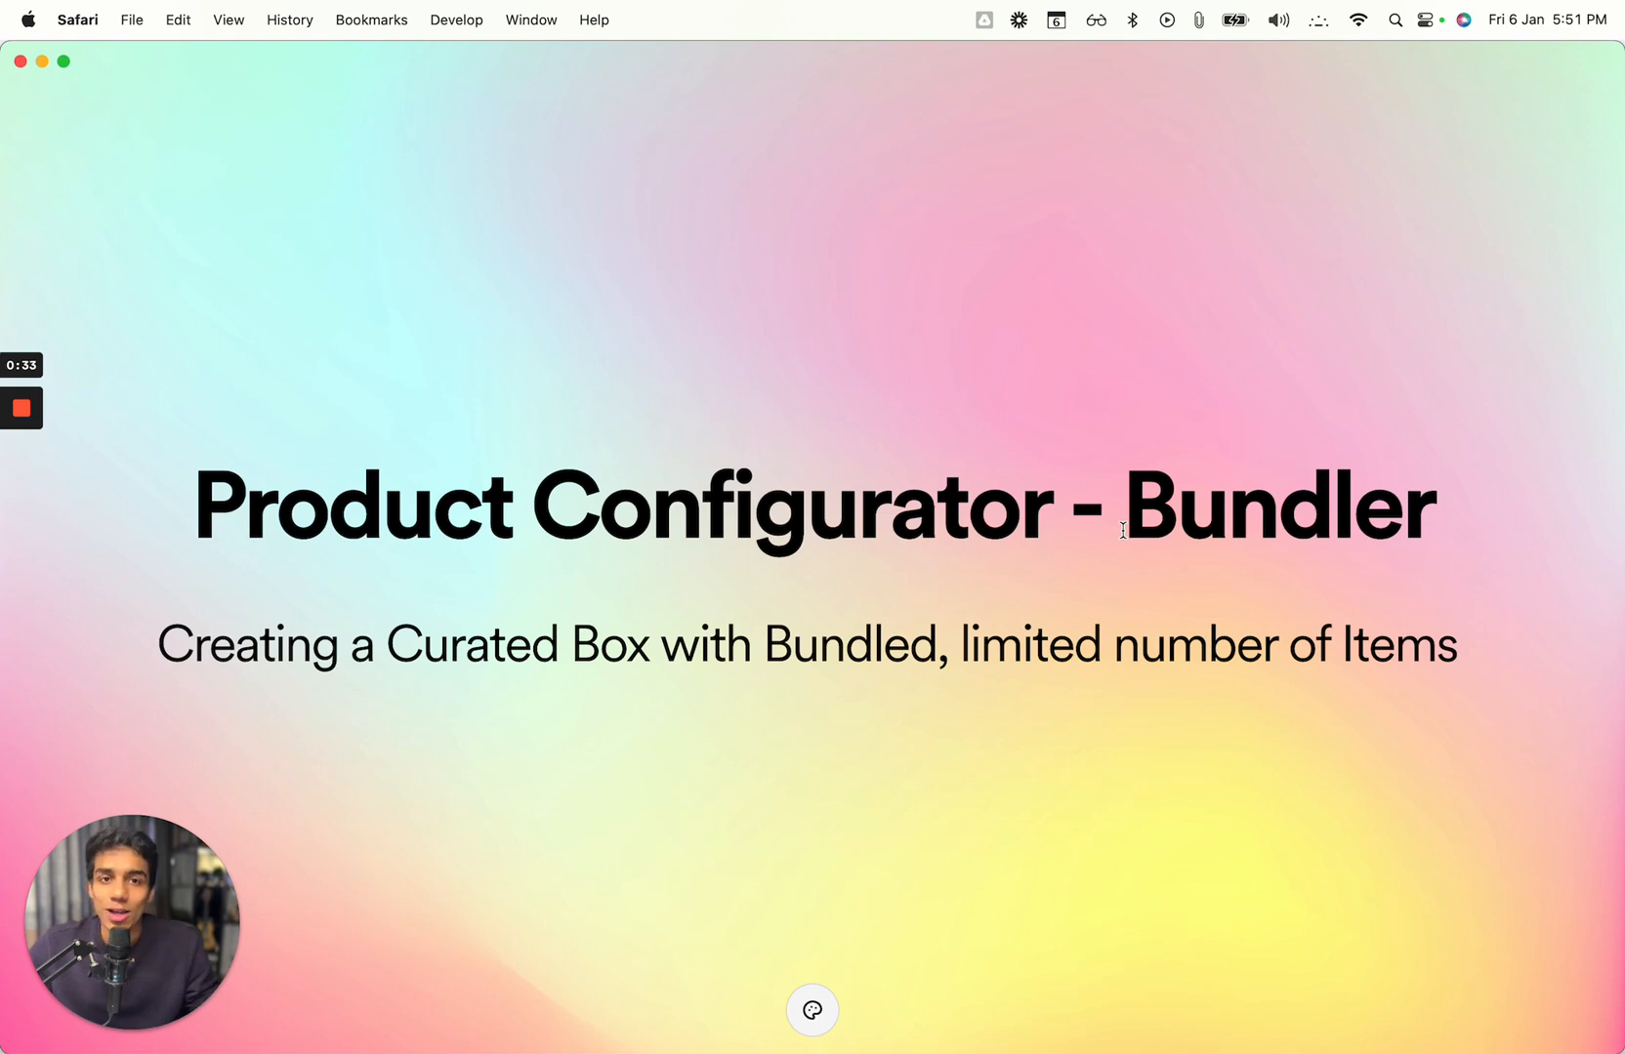
mouse_move(10, 66)
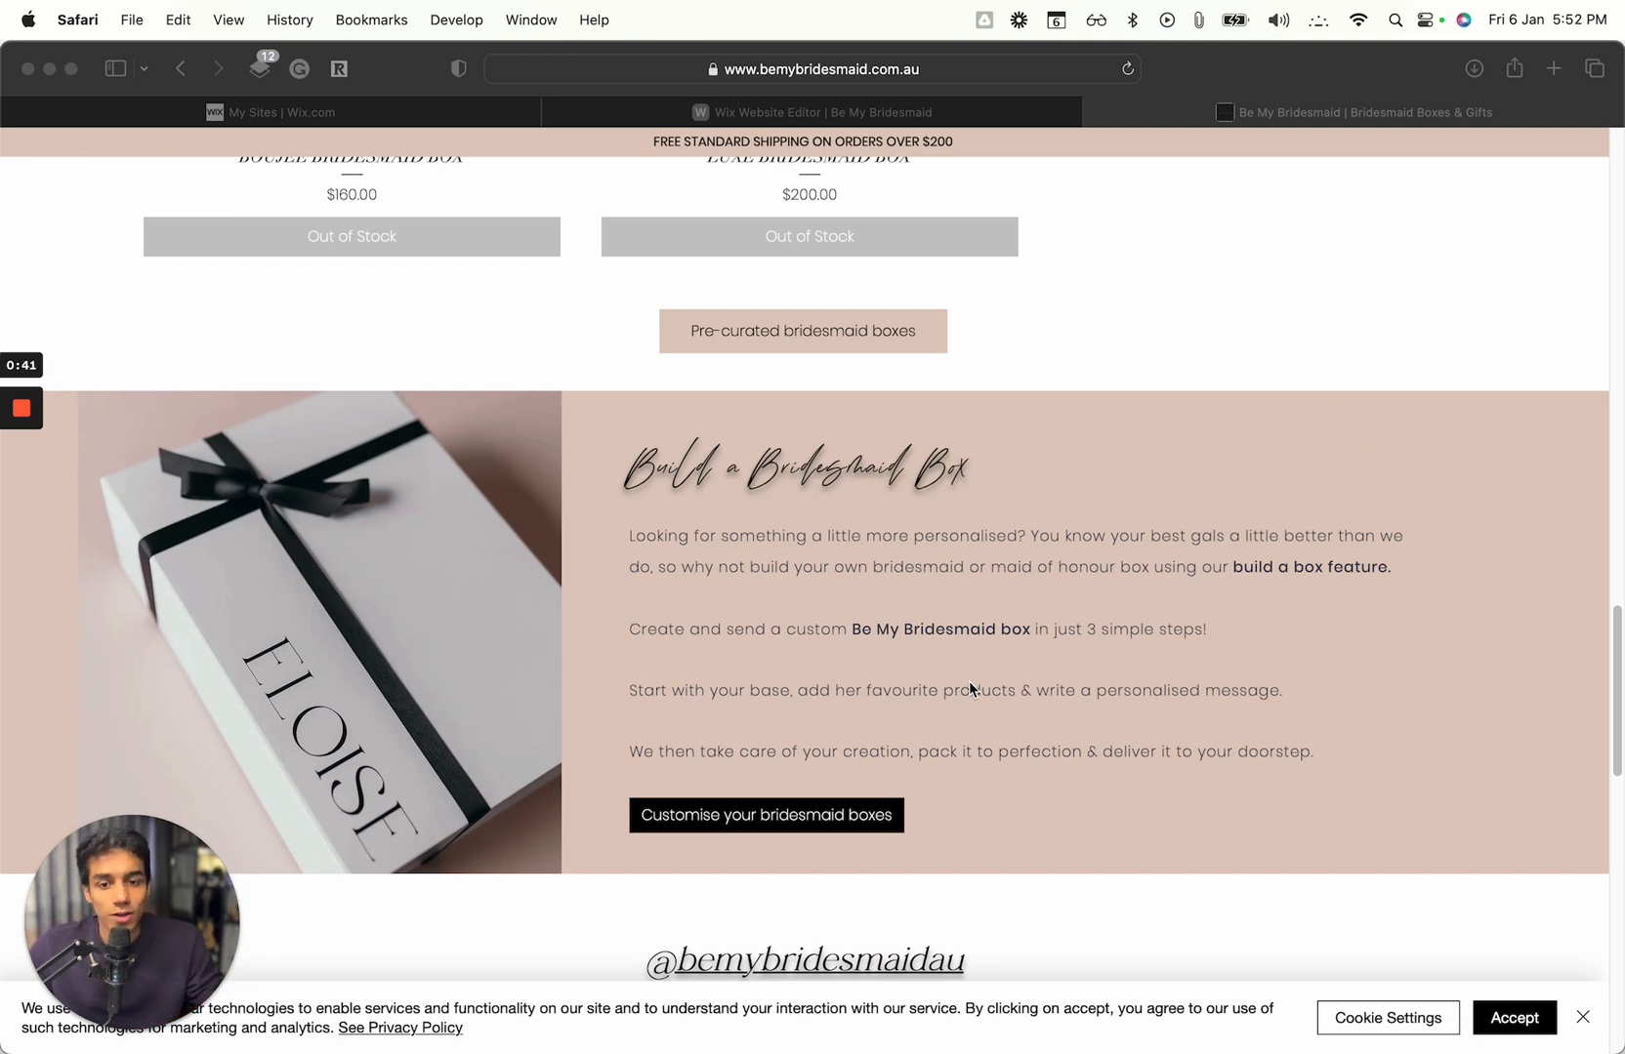
Start the custom bridesmaid box builder and bring the two $39 premium white base boxes into view.
scroll("up", 3)
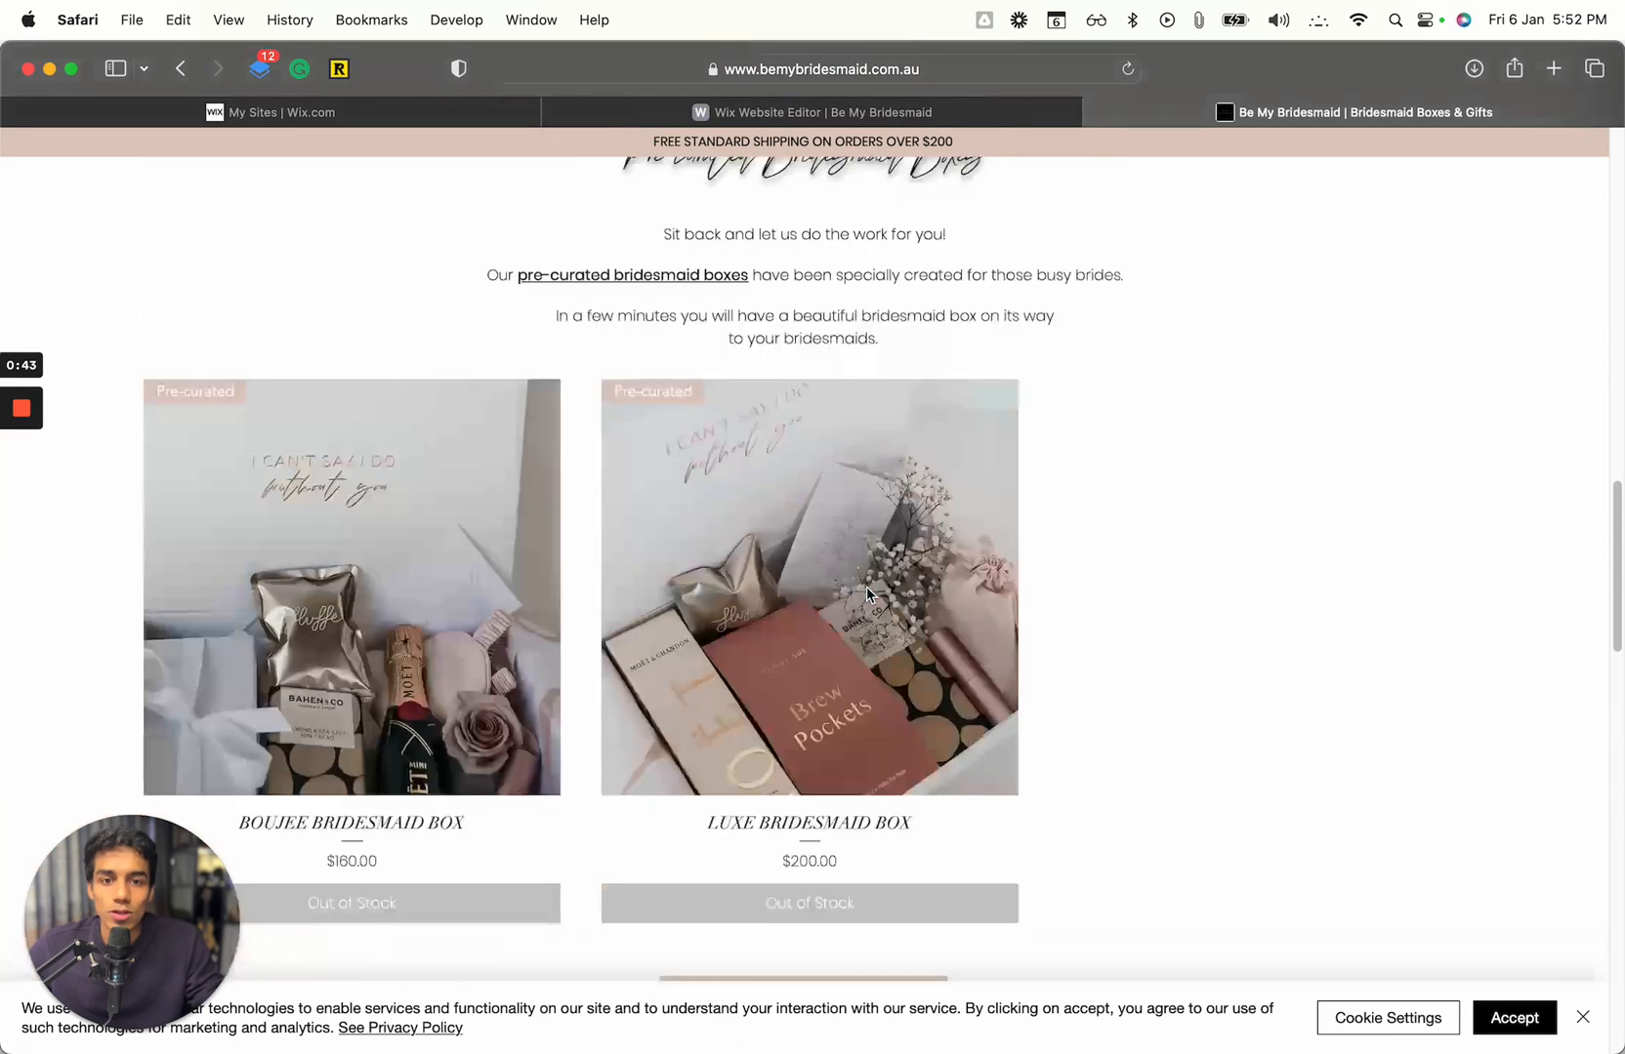
scroll("down", 3)
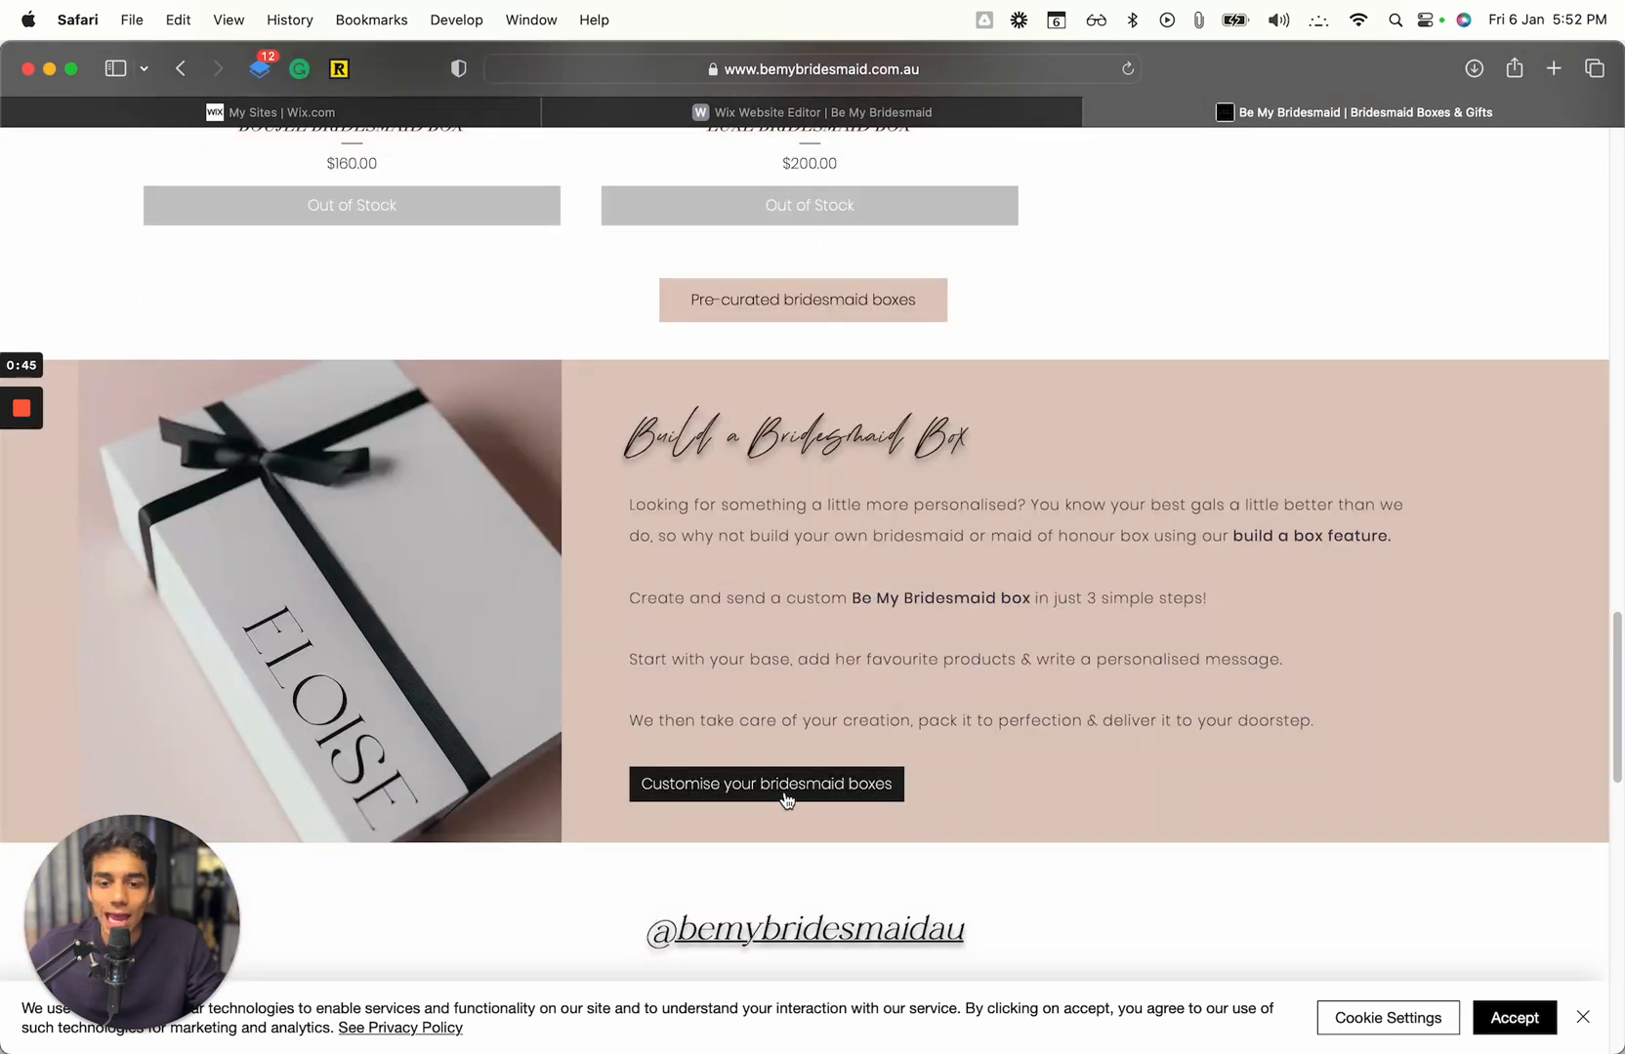
left_click(766, 785)
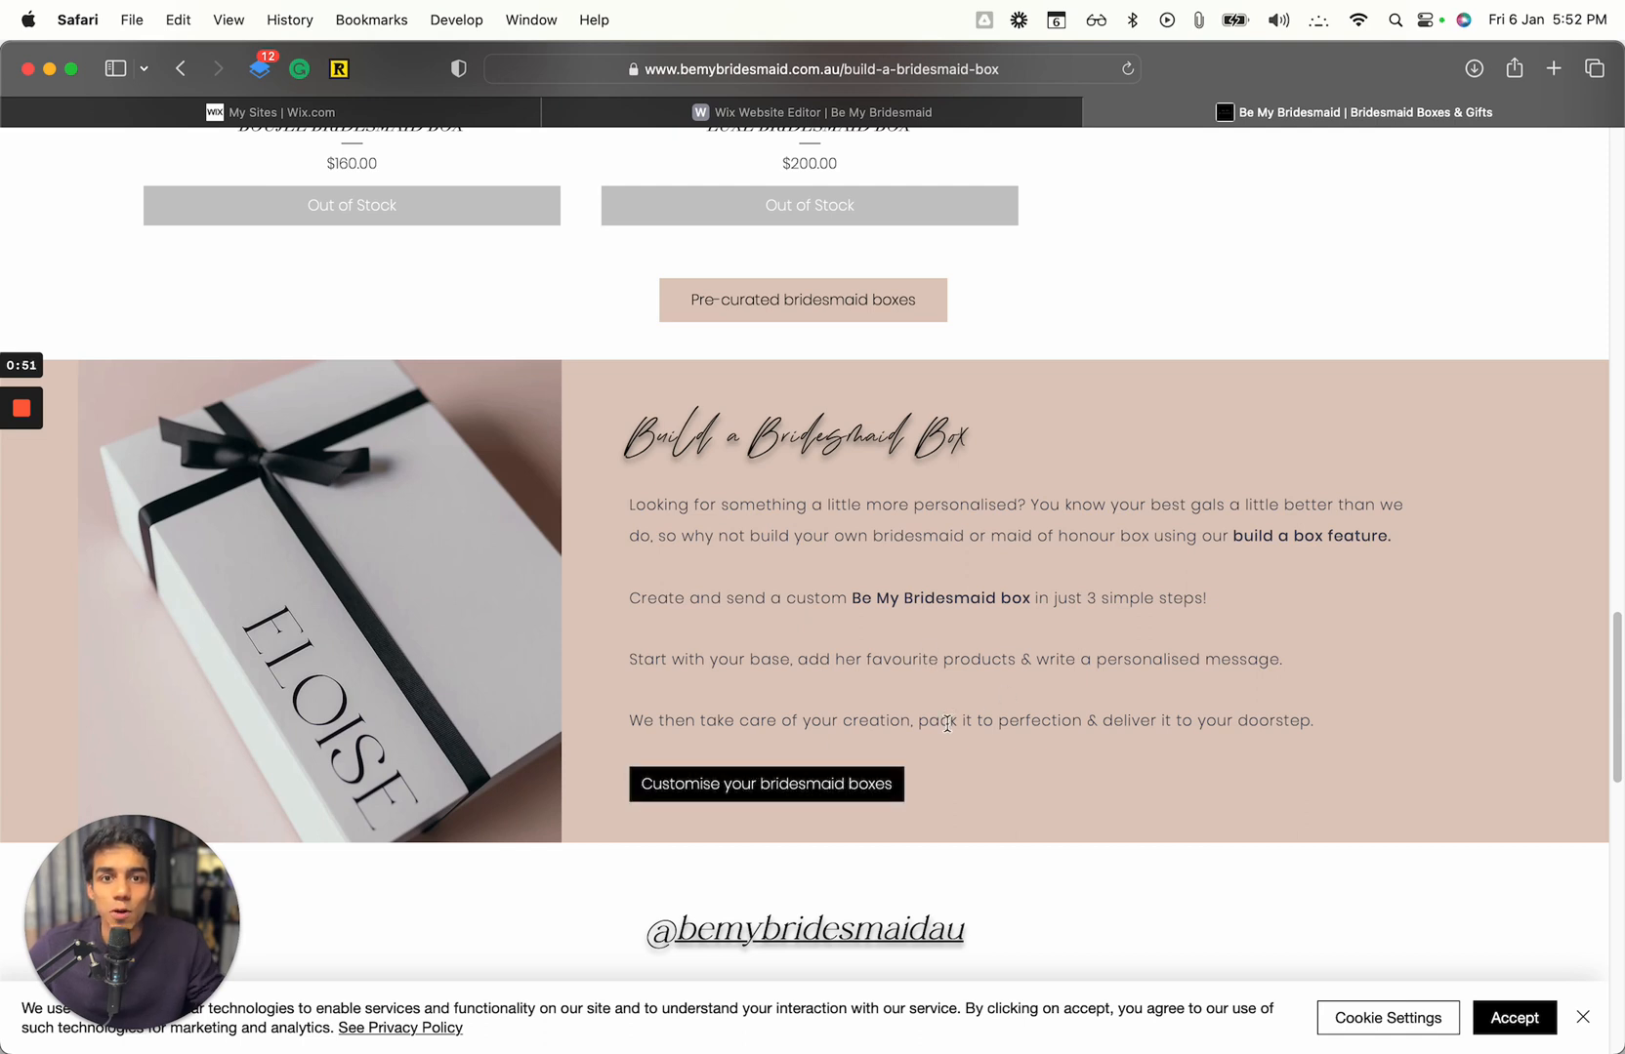
scroll("down", 3)
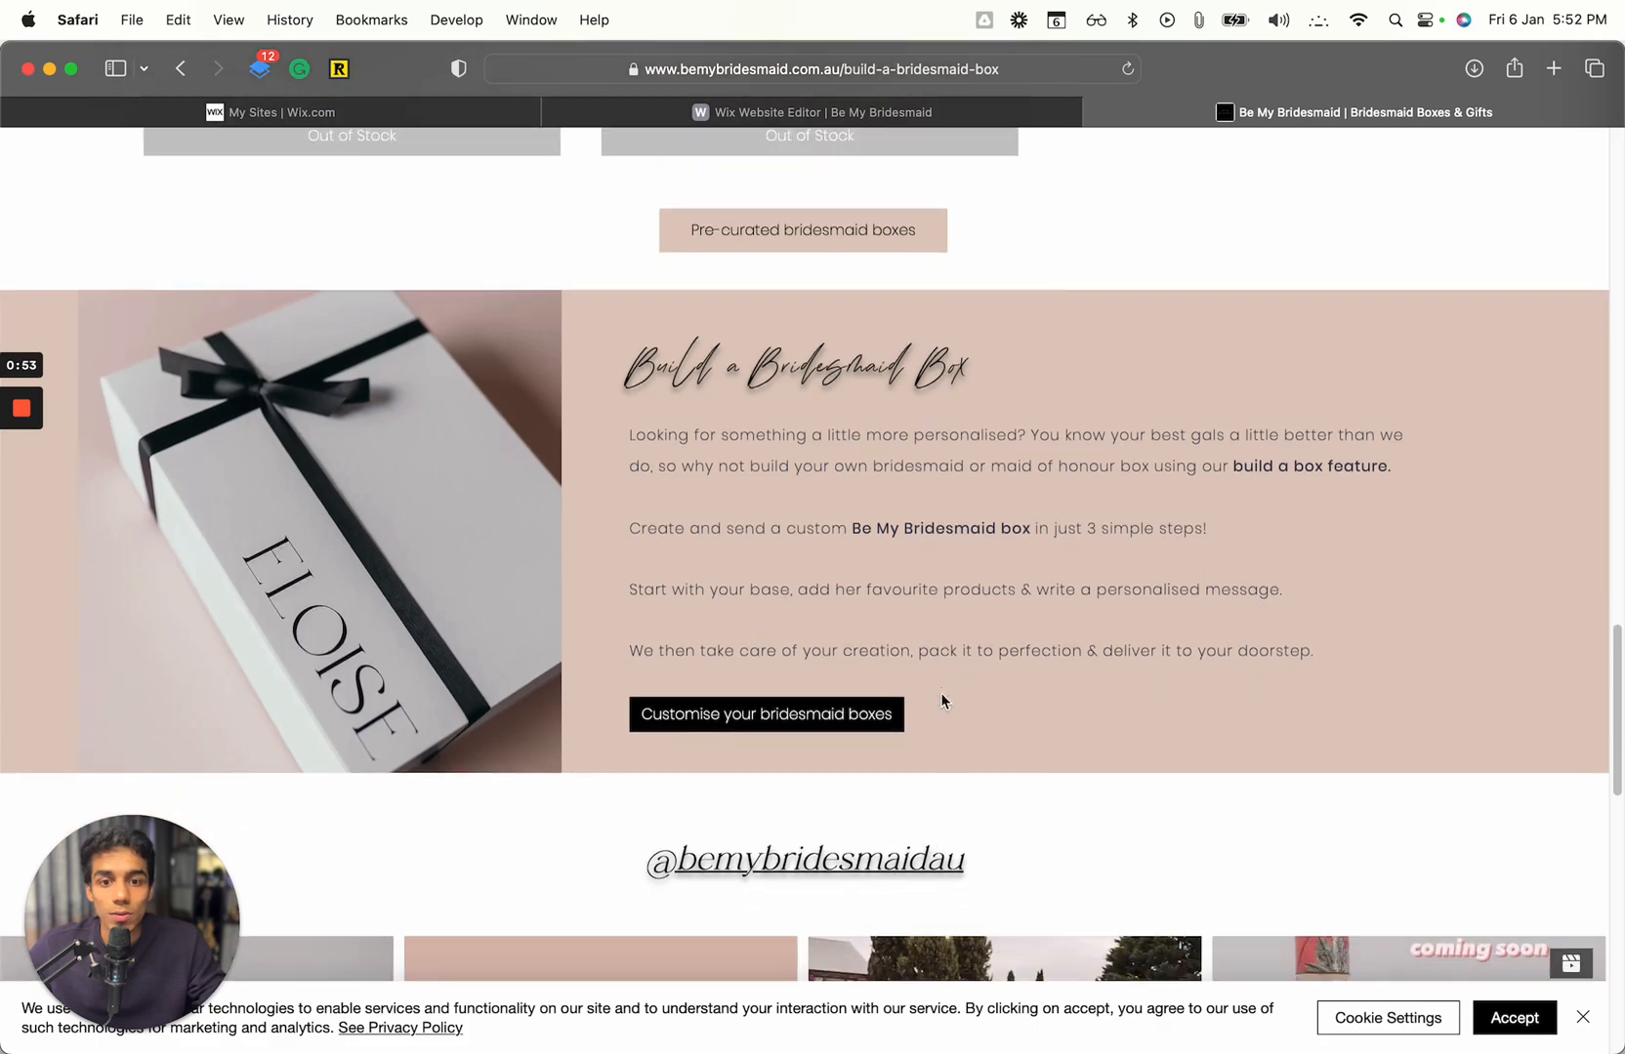
scroll("up", 3)
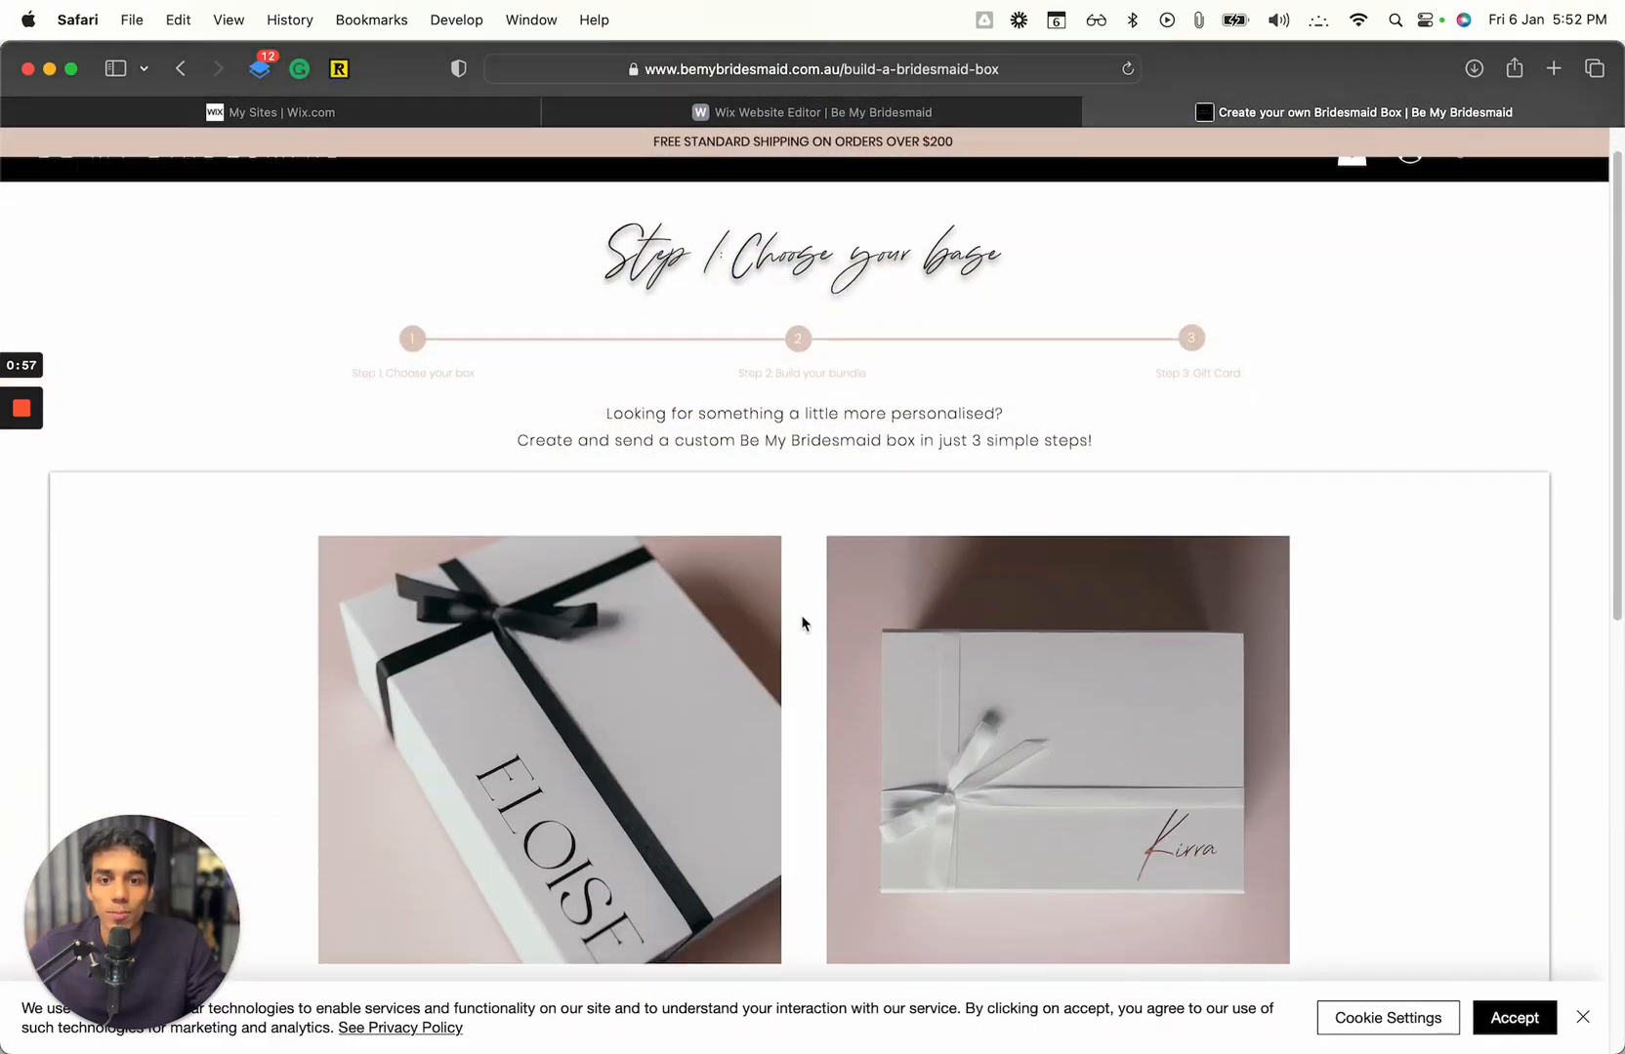
scroll("down", 3)
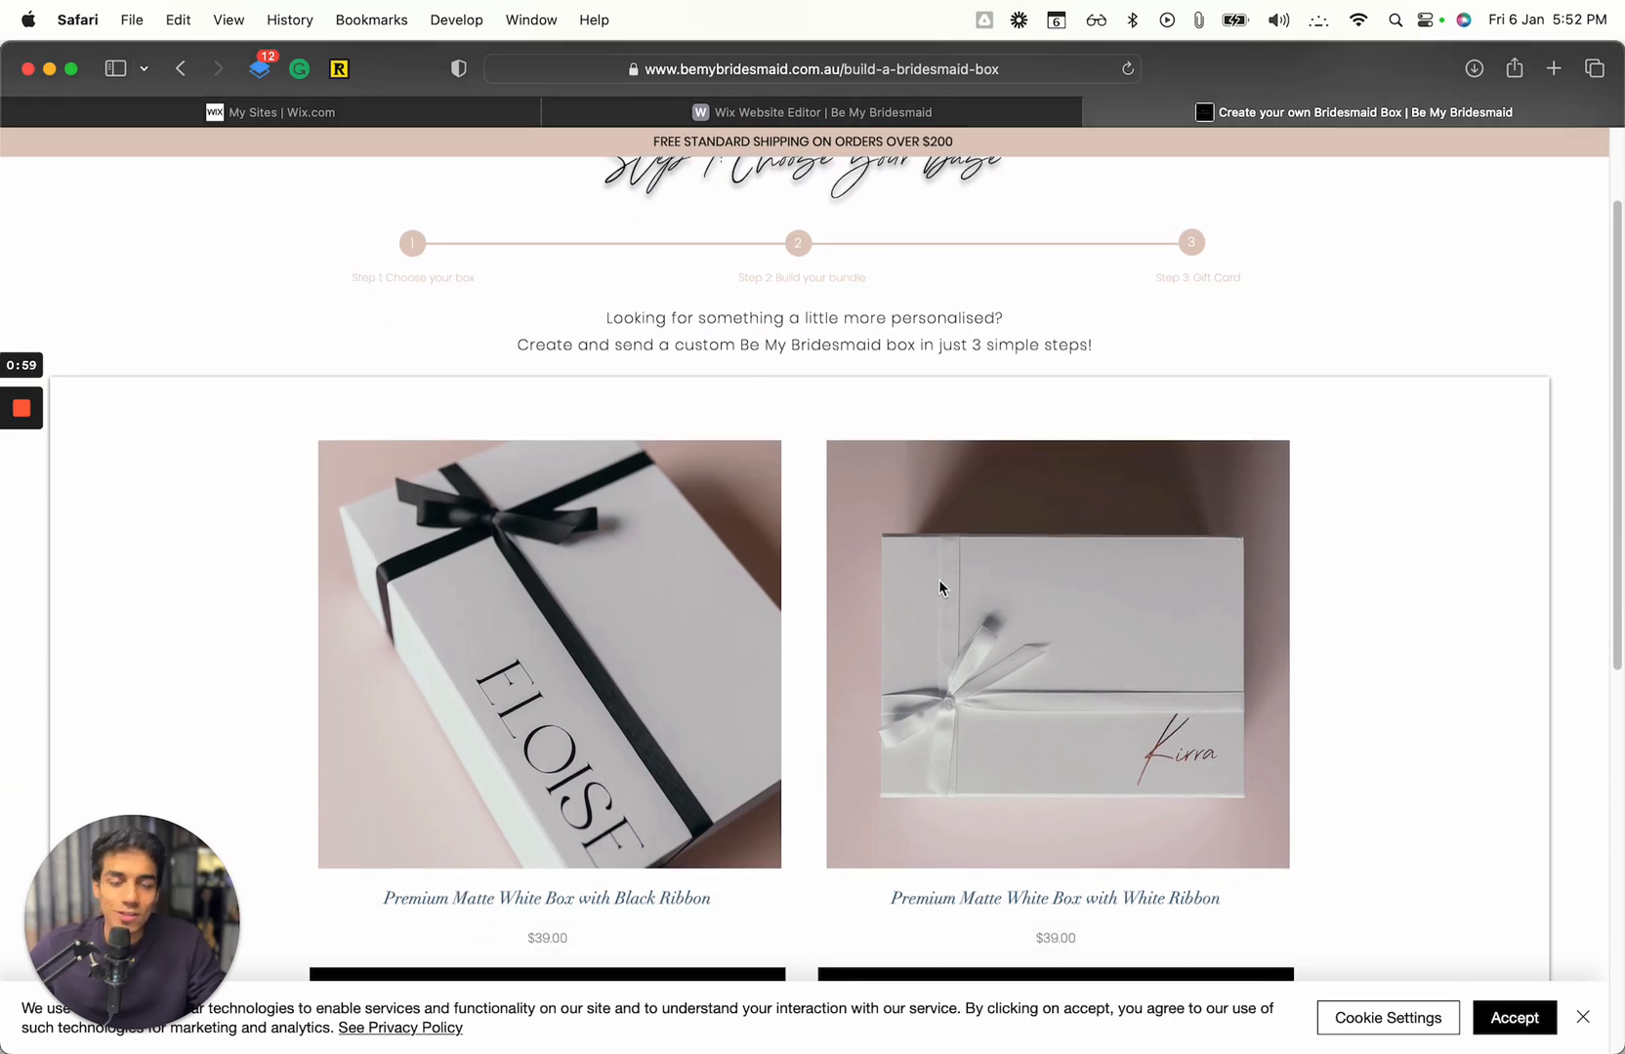
scroll("down", 3)
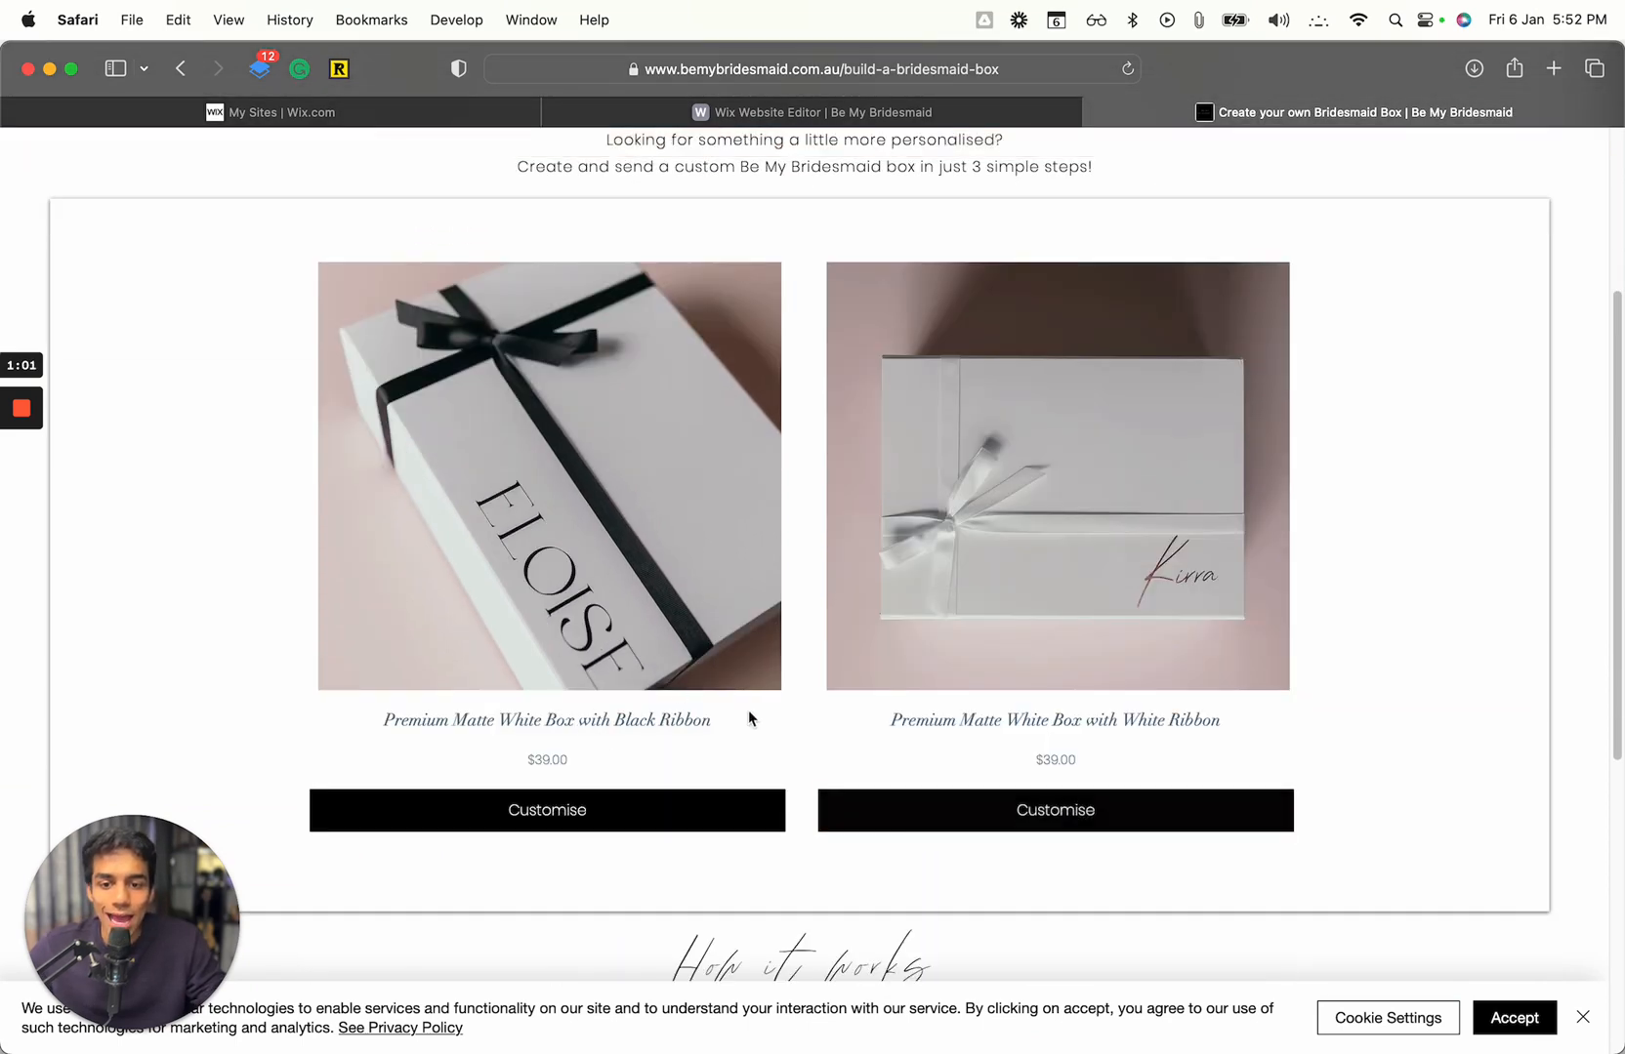
Customise a base box, previewing lid styles and settling on Elegant Block Font Rose Gold.
left_click(1053, 810)
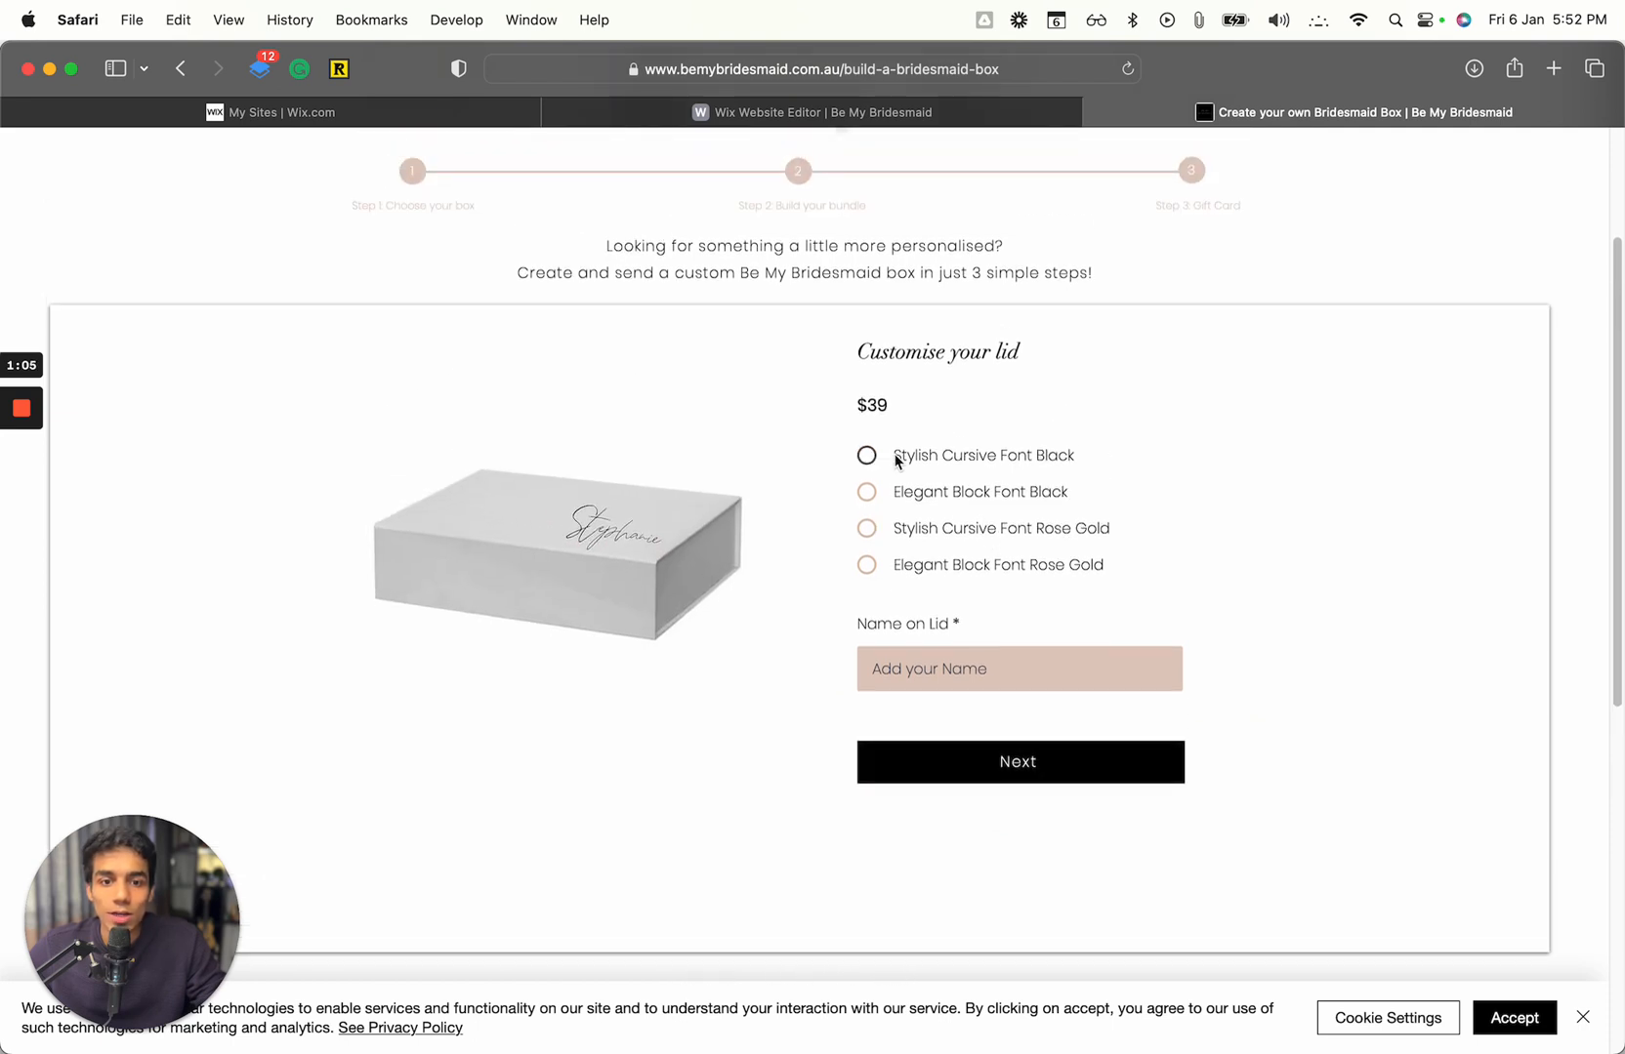
left_click(868, 492)
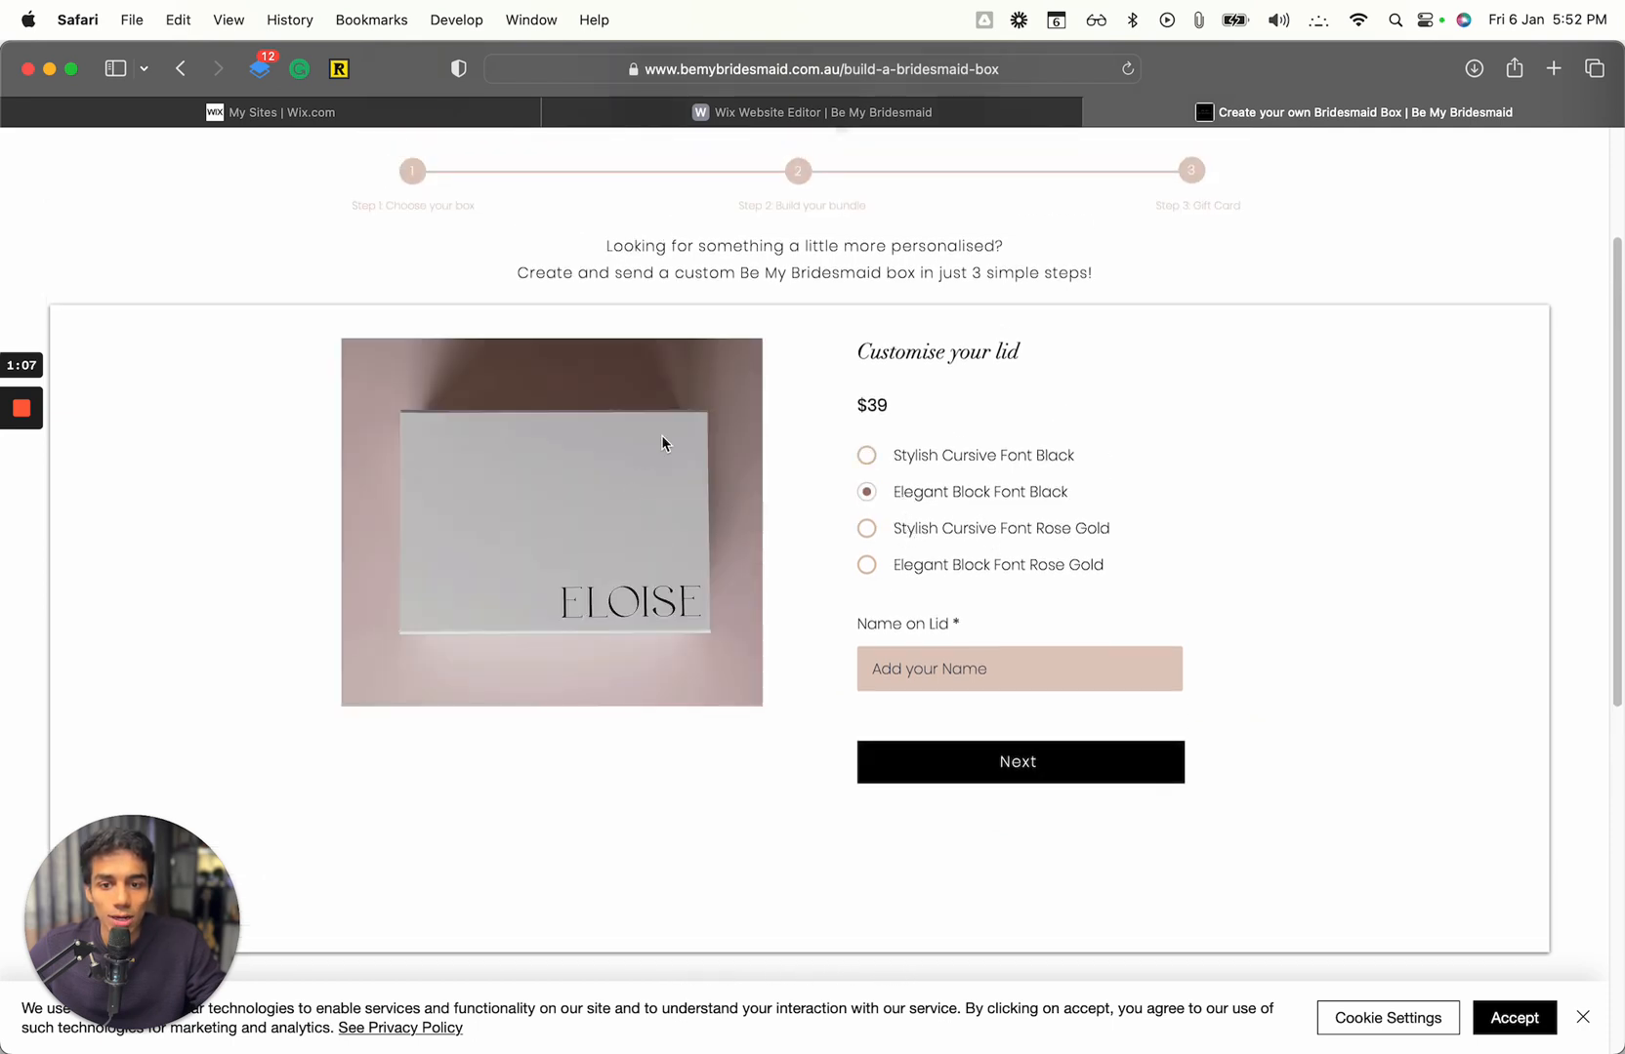
left_click(867, 530)
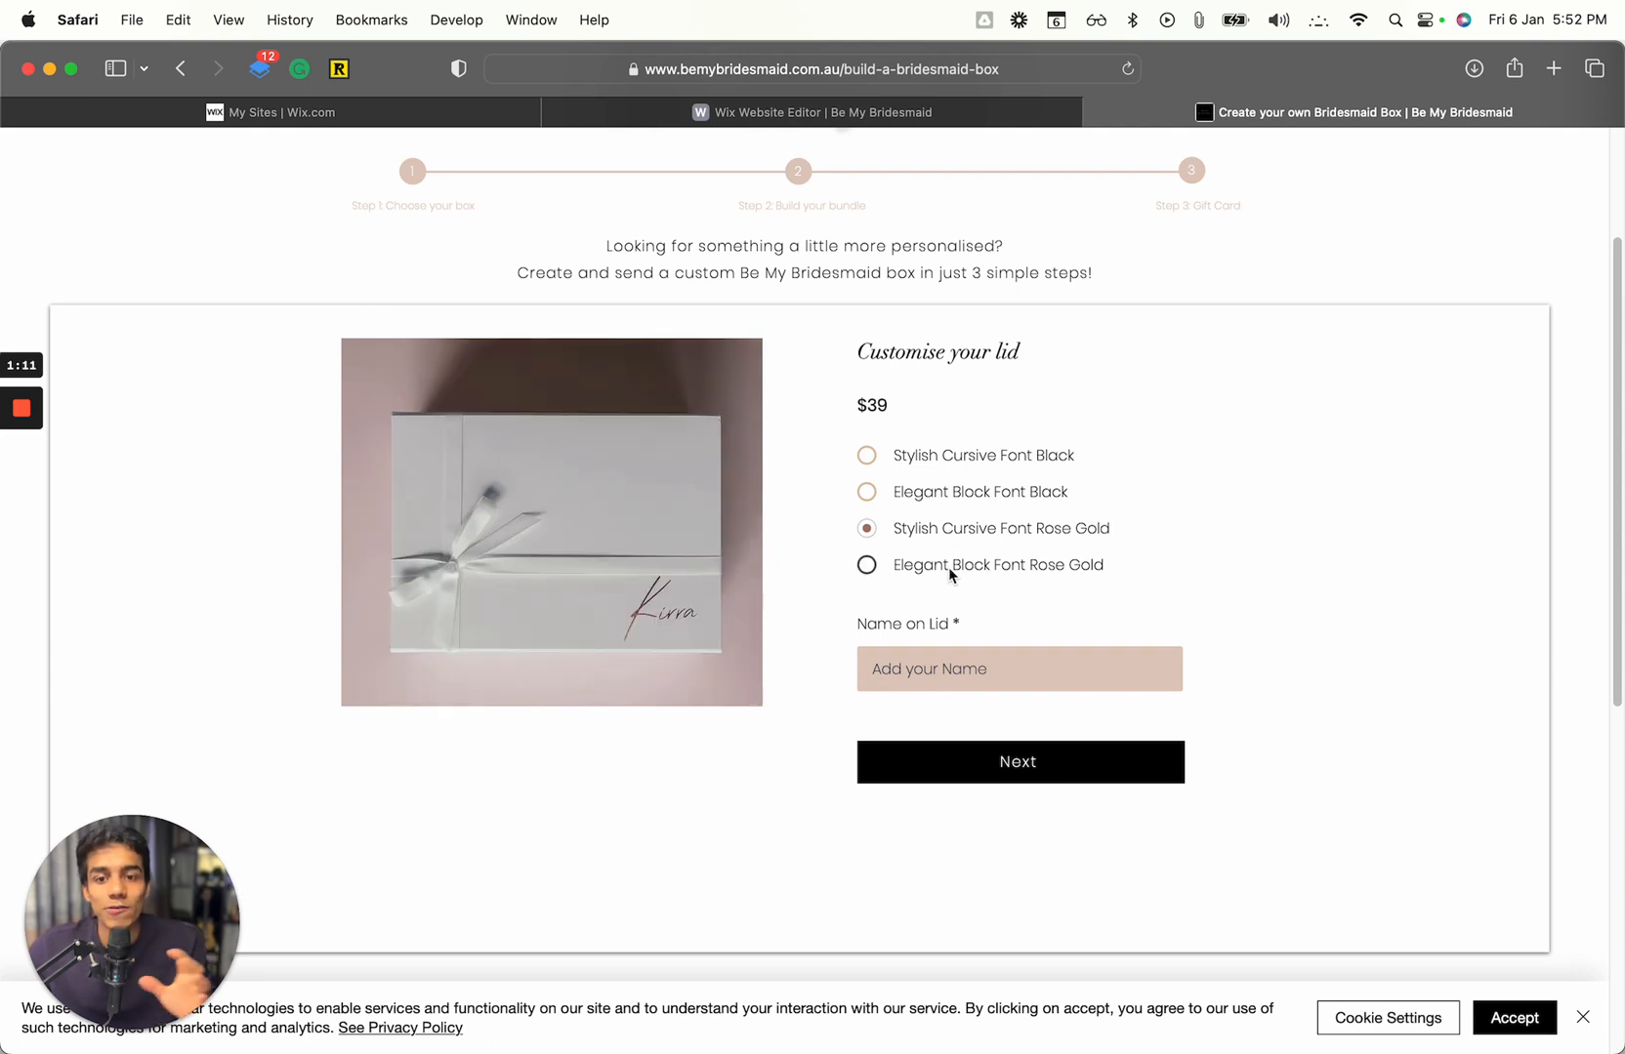
left_click(867, 564)
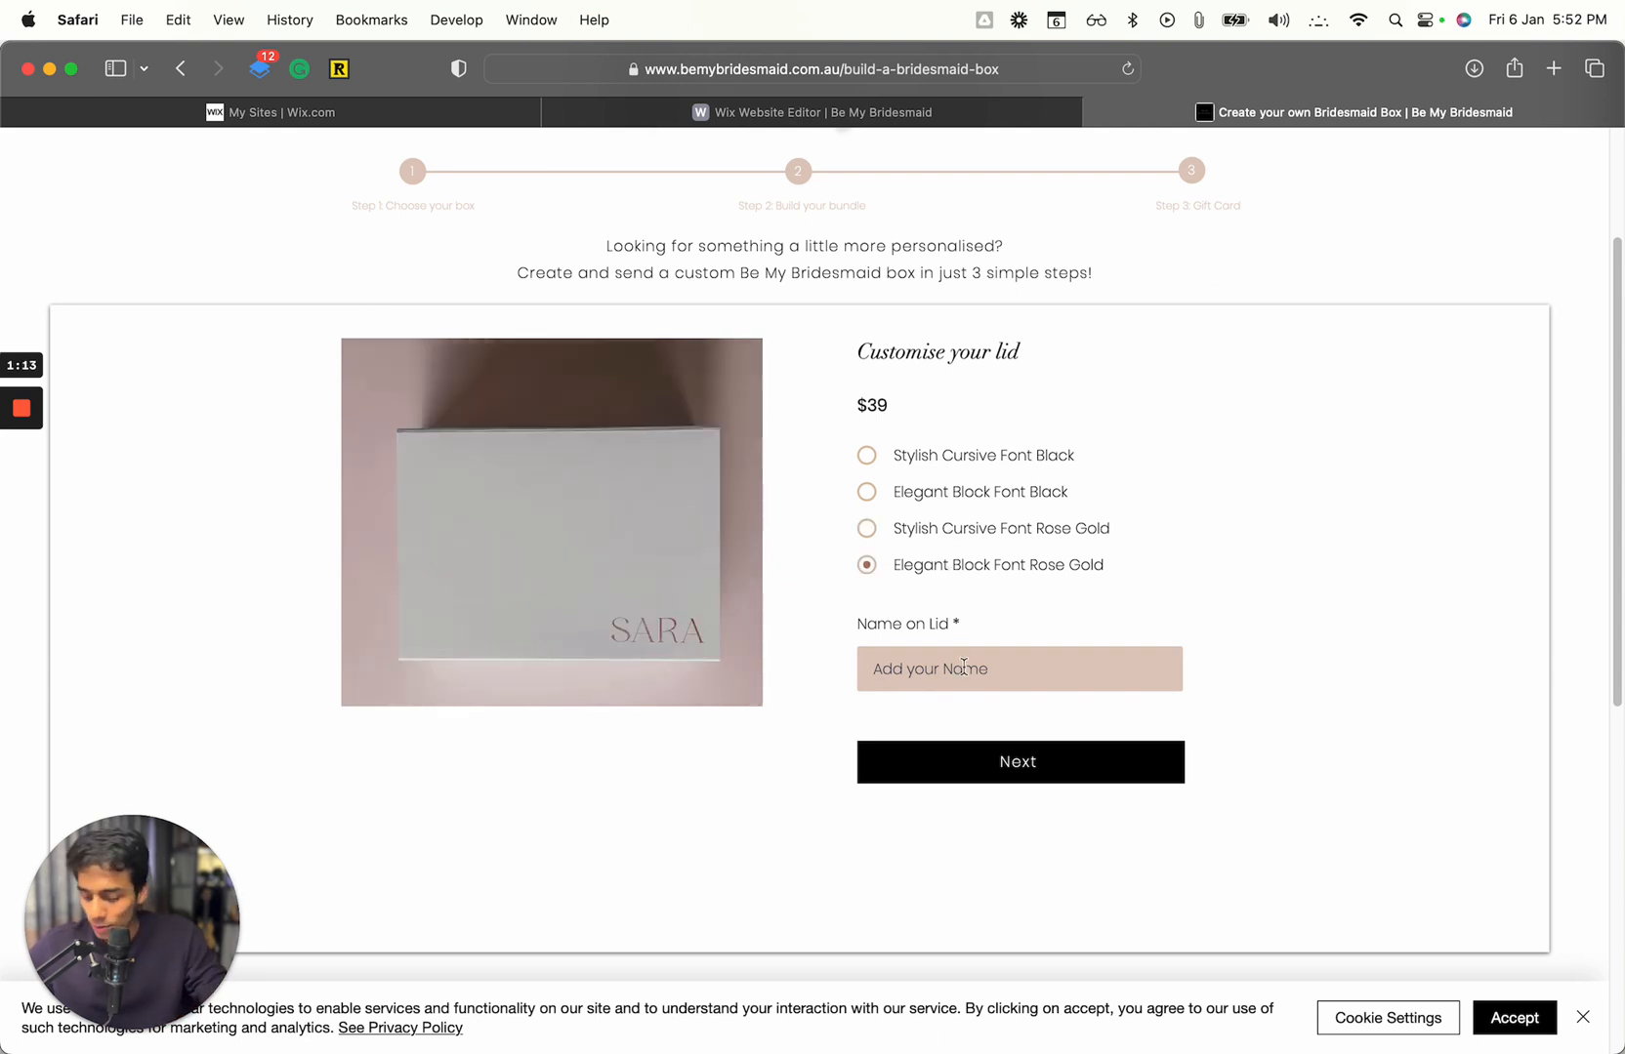
Enter 'Wix Freaks' as the name on the lid.
type("Wi")
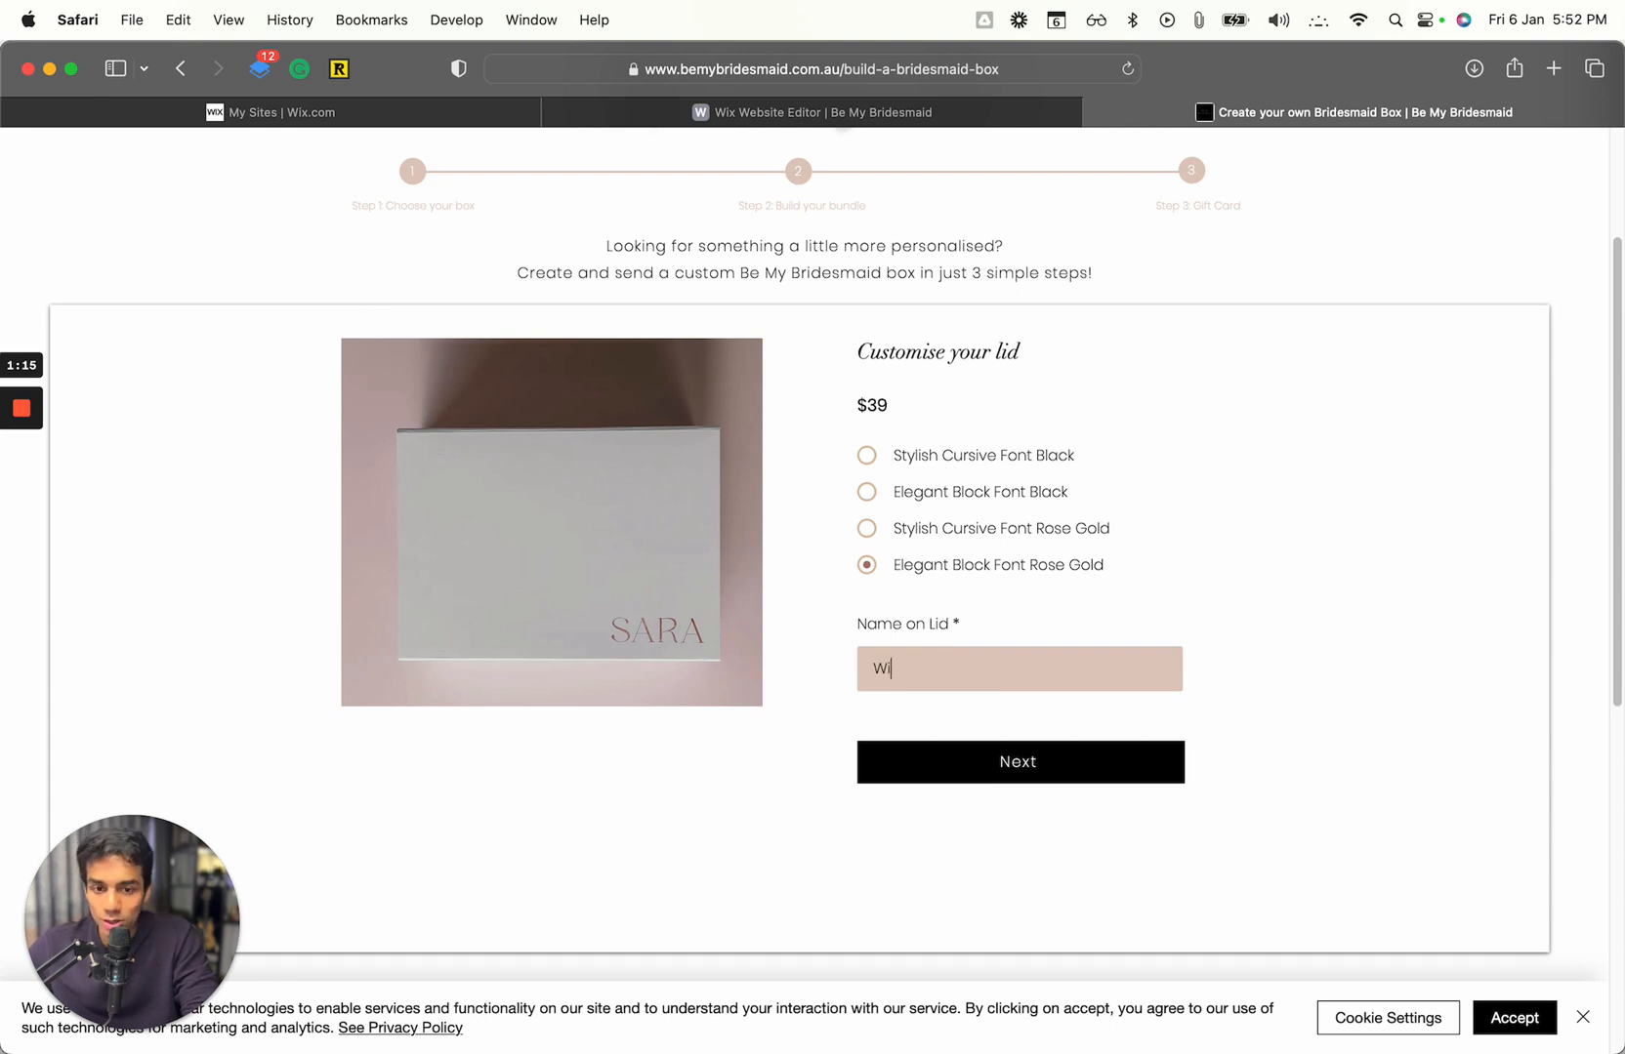
type("x Freak")
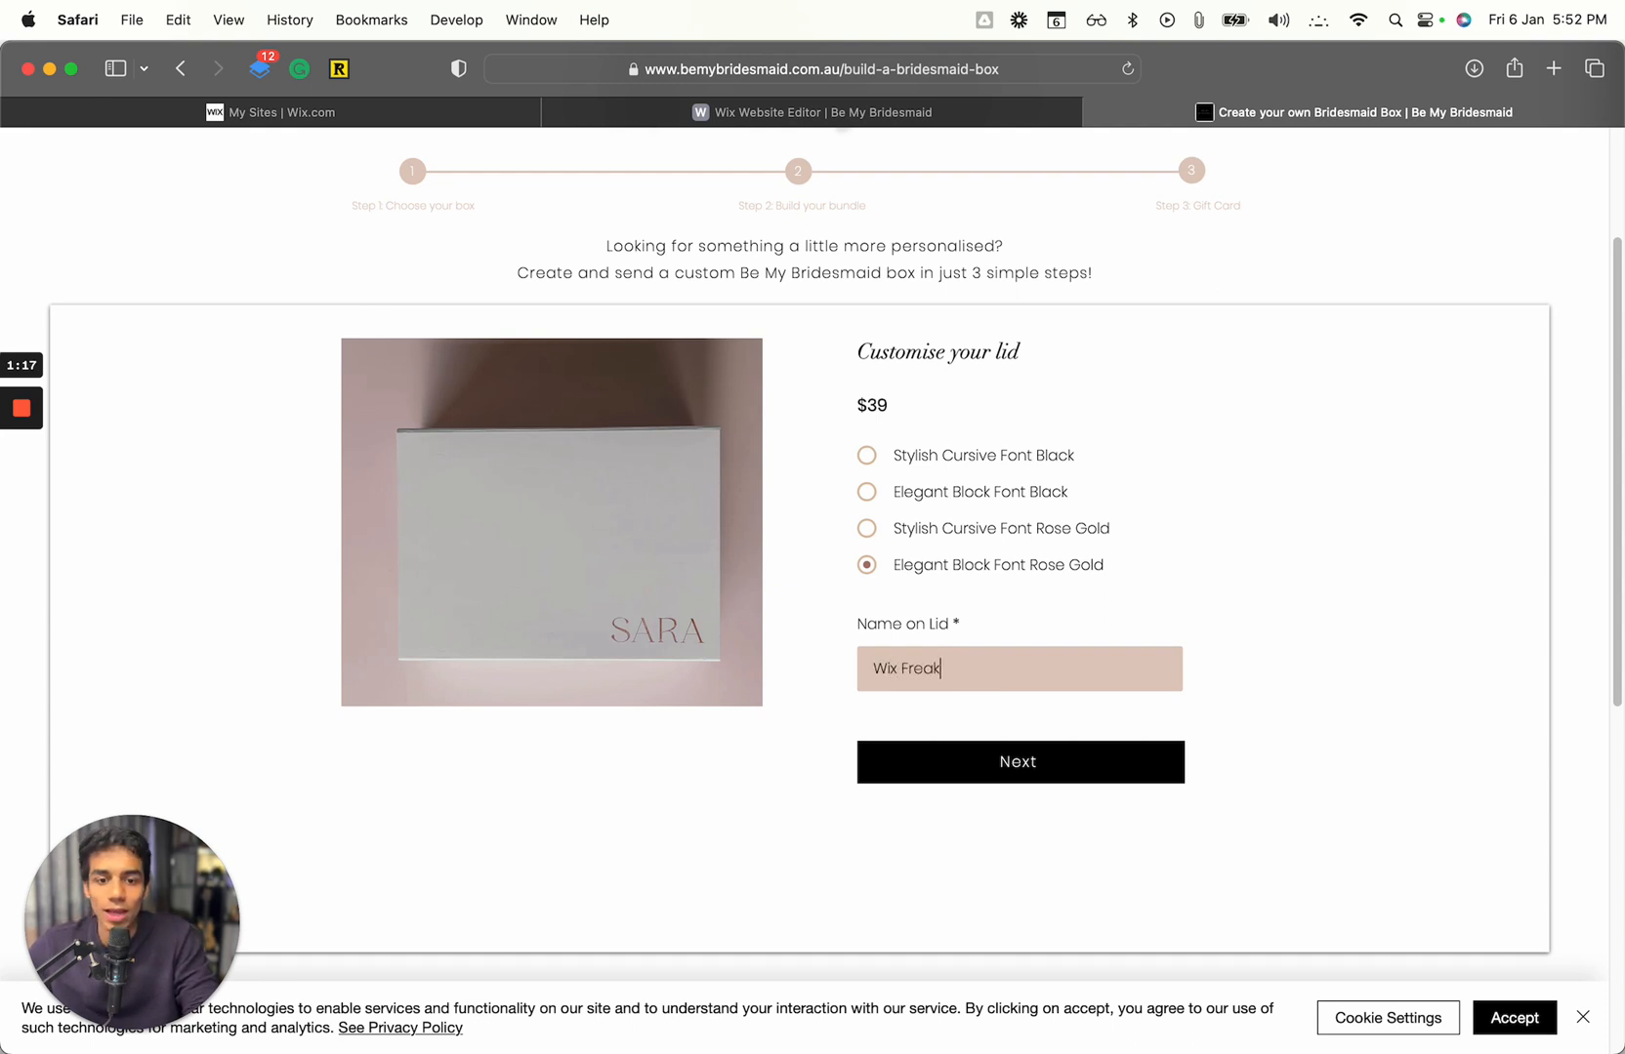
type("s")
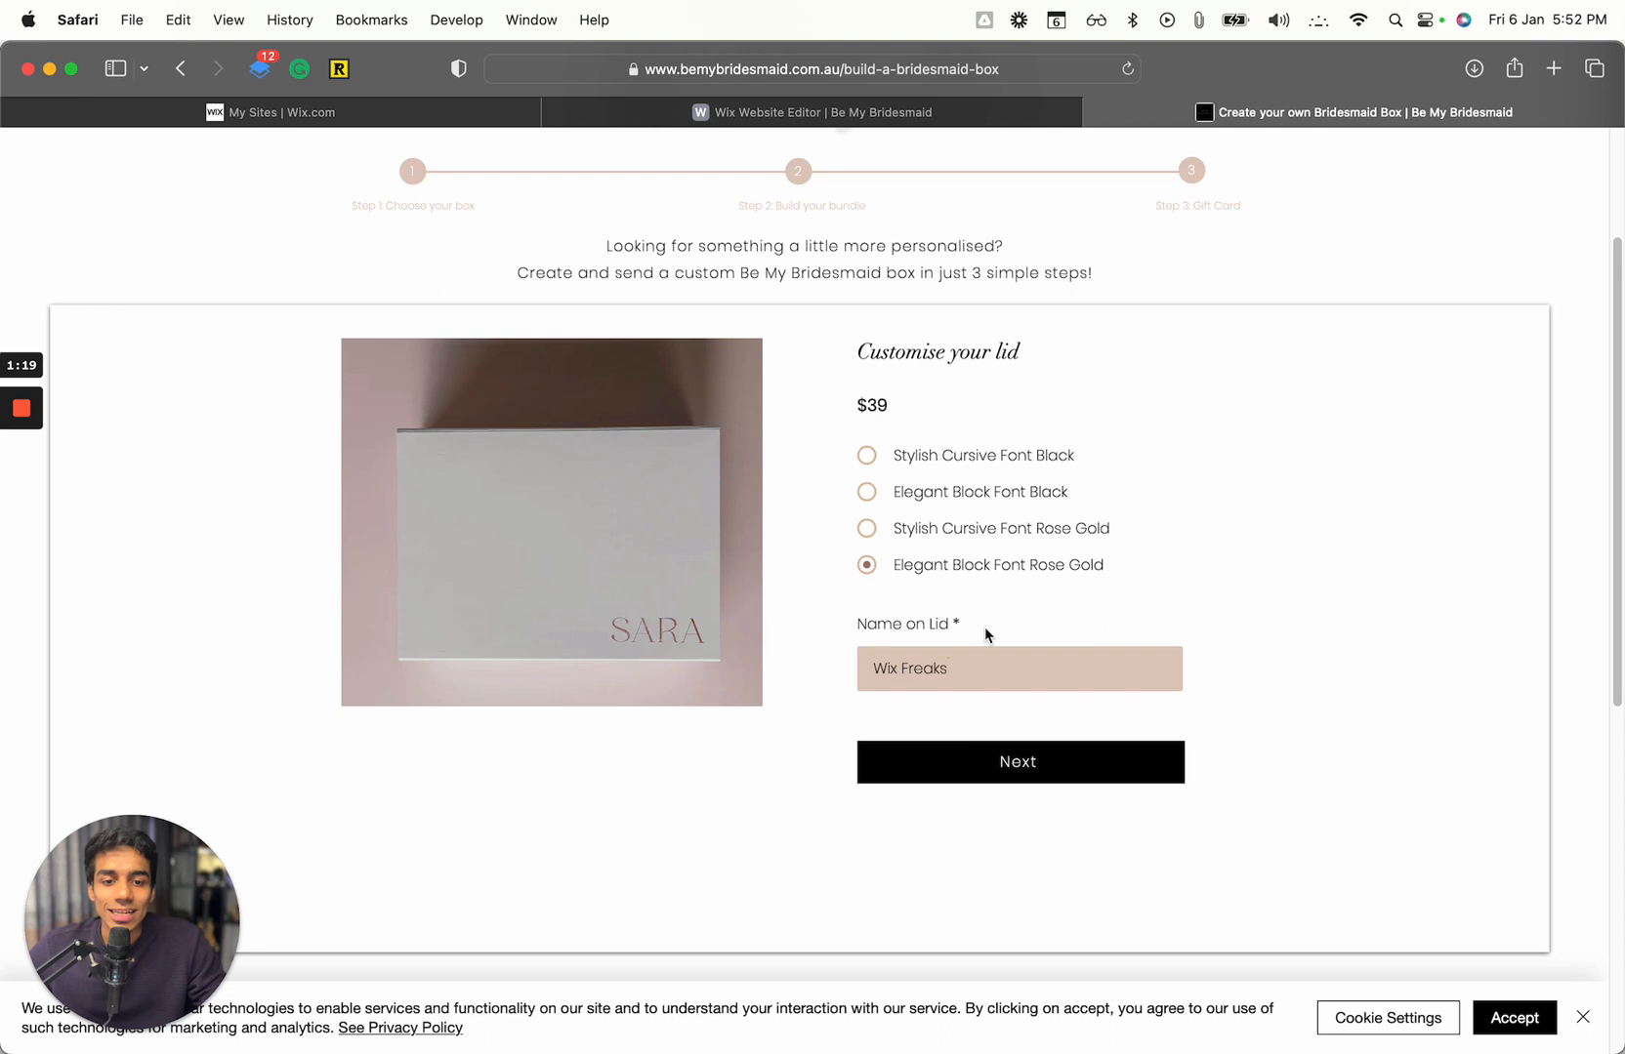
Proceed to Step 2 Build your Bundle and browse the add-on product grid at a $39 subtotal.
left_click(1020, 762)
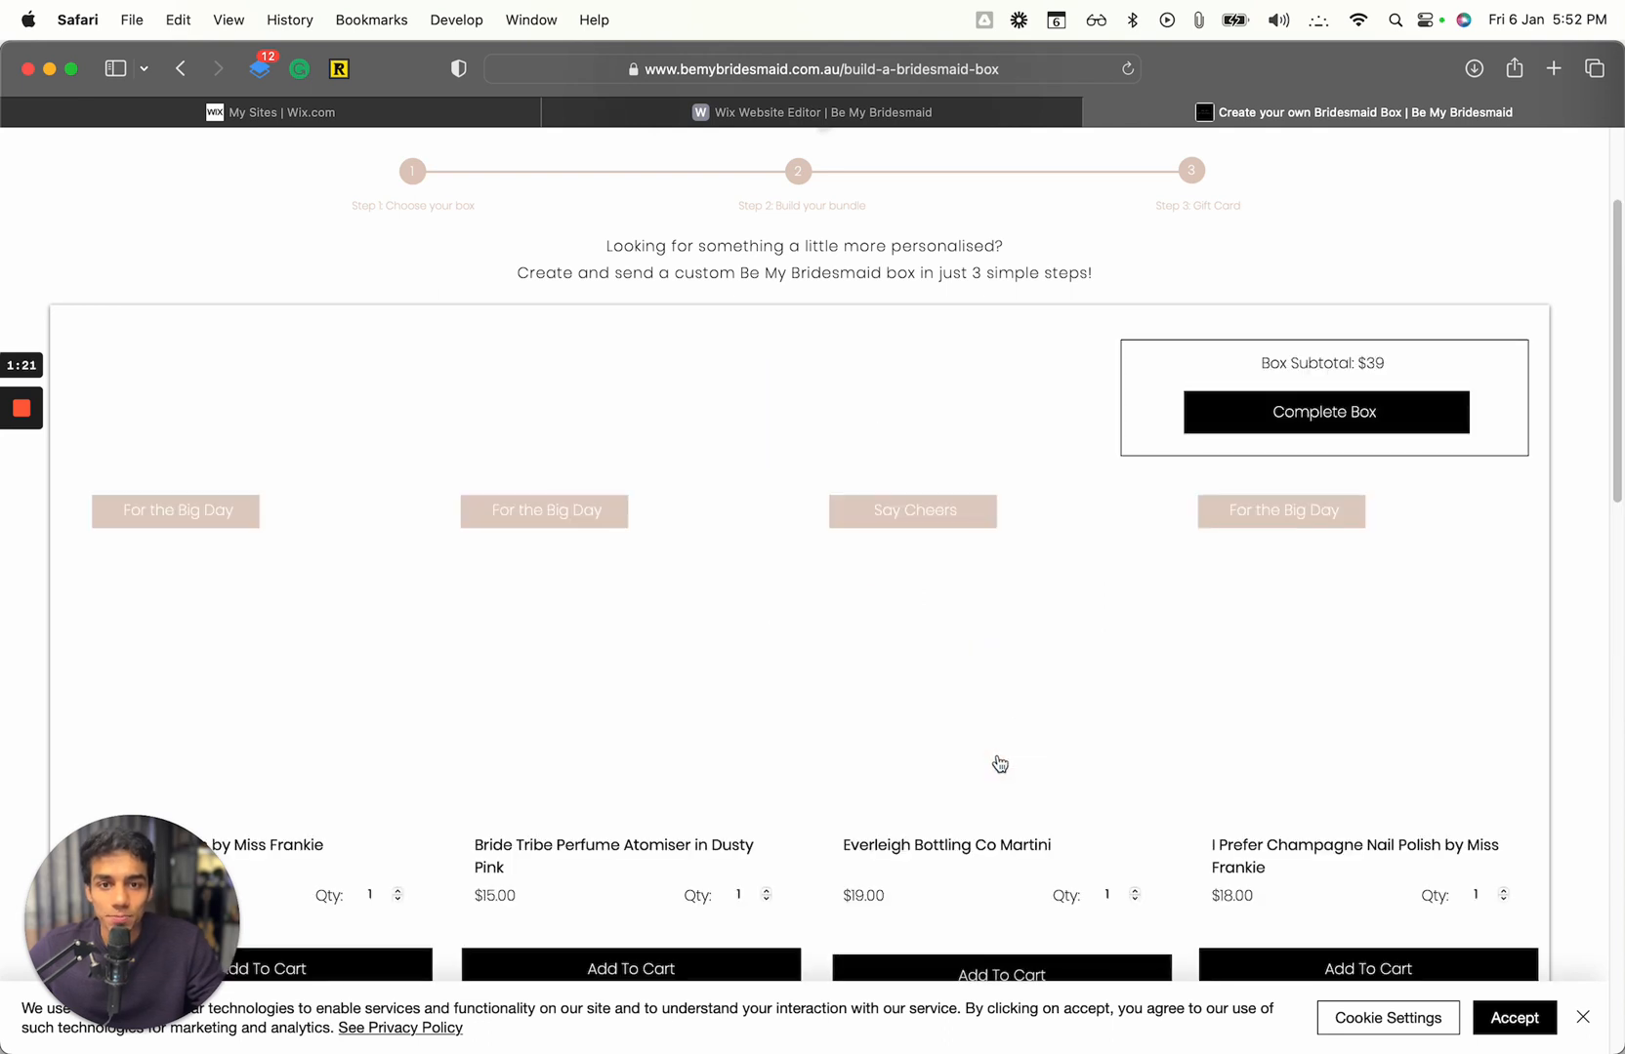
mouse_move(953, 373)
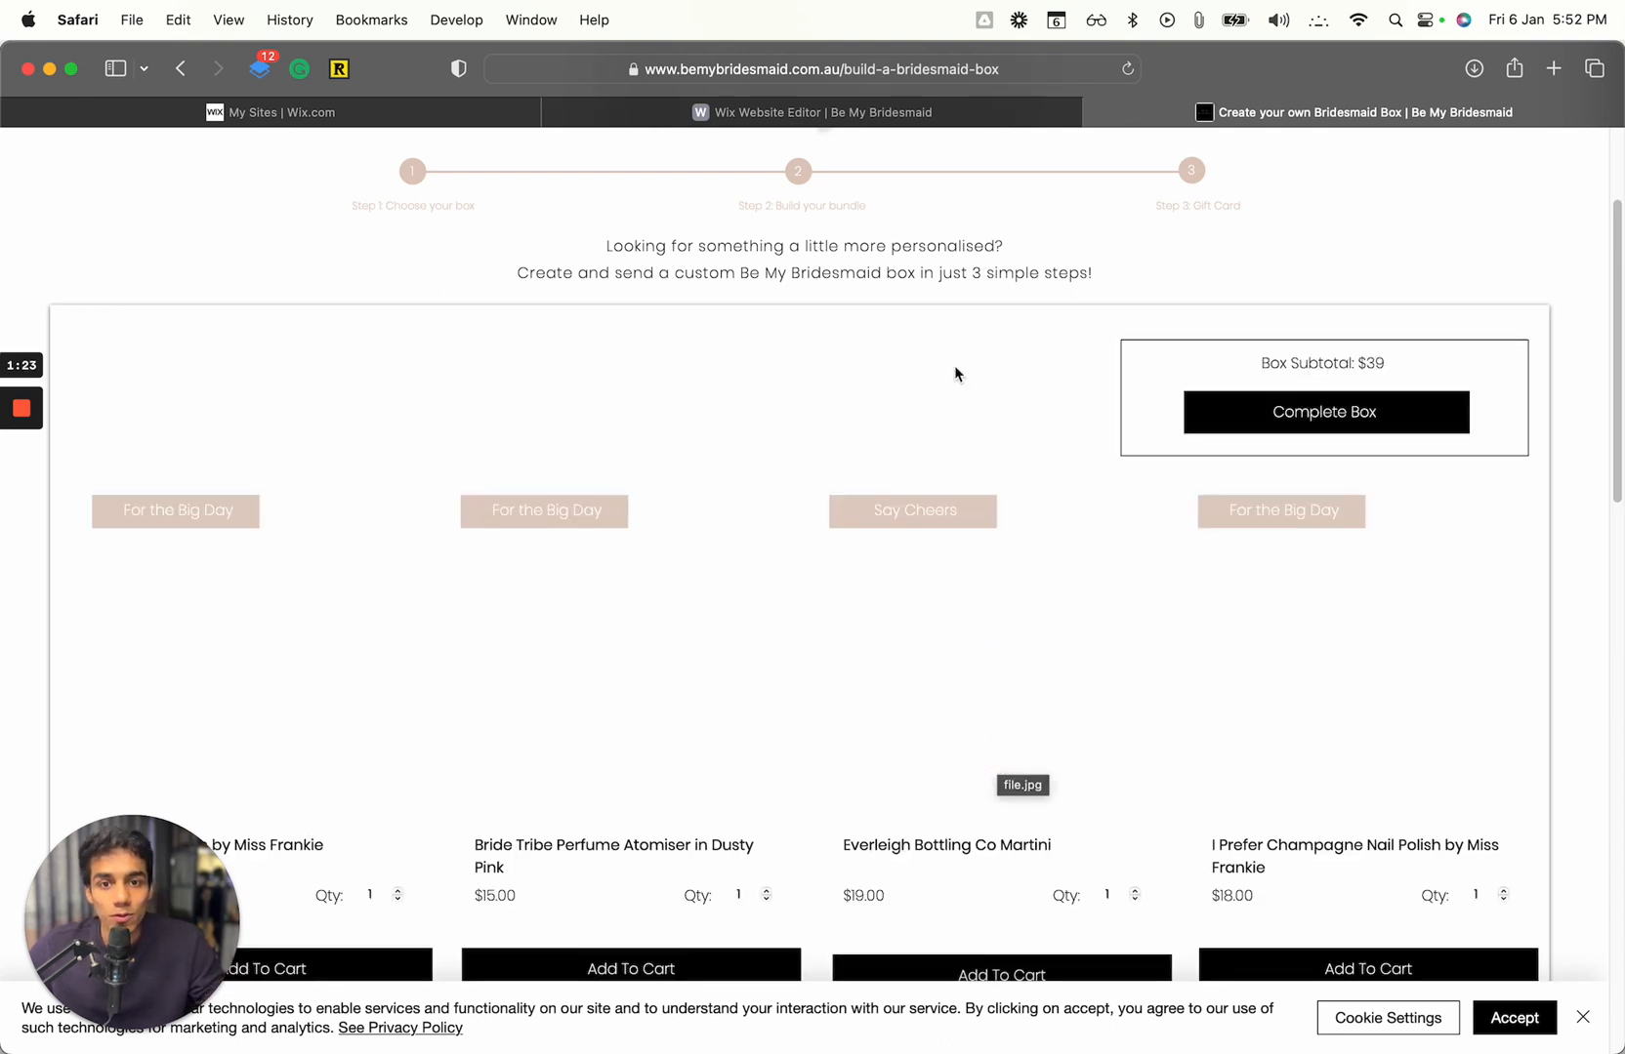
scroll("down", 3)
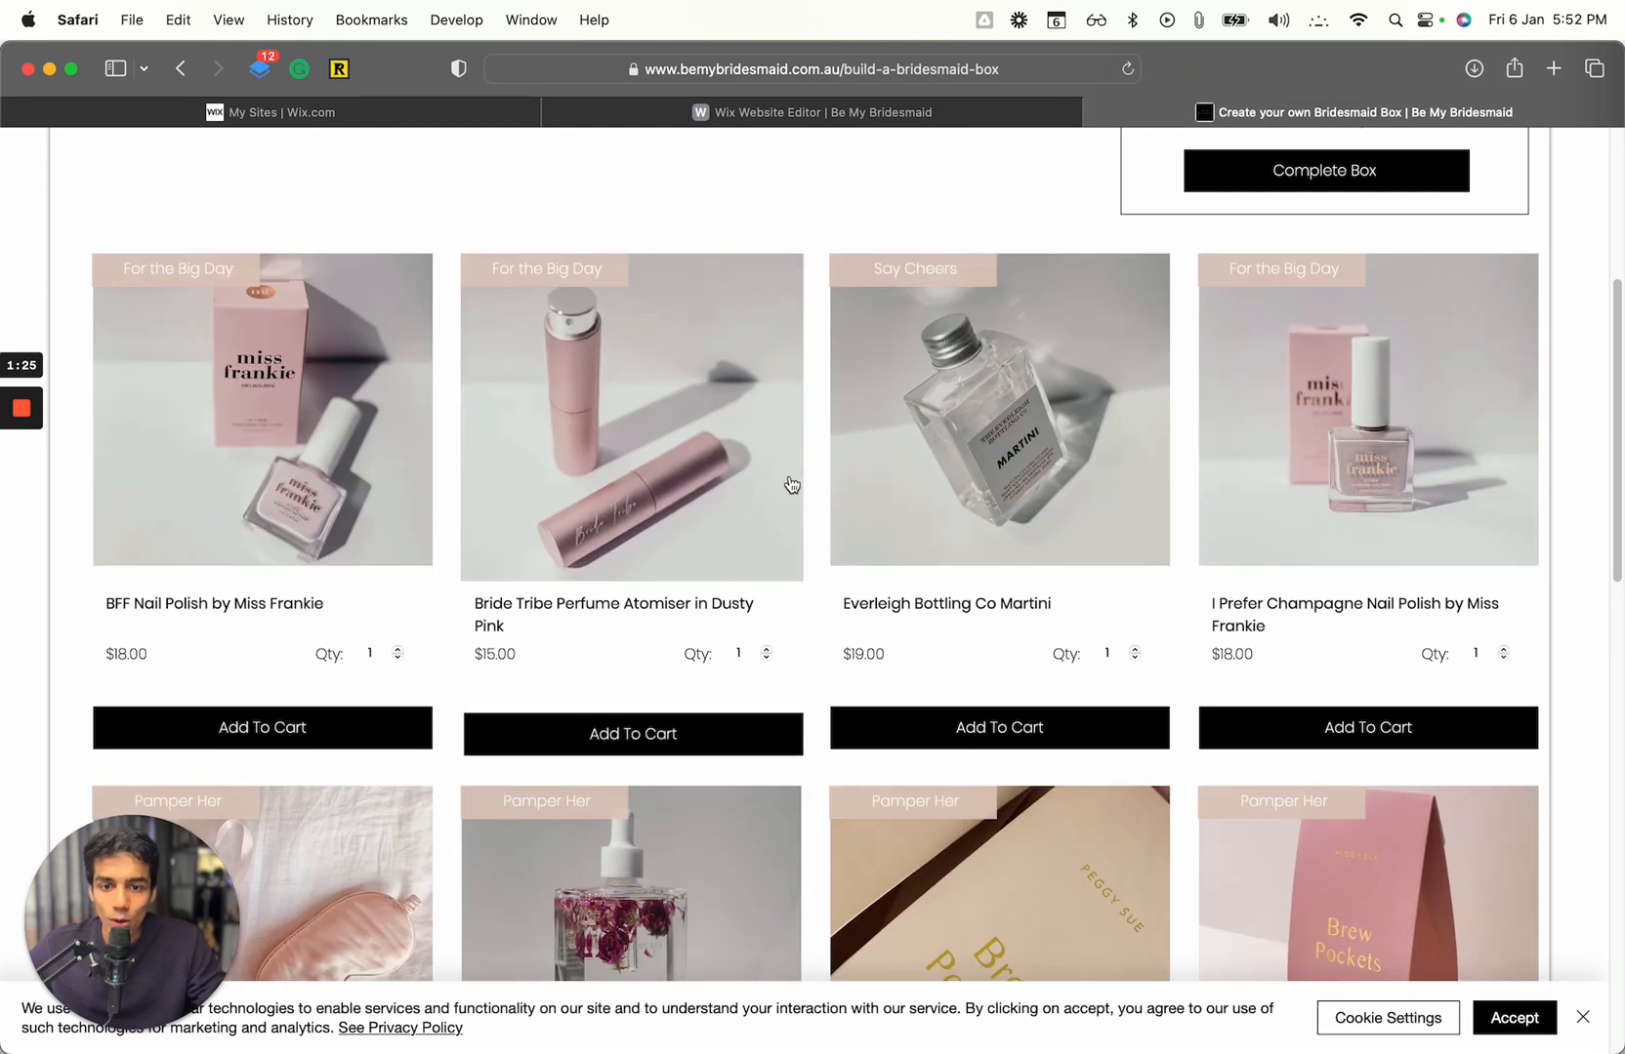
scroll("down", 3)
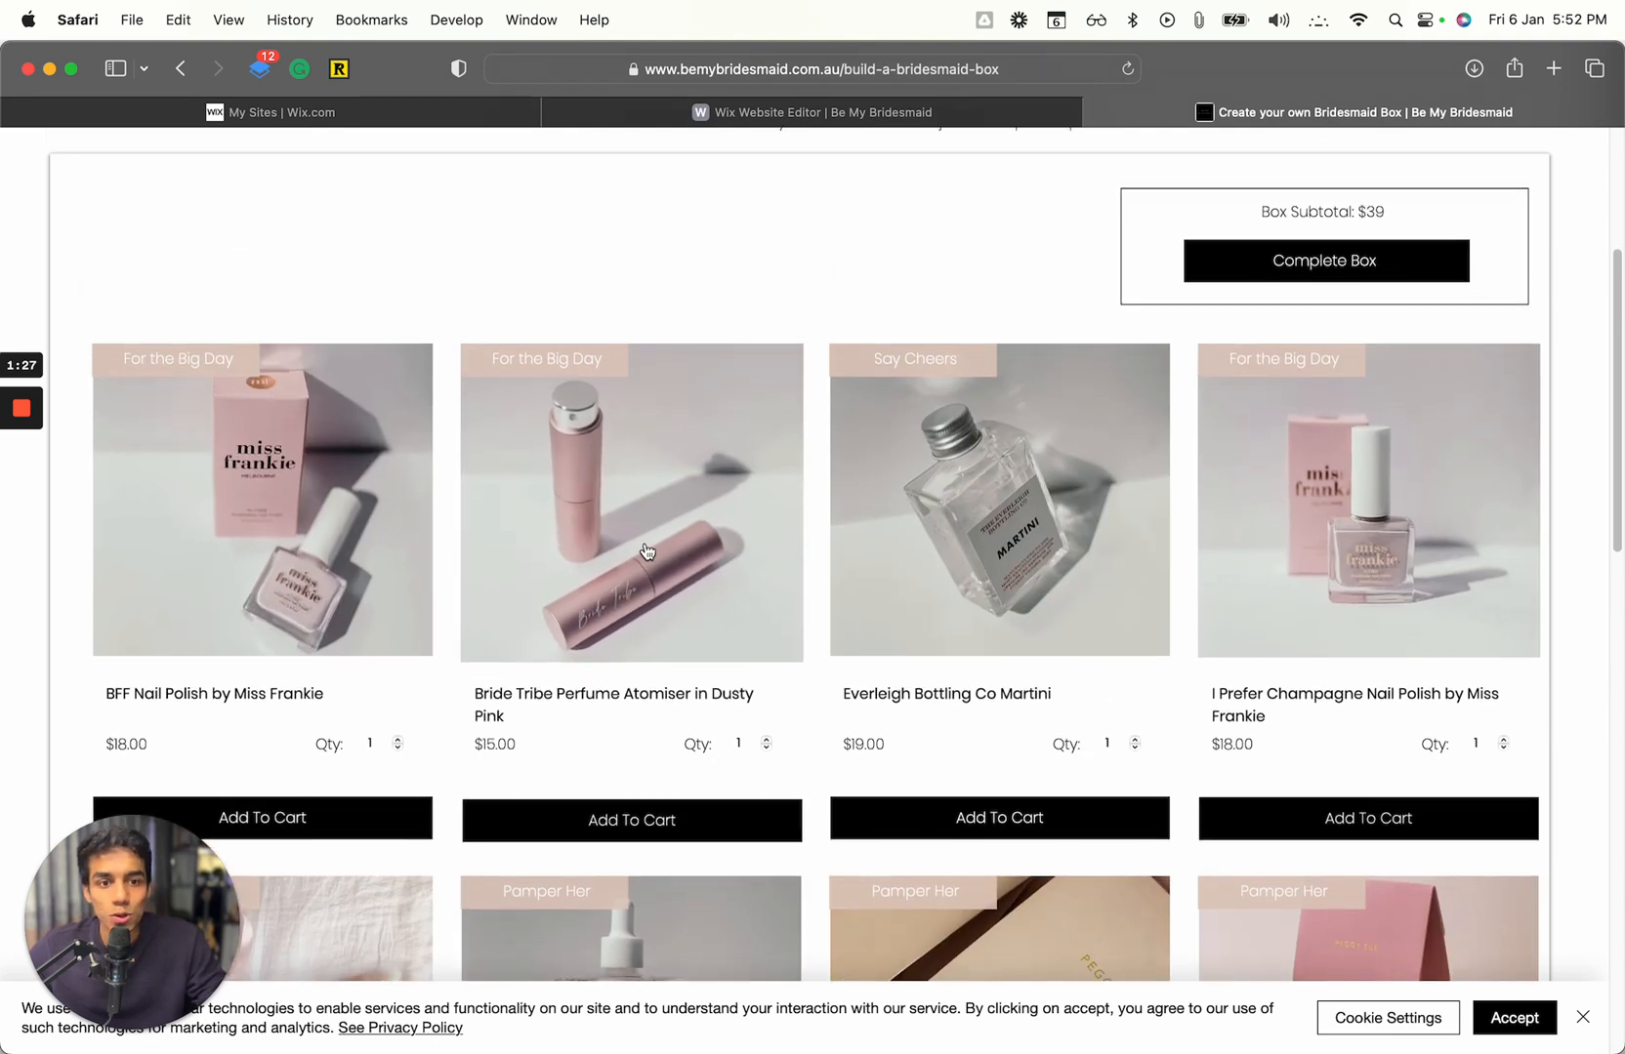
scroll("down", 3)
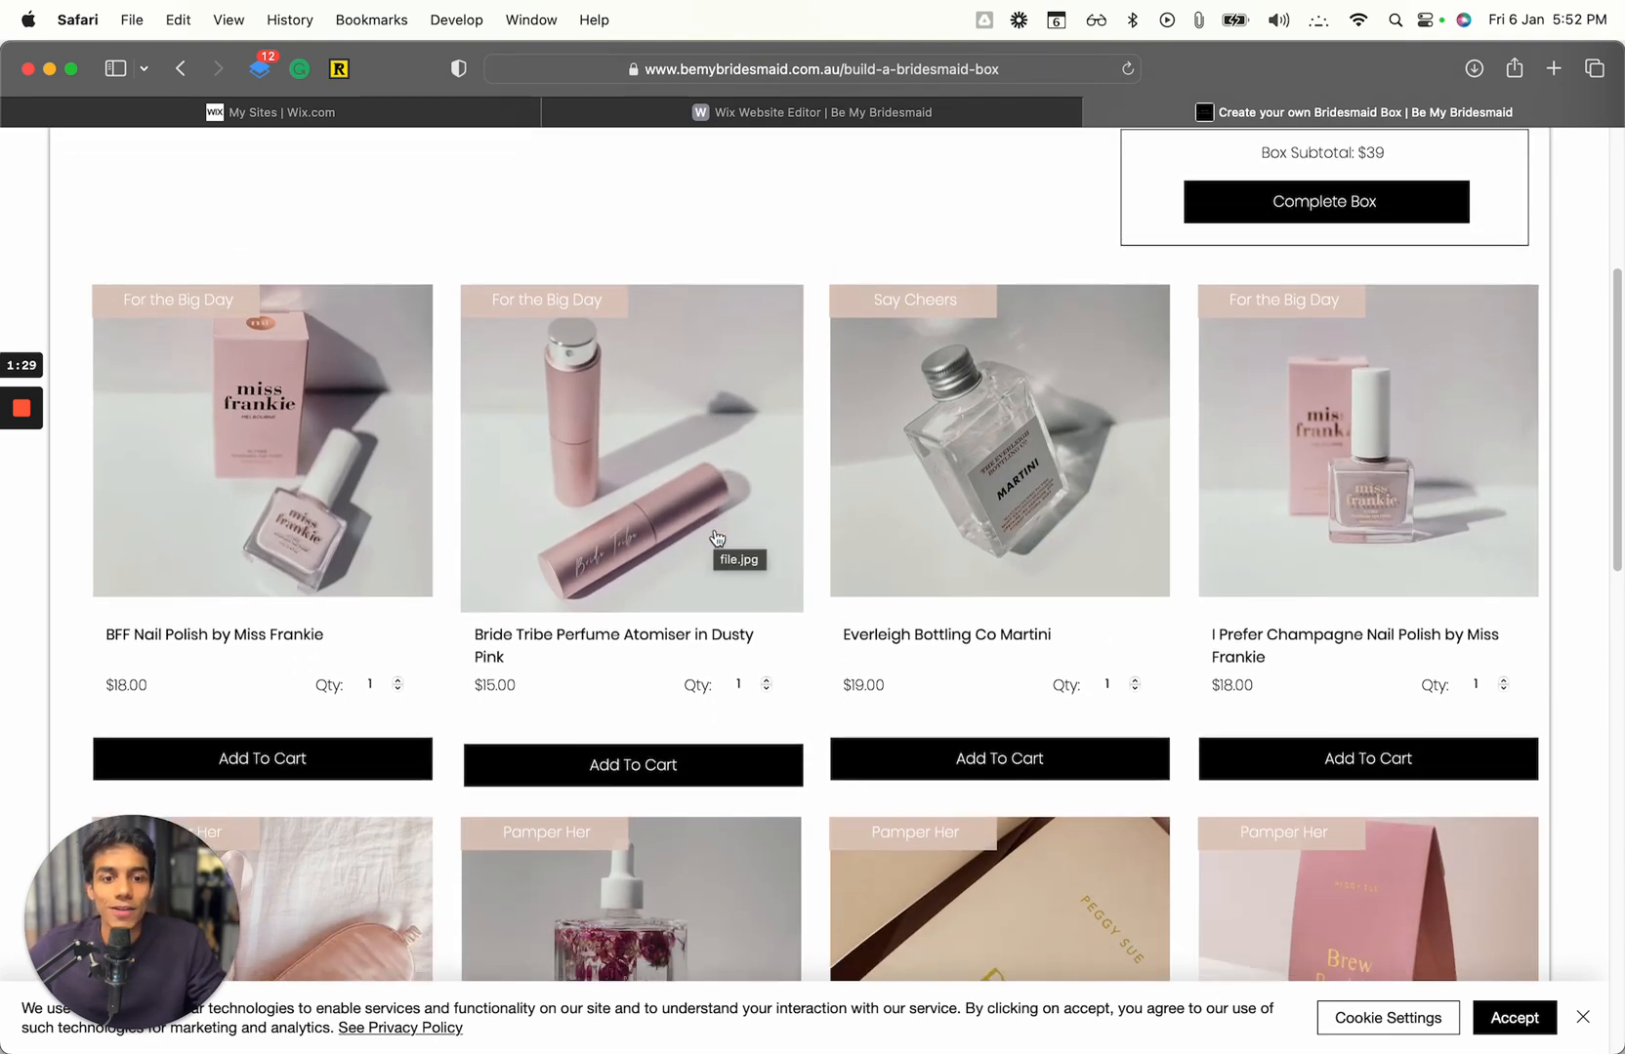
mouse_move(435, 469)
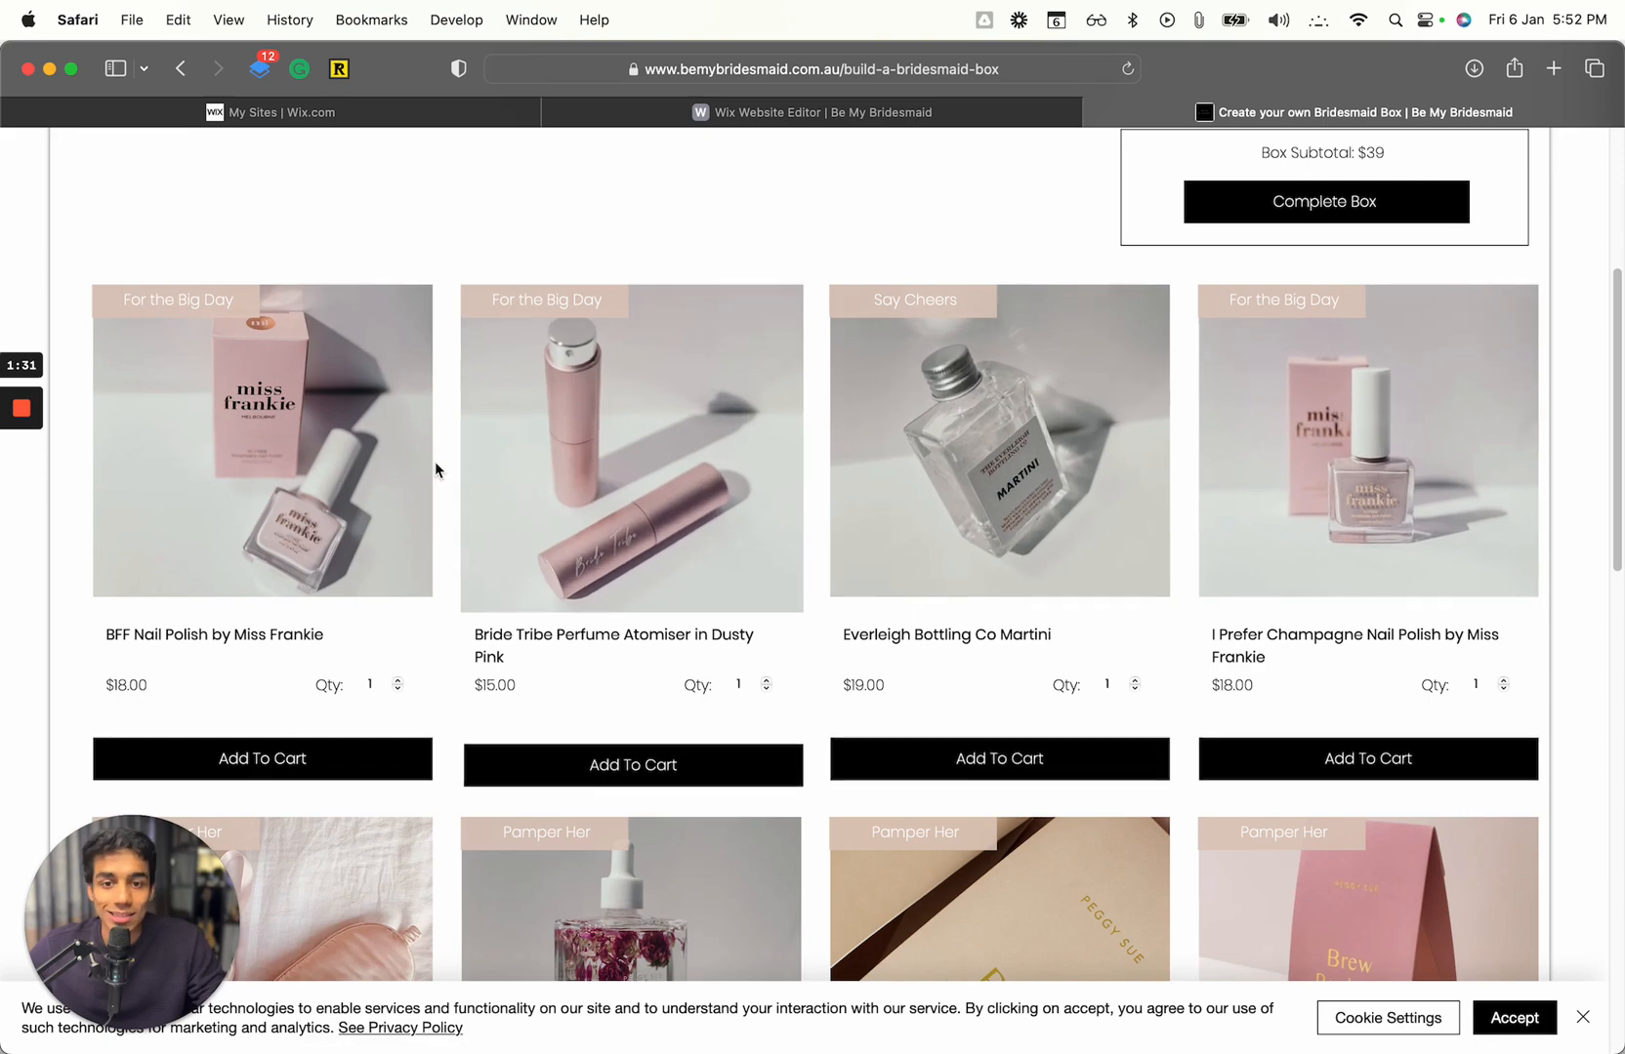
Raise the Everleigh Bottling Co Martini quantity to 2 and continue adding products.
scroll("down", 3)
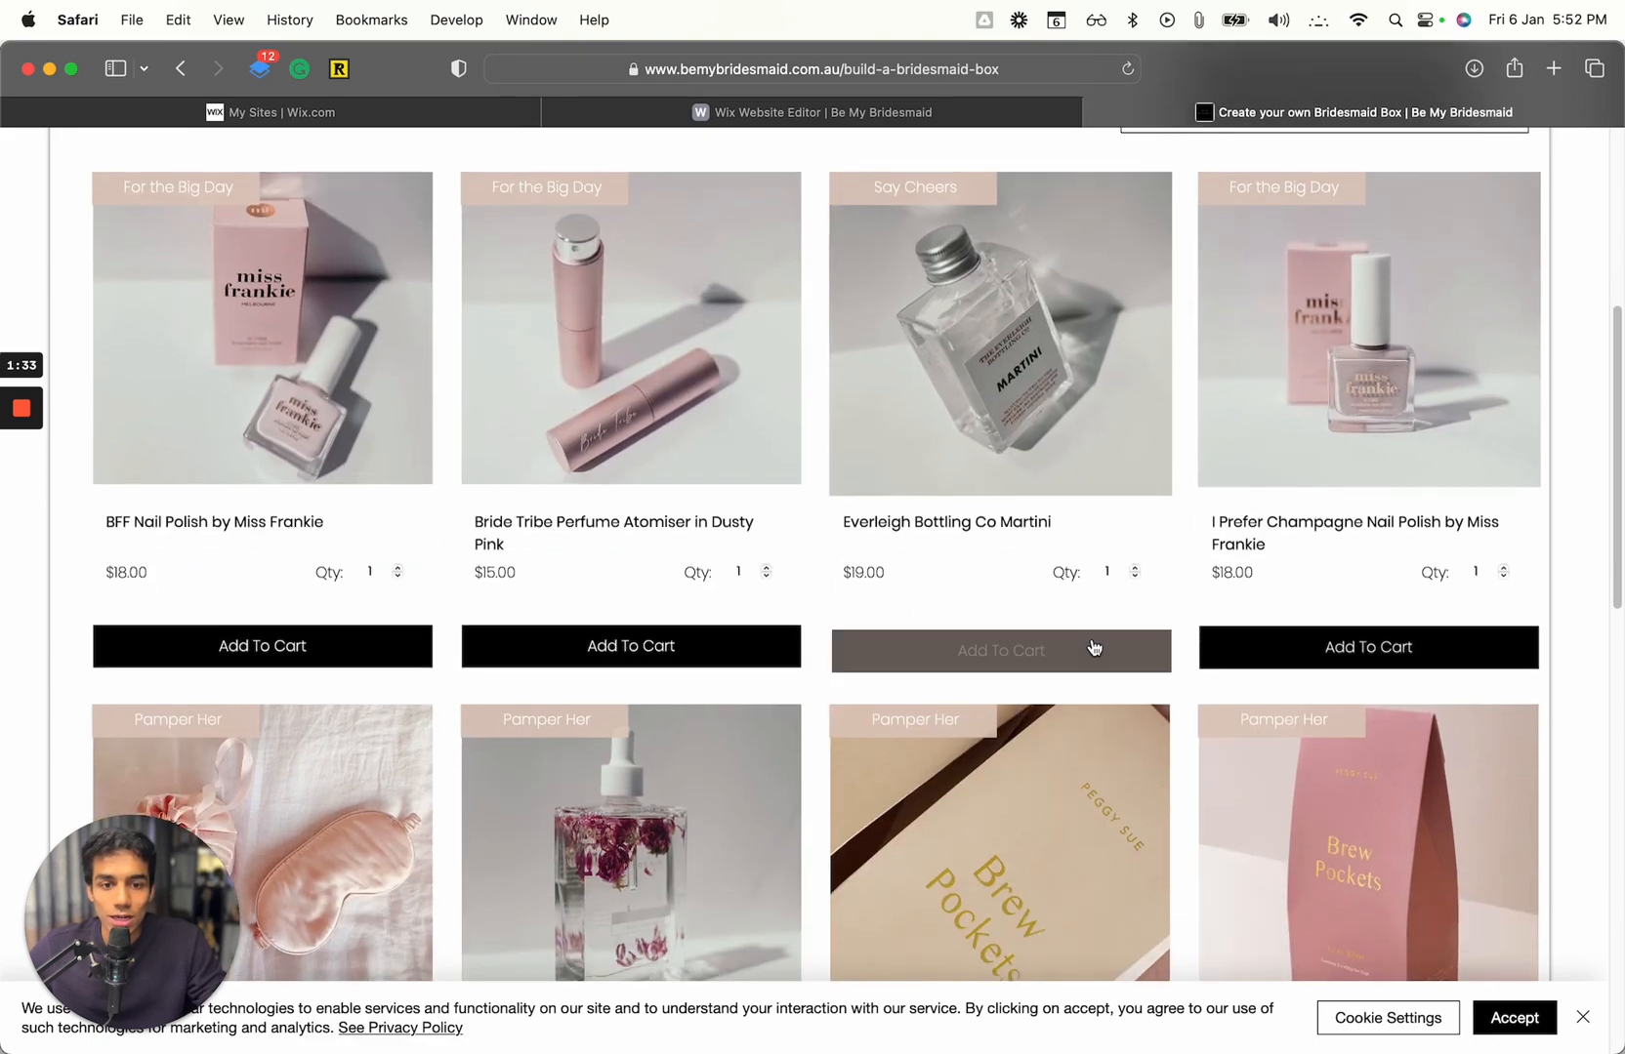
scroll("up", 3)
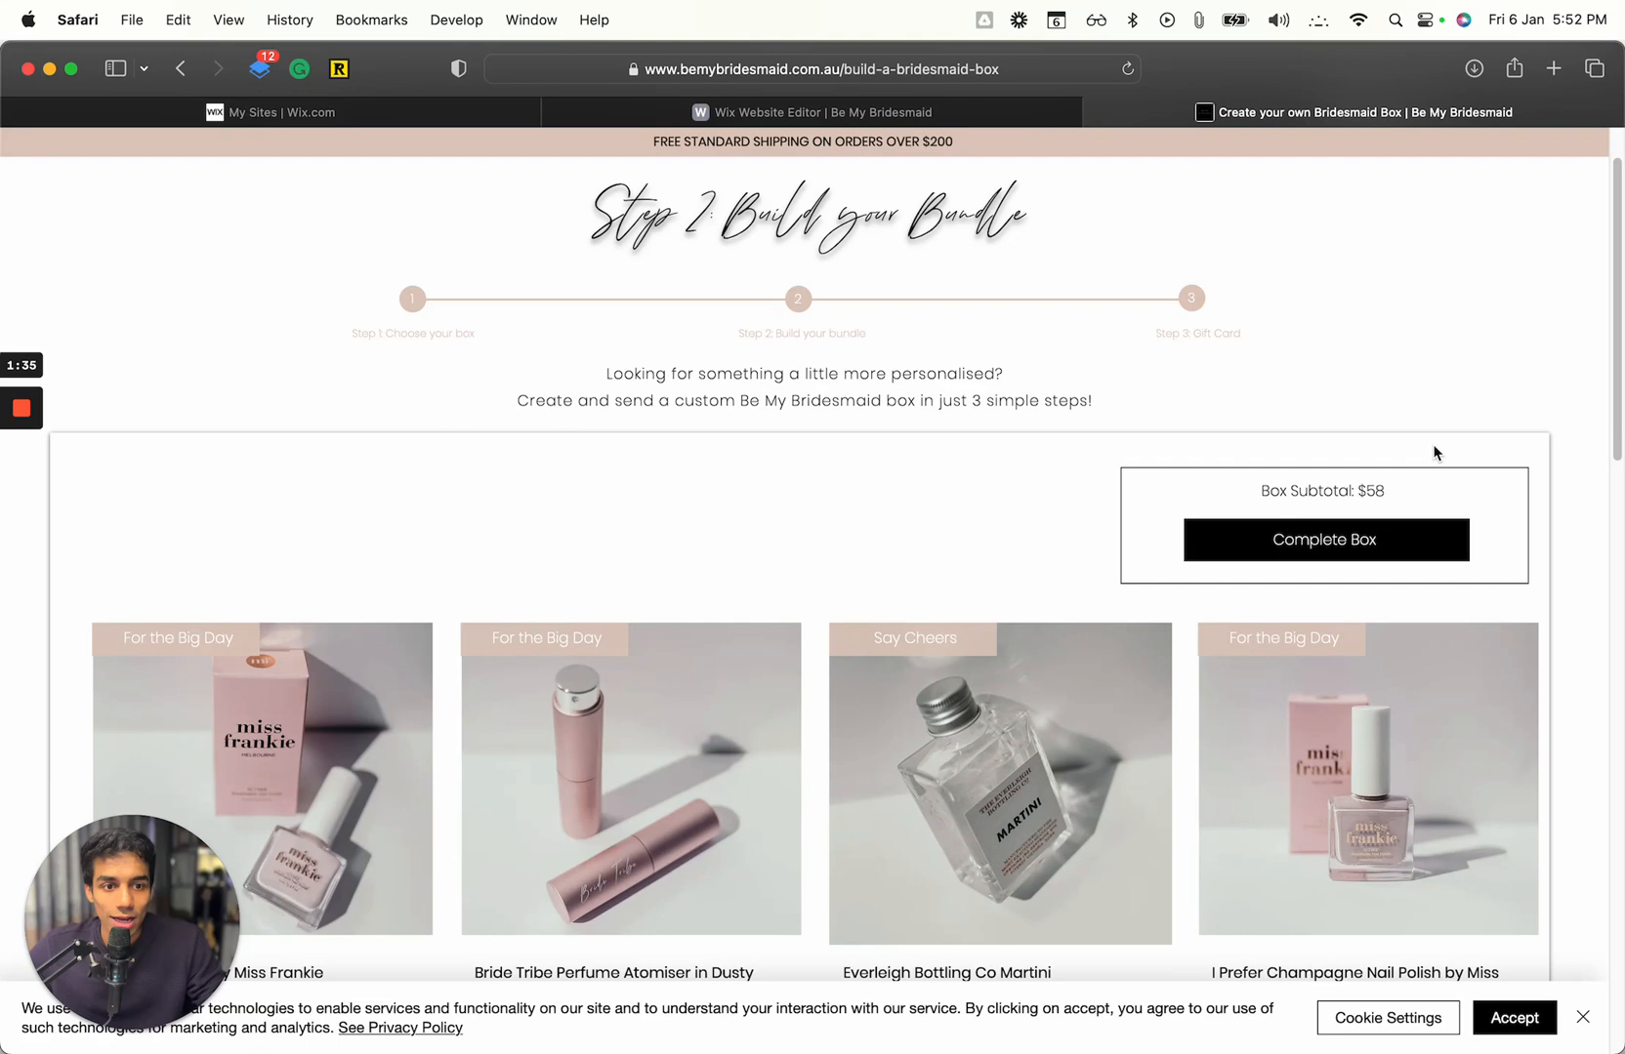
scroll("down", 3)
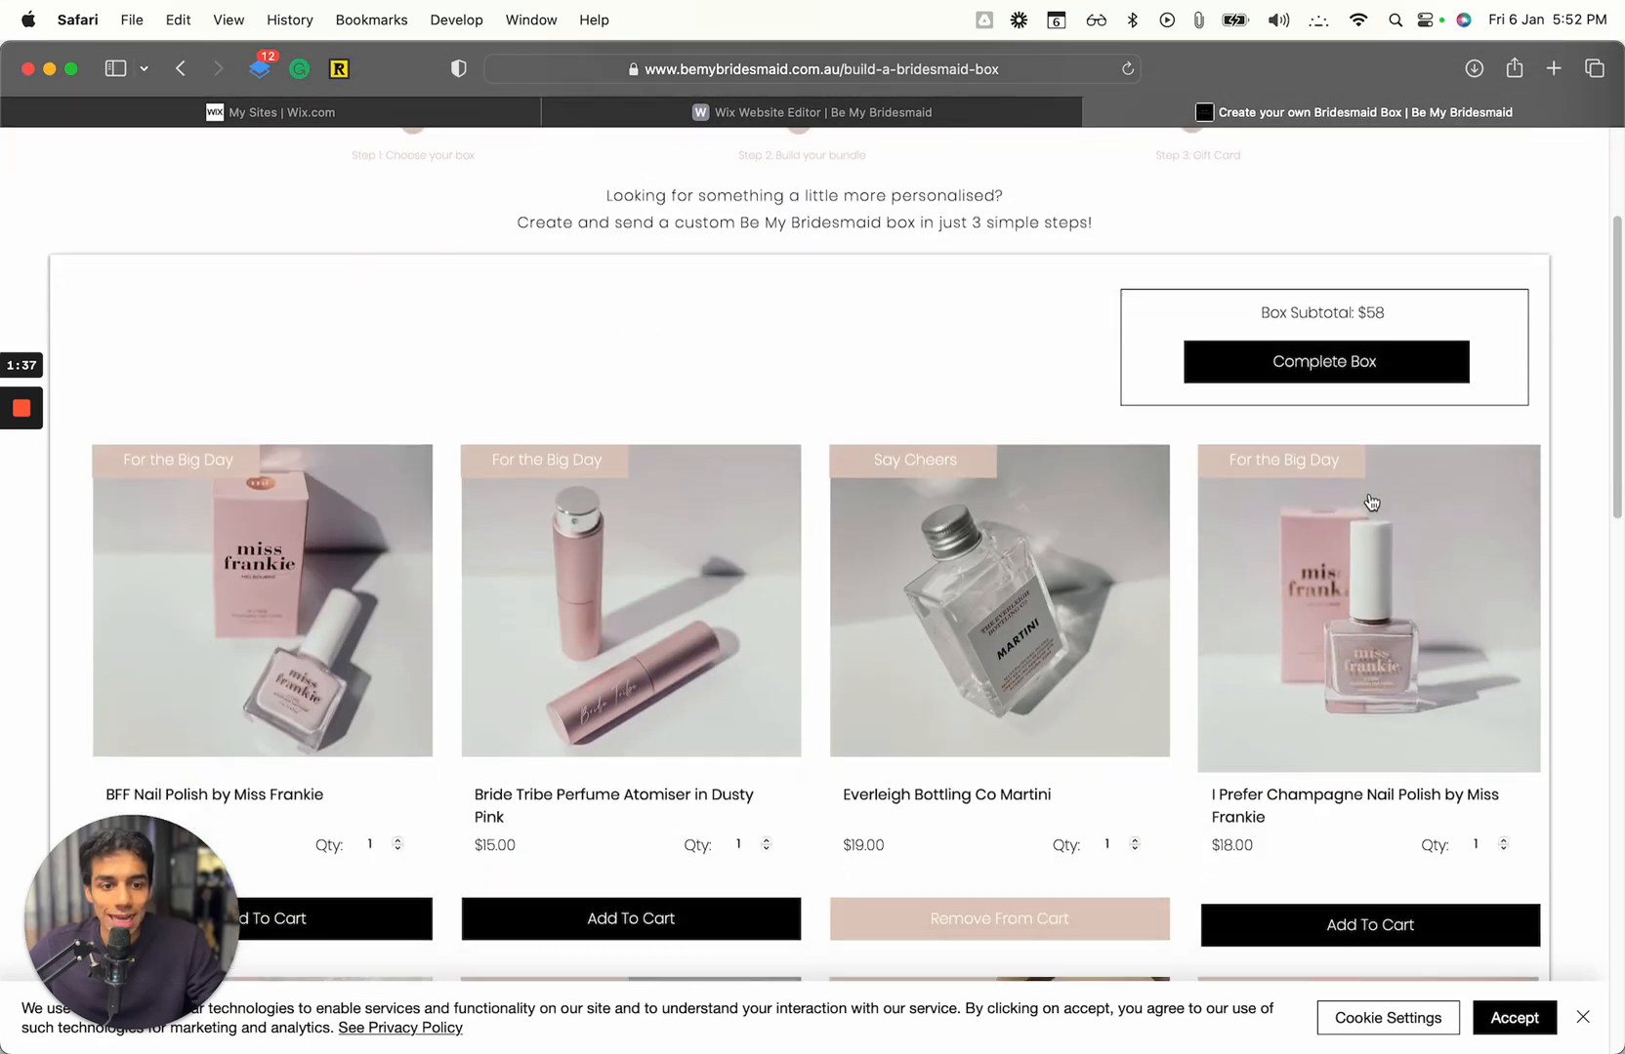
left_click(1132, 811)
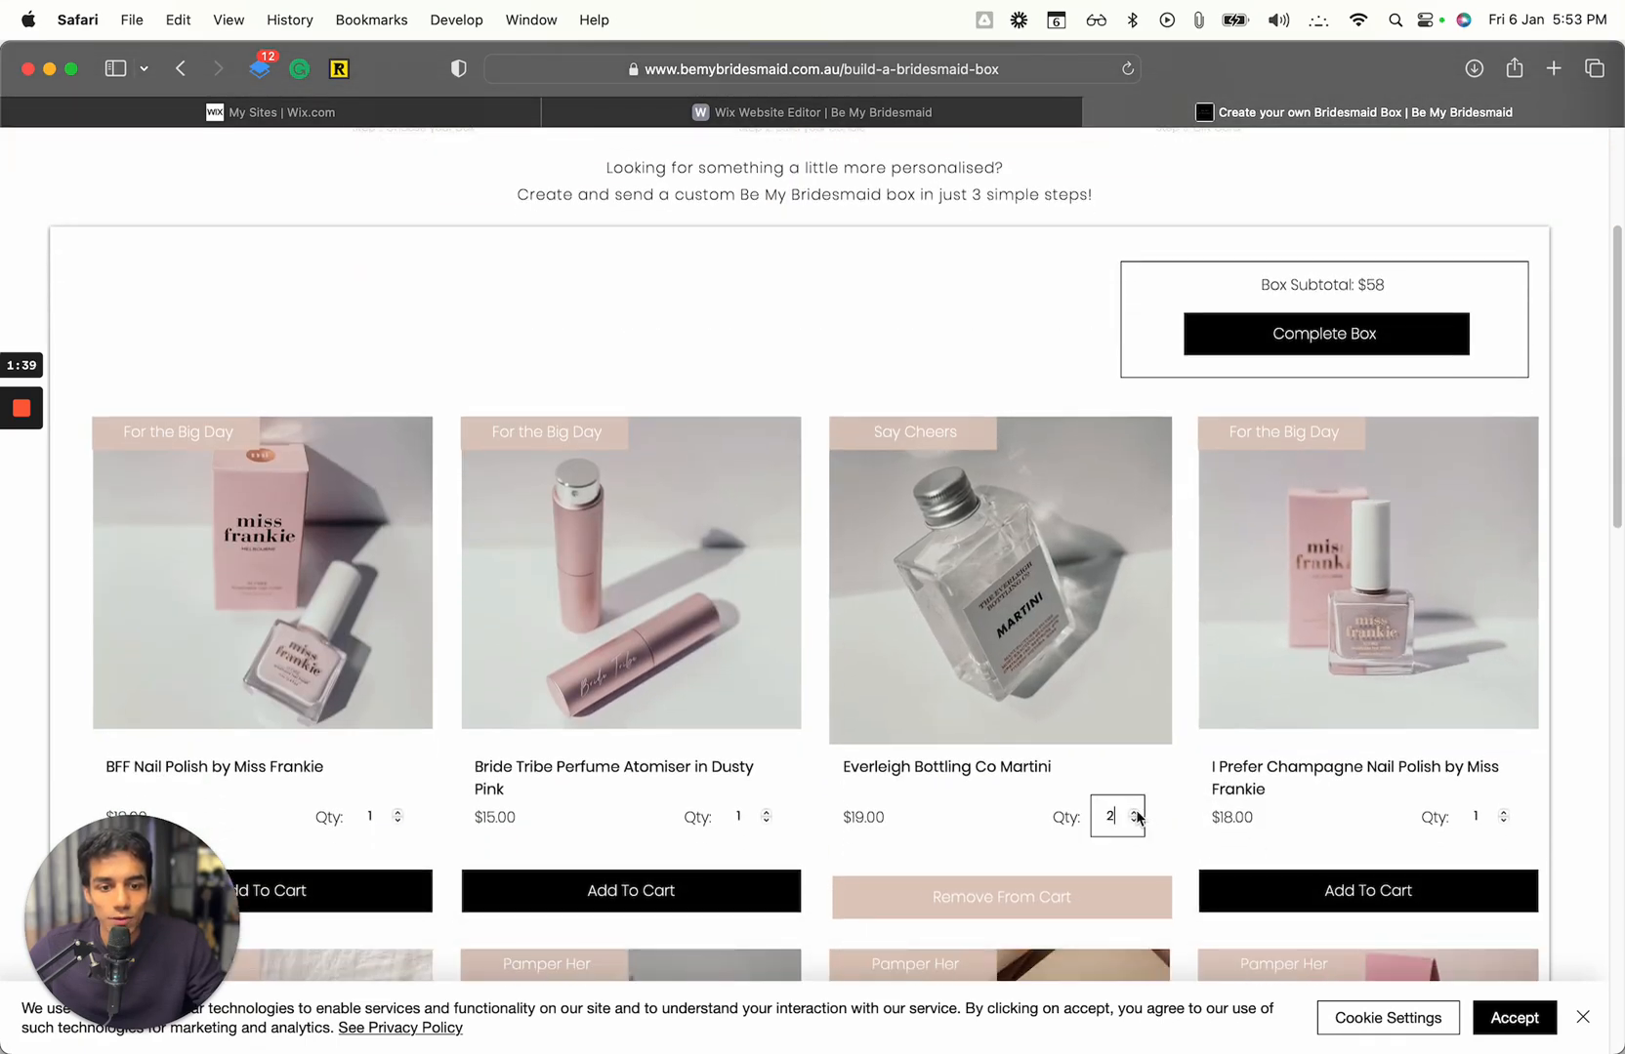
left_click(1134, 810)
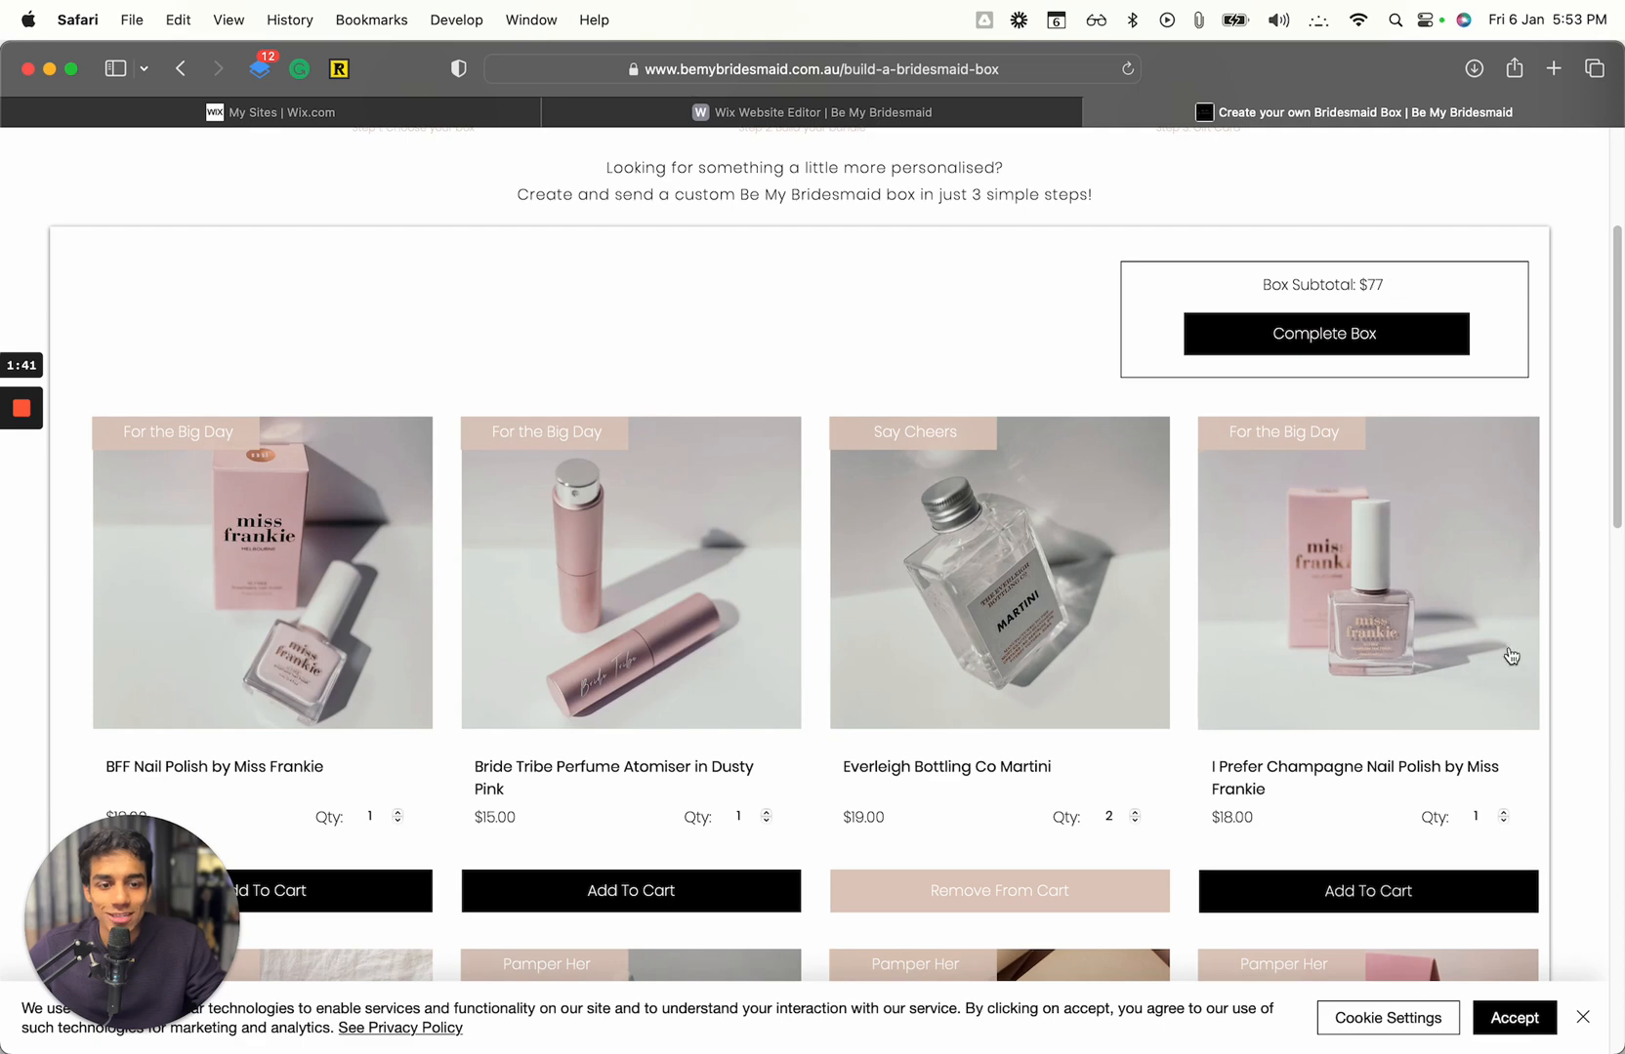
left_click(631, 891)
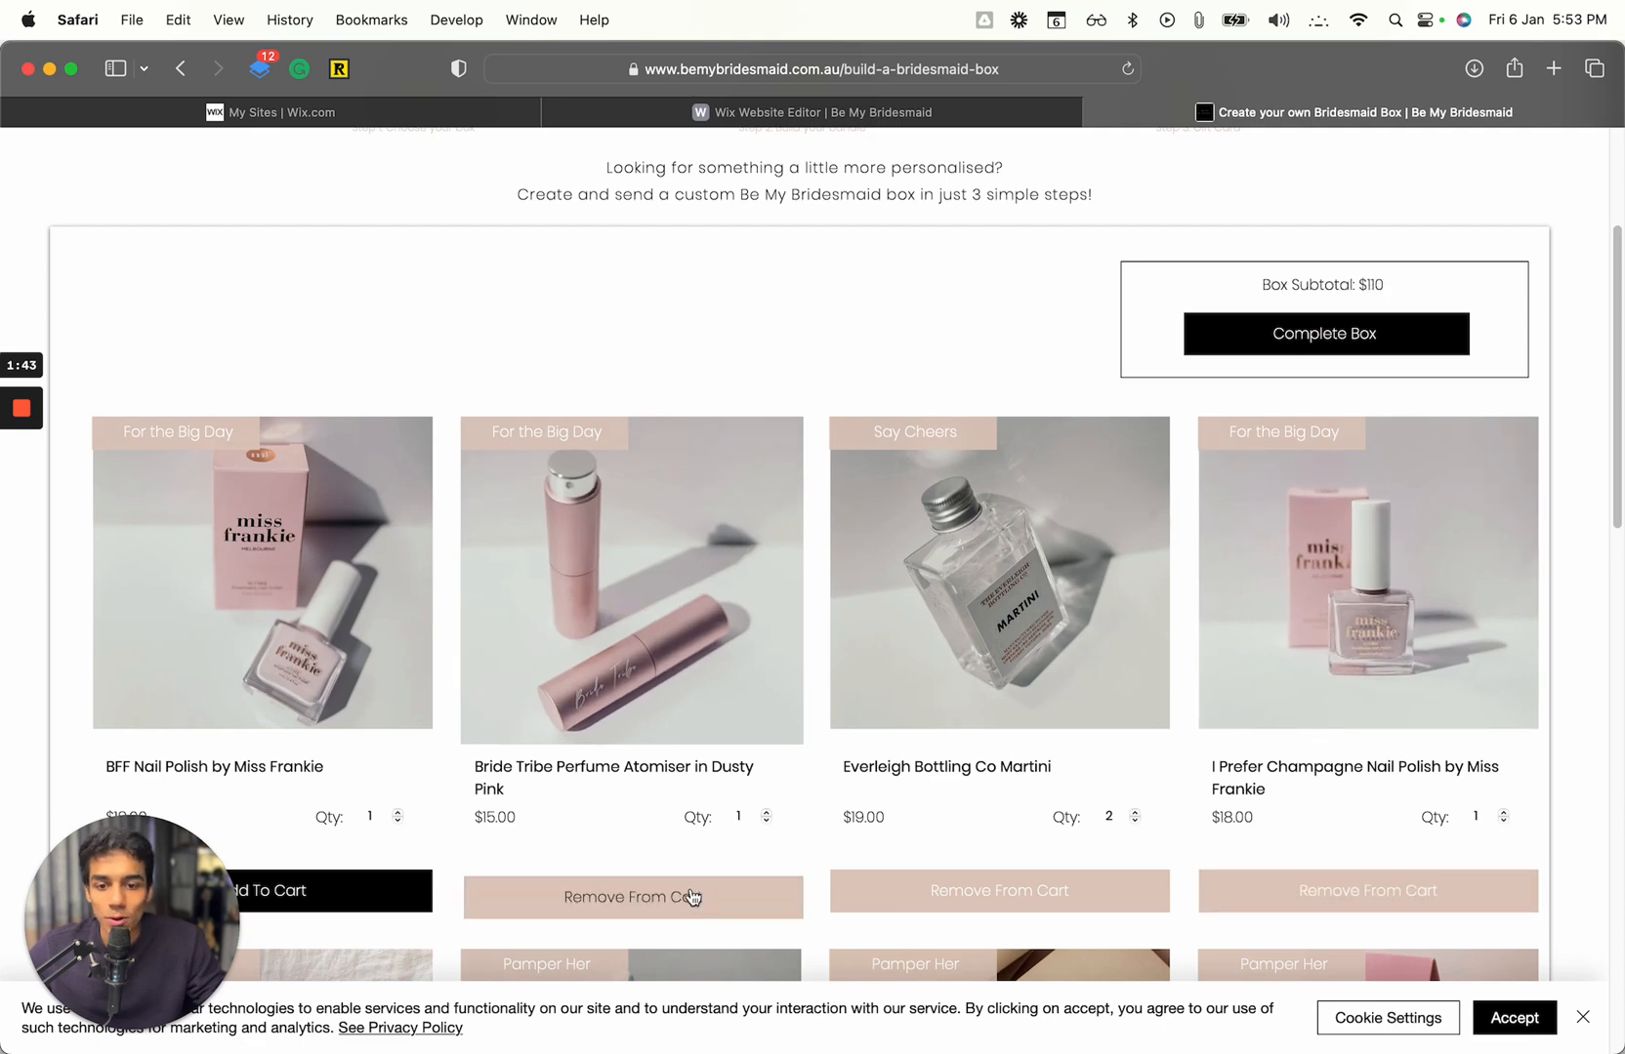
Remove the martini and the I Prefer Champagne Nail Polish, leaving a $94 box subtotal.
scroll("down", 3)
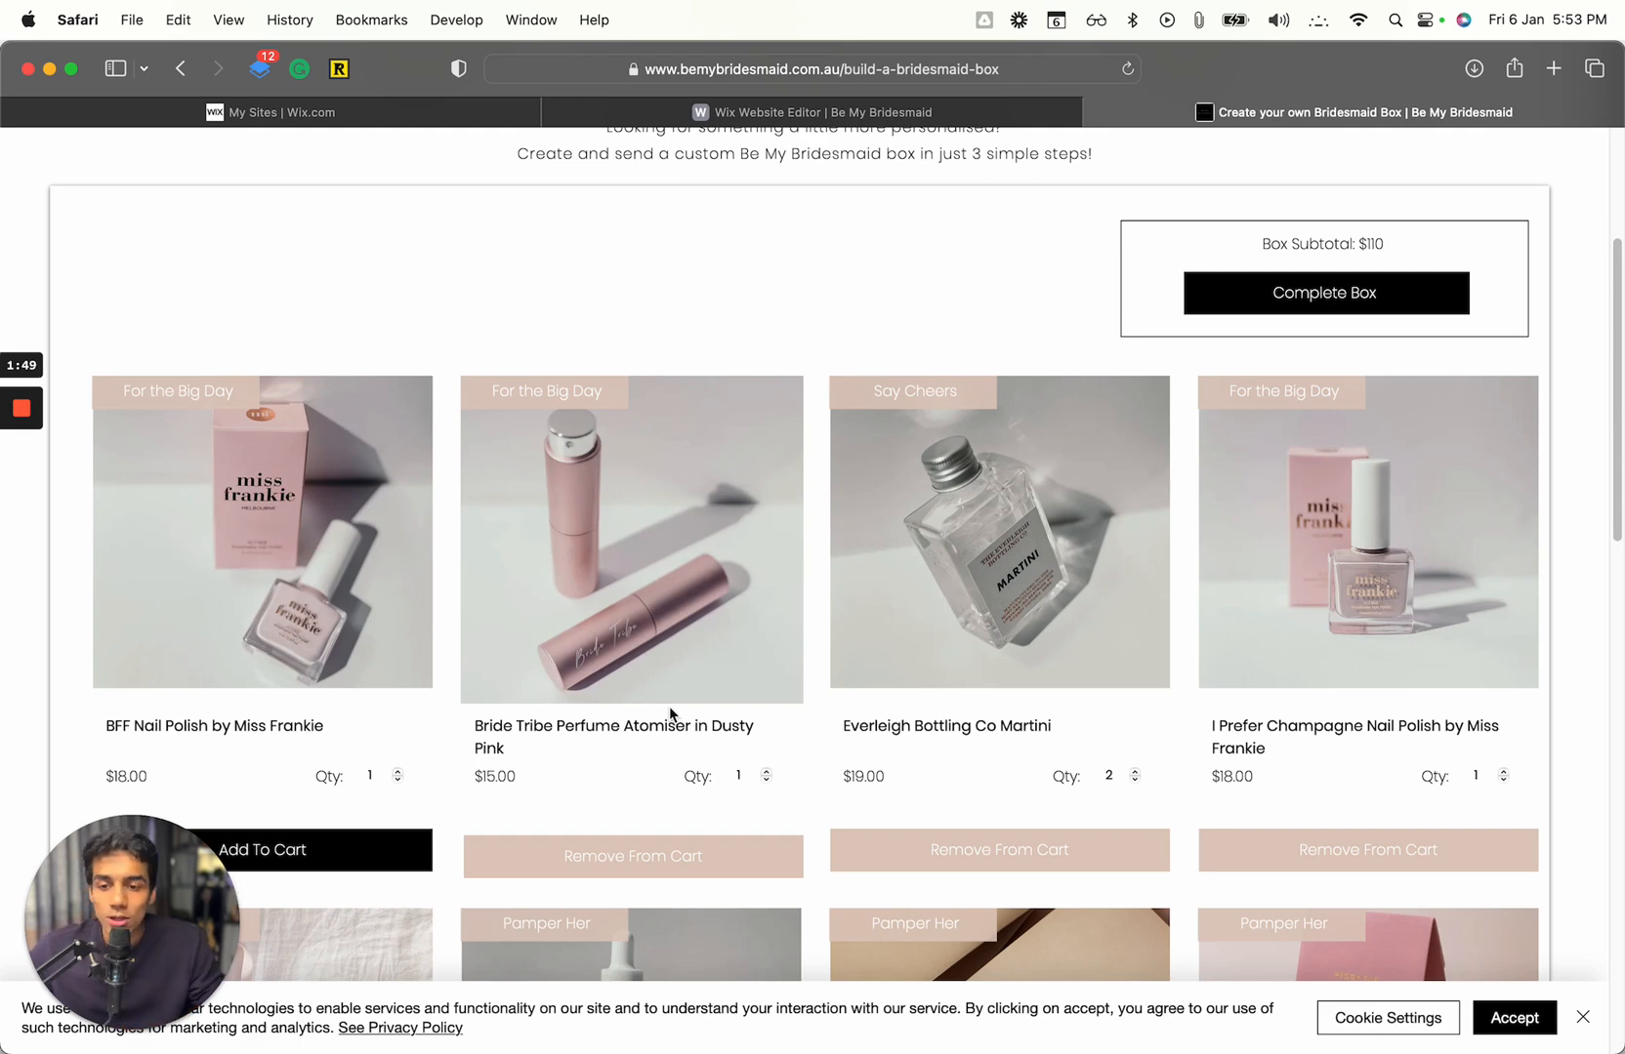
left_click(262, 849)
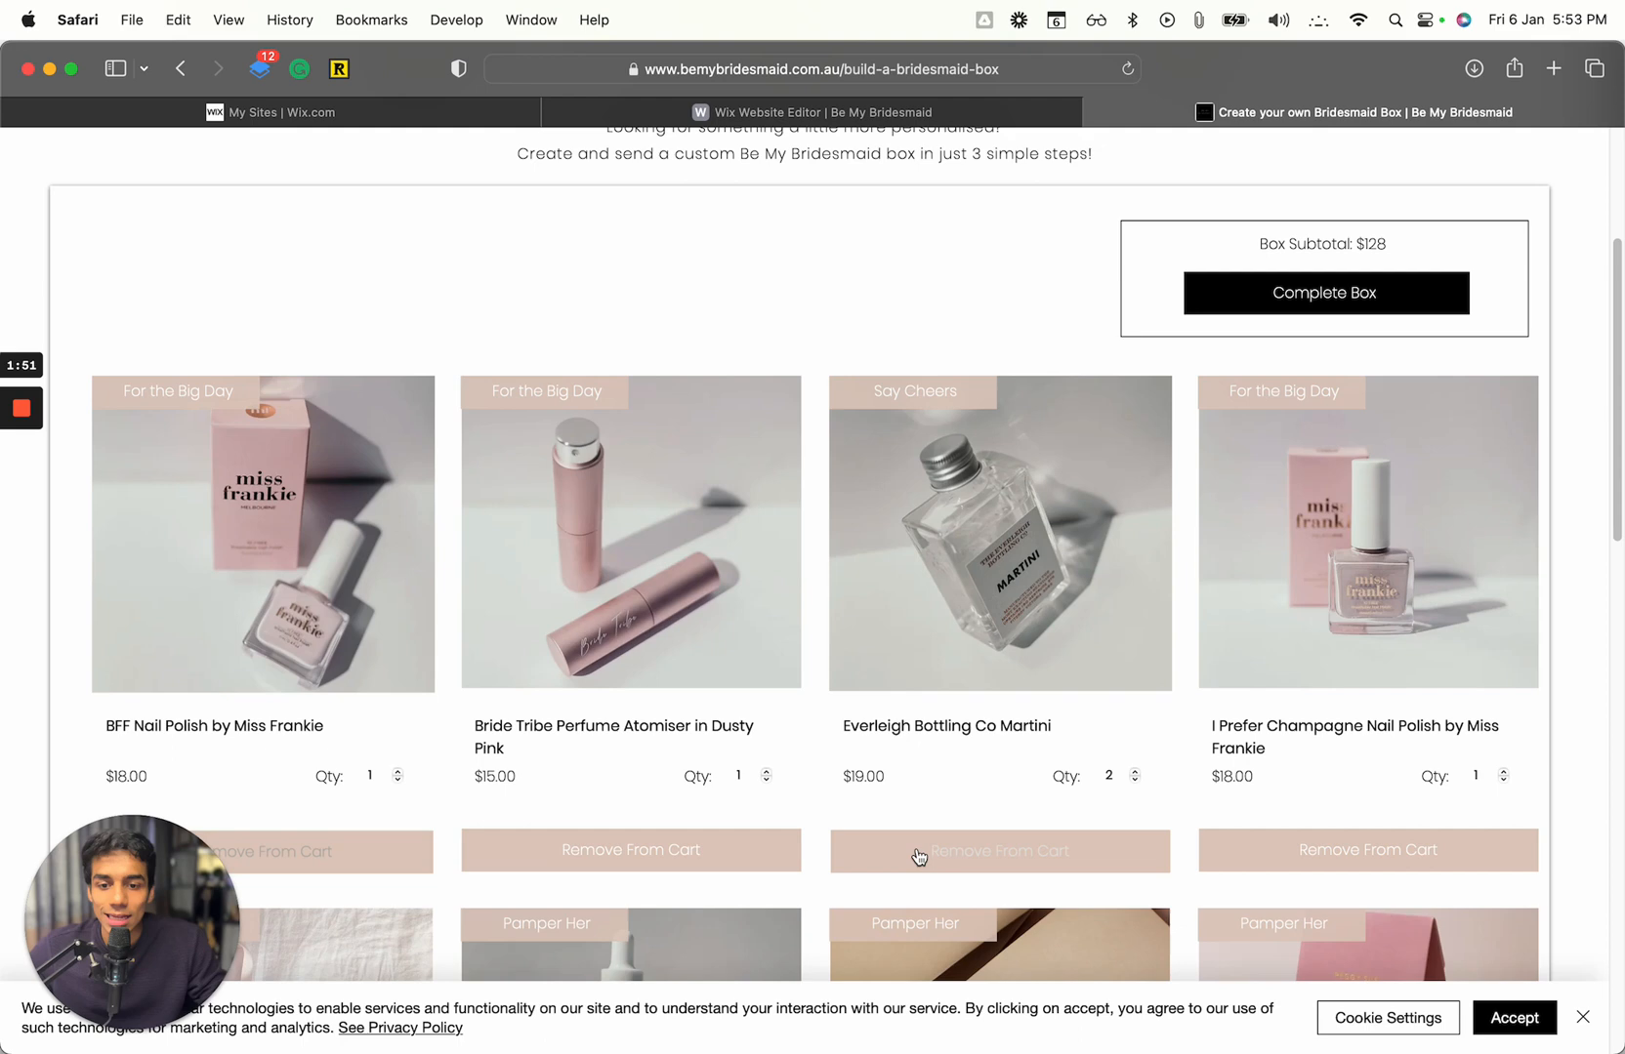
left_click(997, 851)
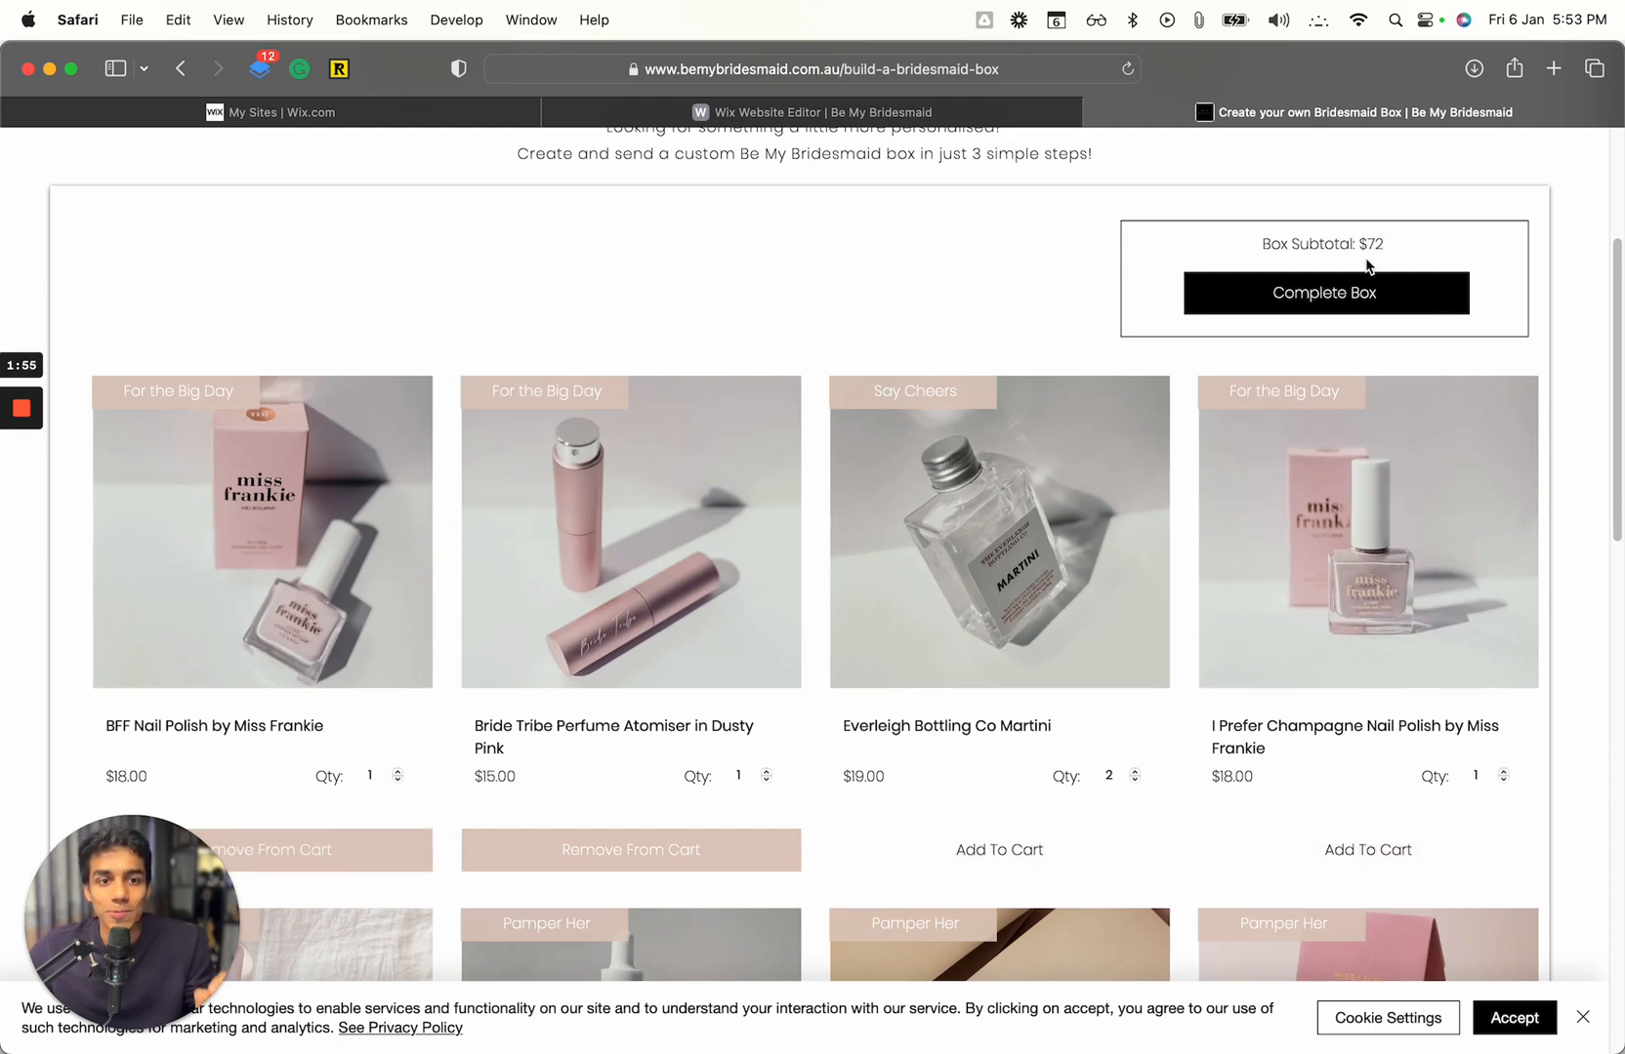
mouse_move(1103, 488)
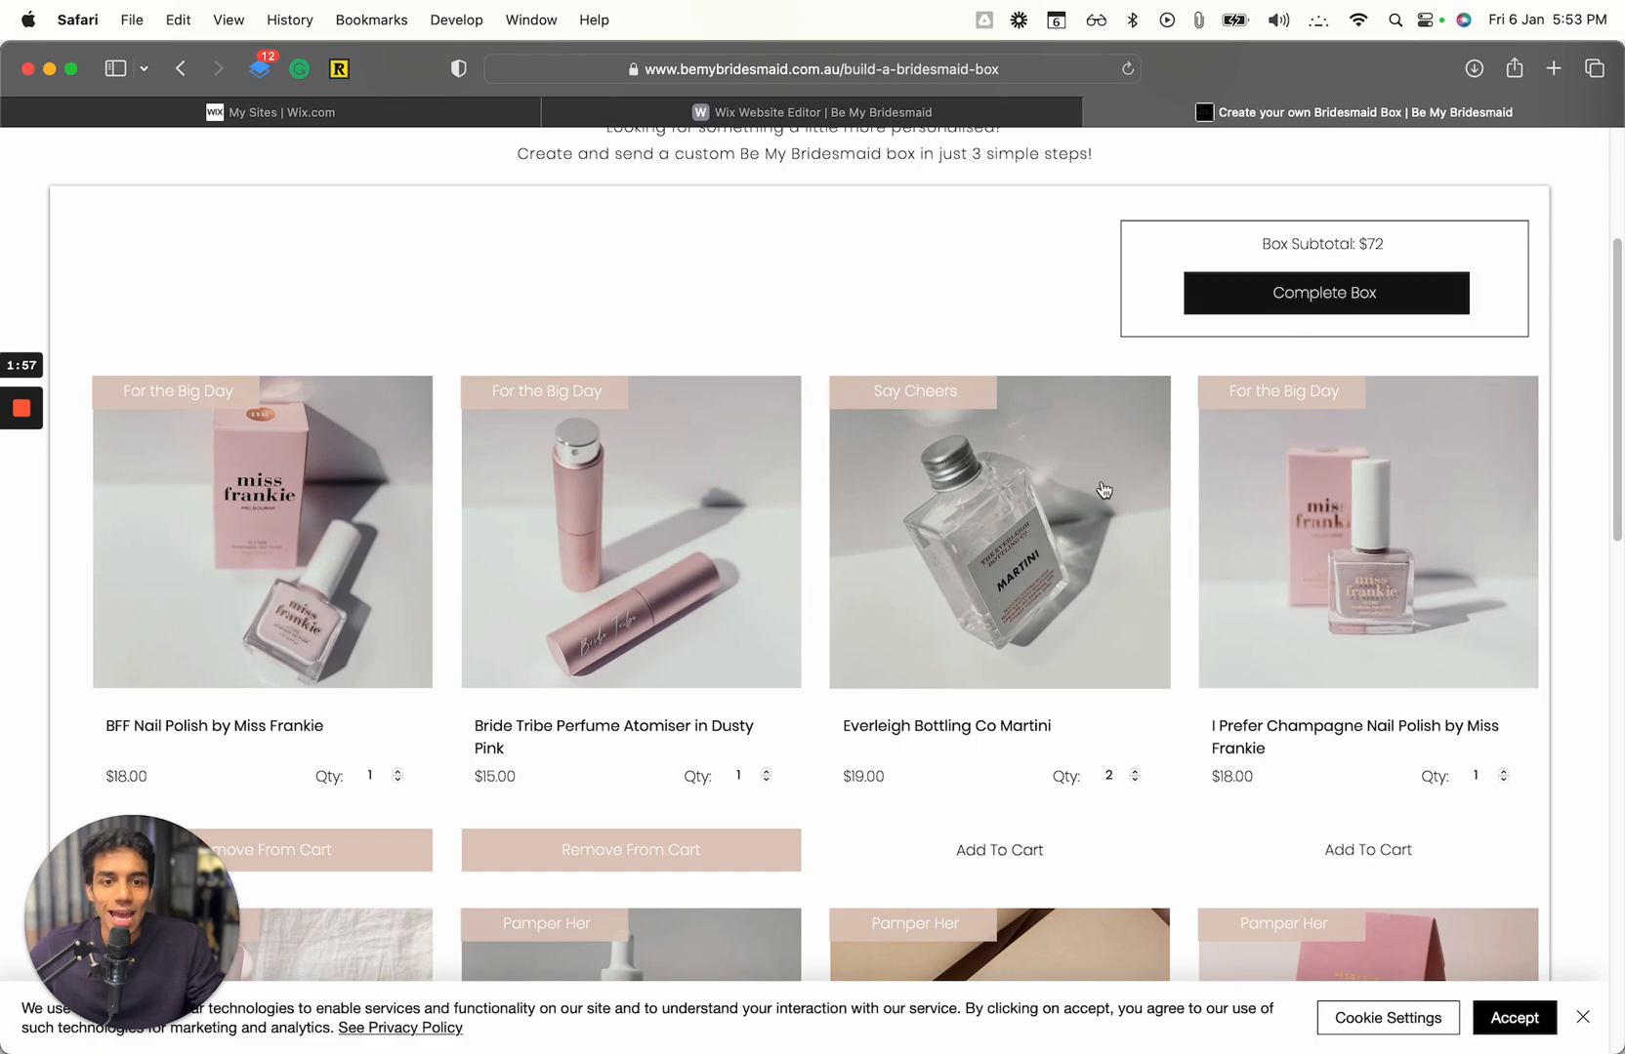
scroll("down", 3)
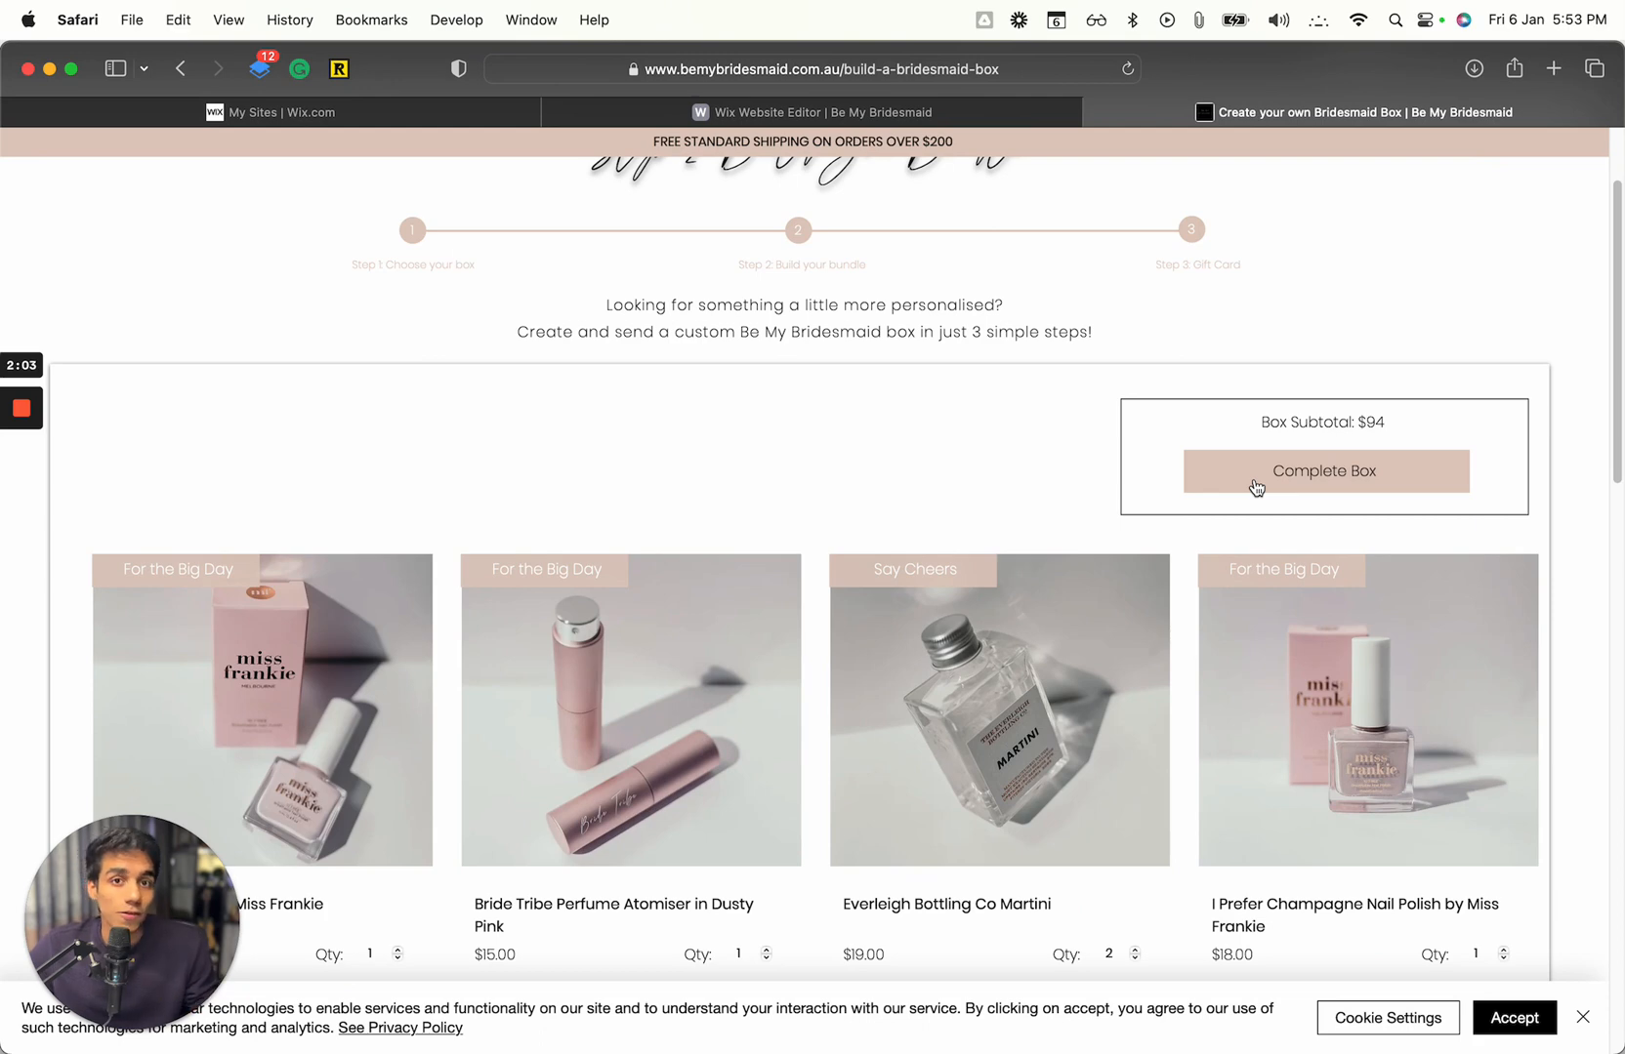
Complete the box with No Card chosen and add the $94 Custom Box to the cart.
left_click(1324, 471)
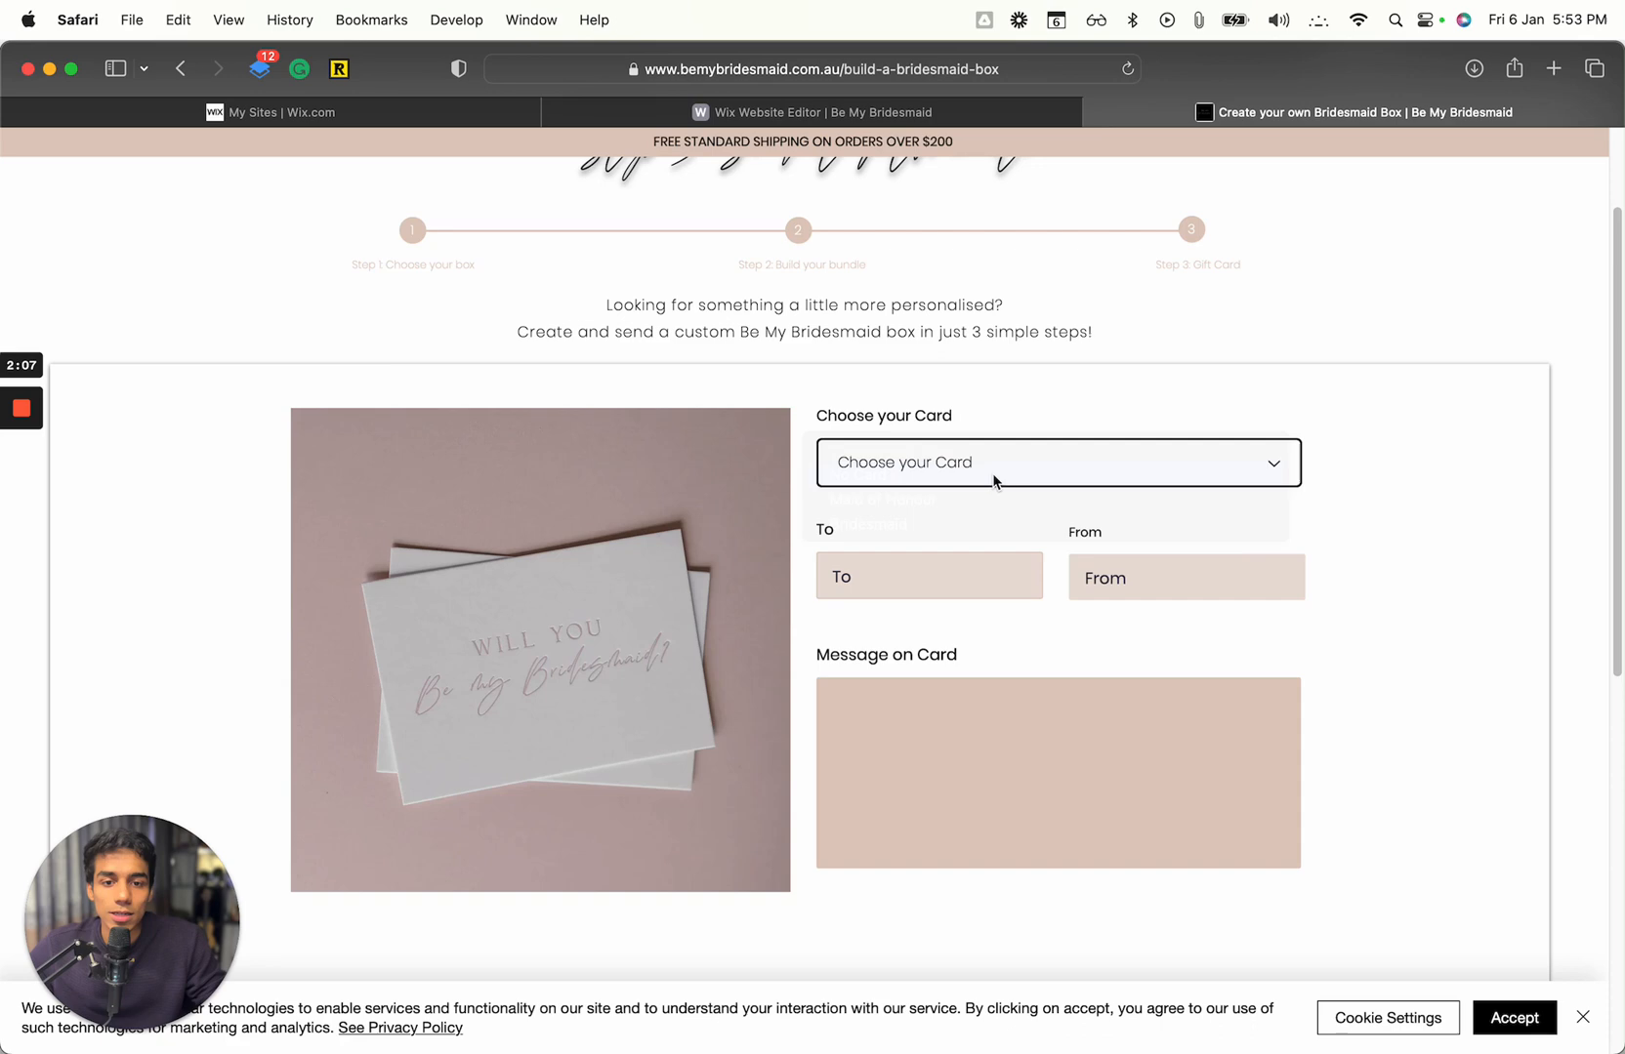
left_click(1056, 463)
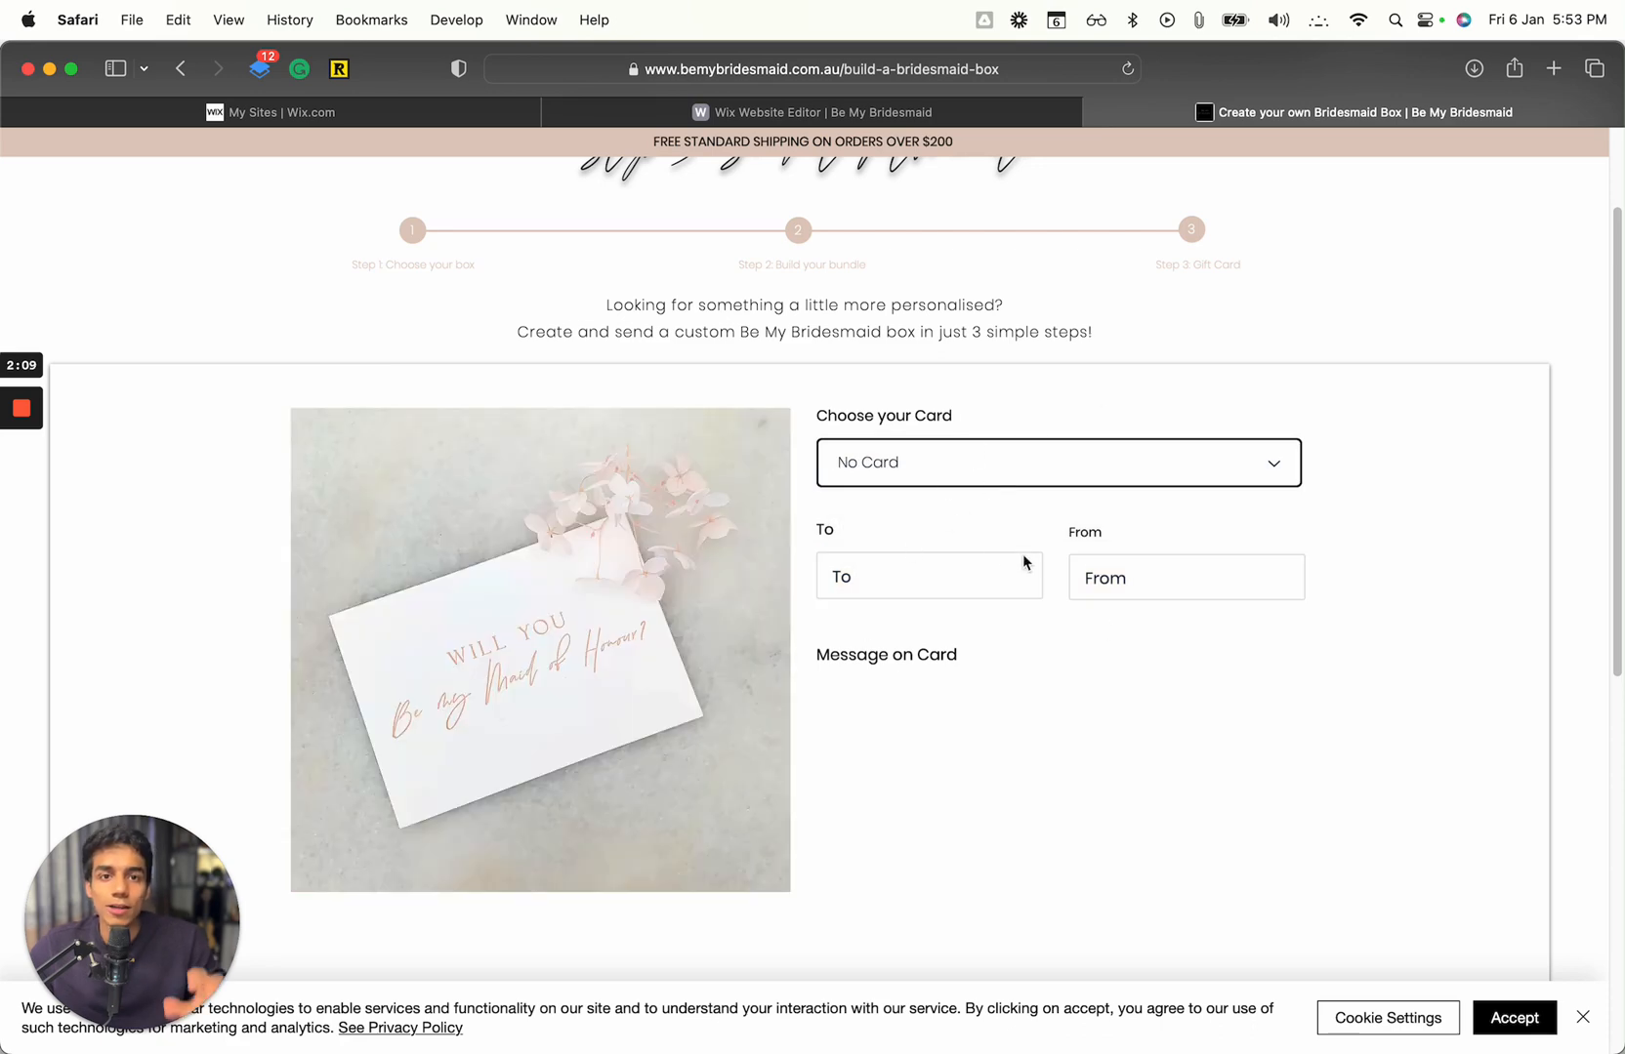
scroll("down", 3)
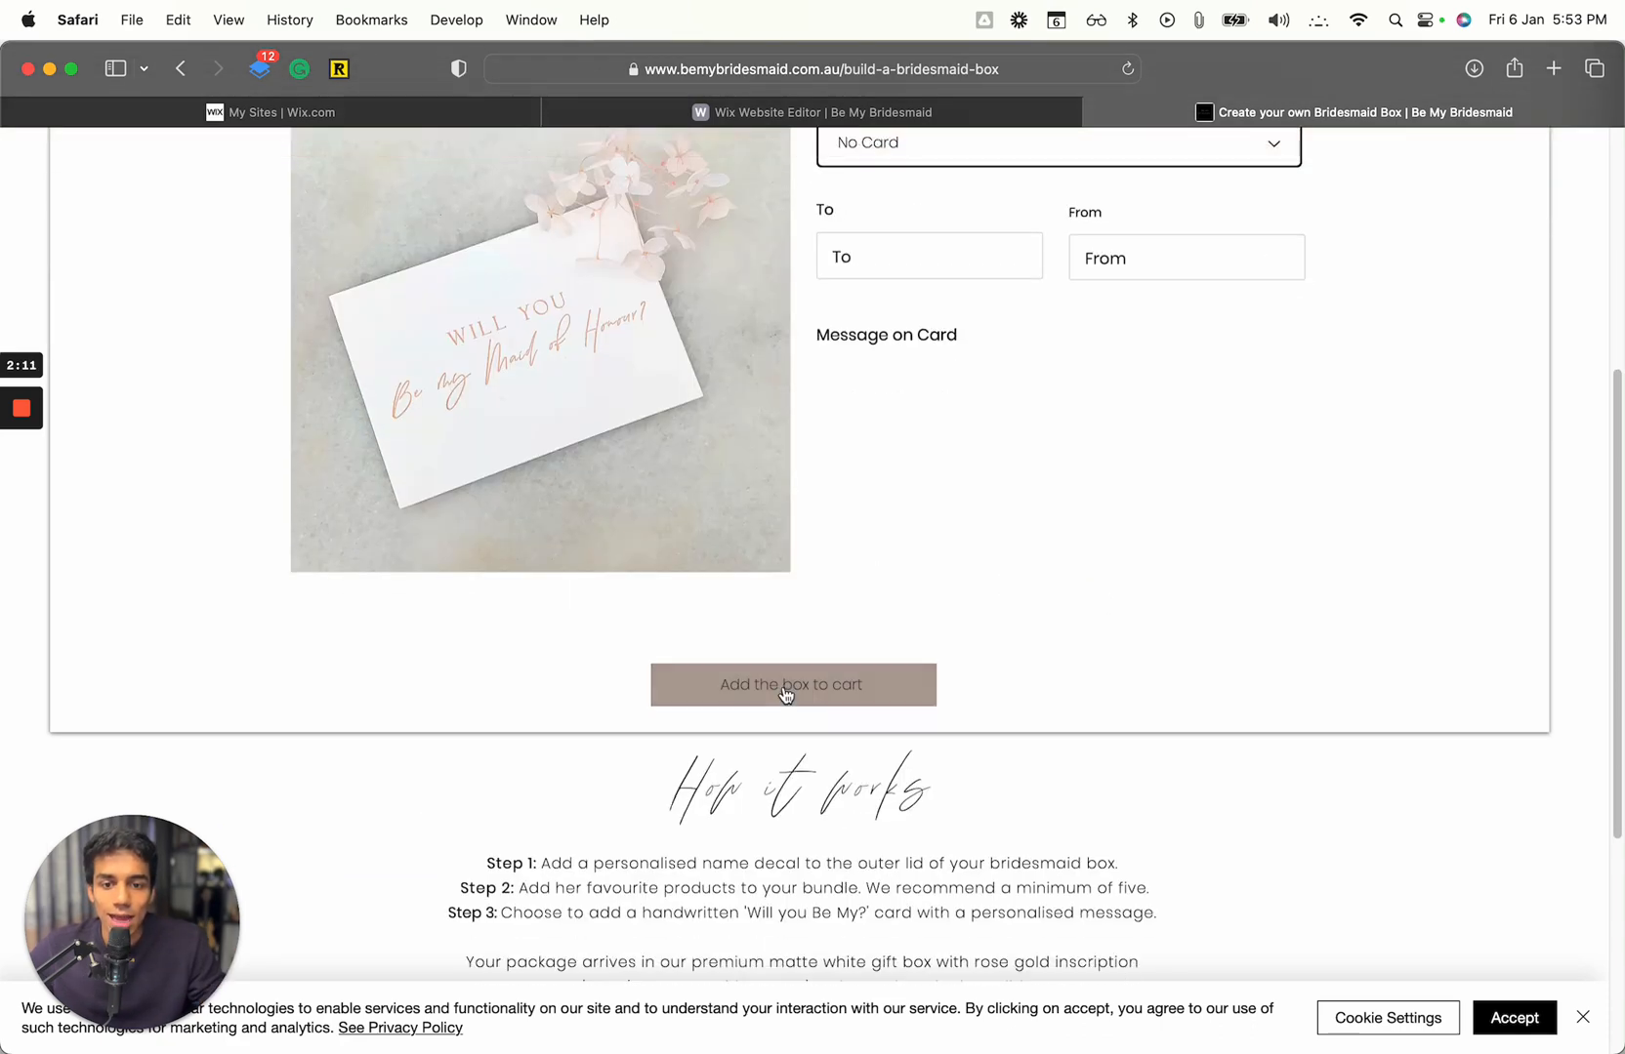
left_click(791, 686)
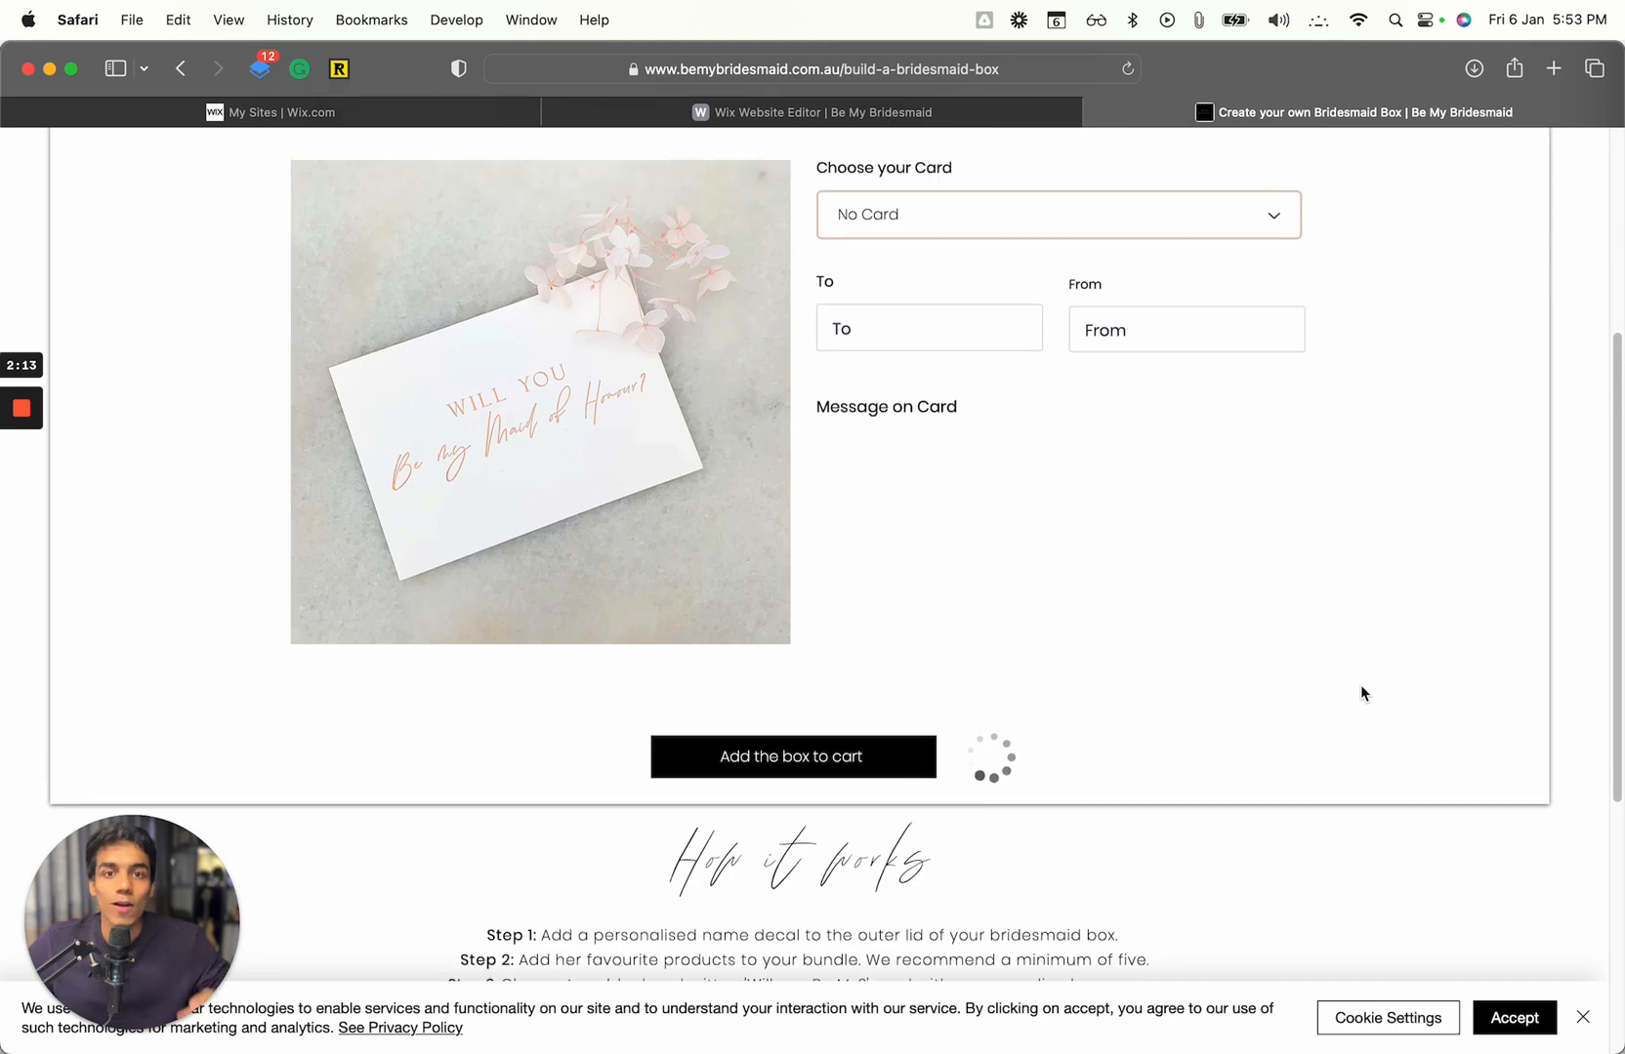
left_click(790, 756)
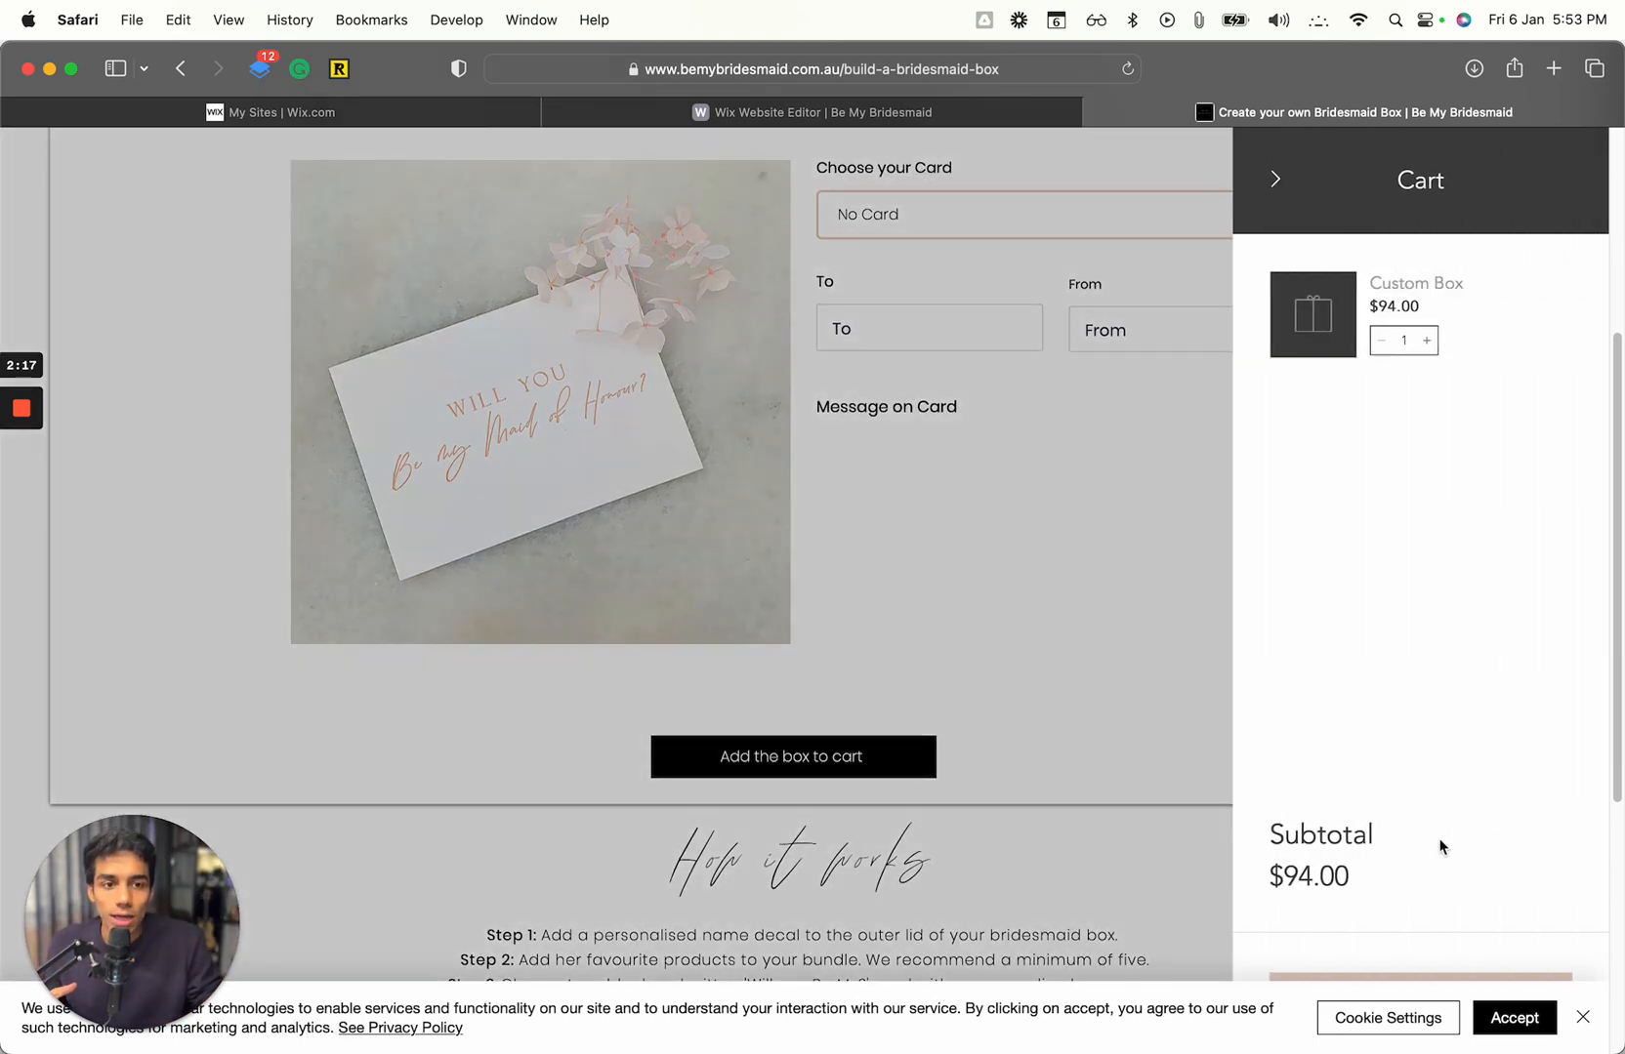
View the full cart page listing the $94 Custom Box and its $94.00 order total.
left_click(1511, 1017)
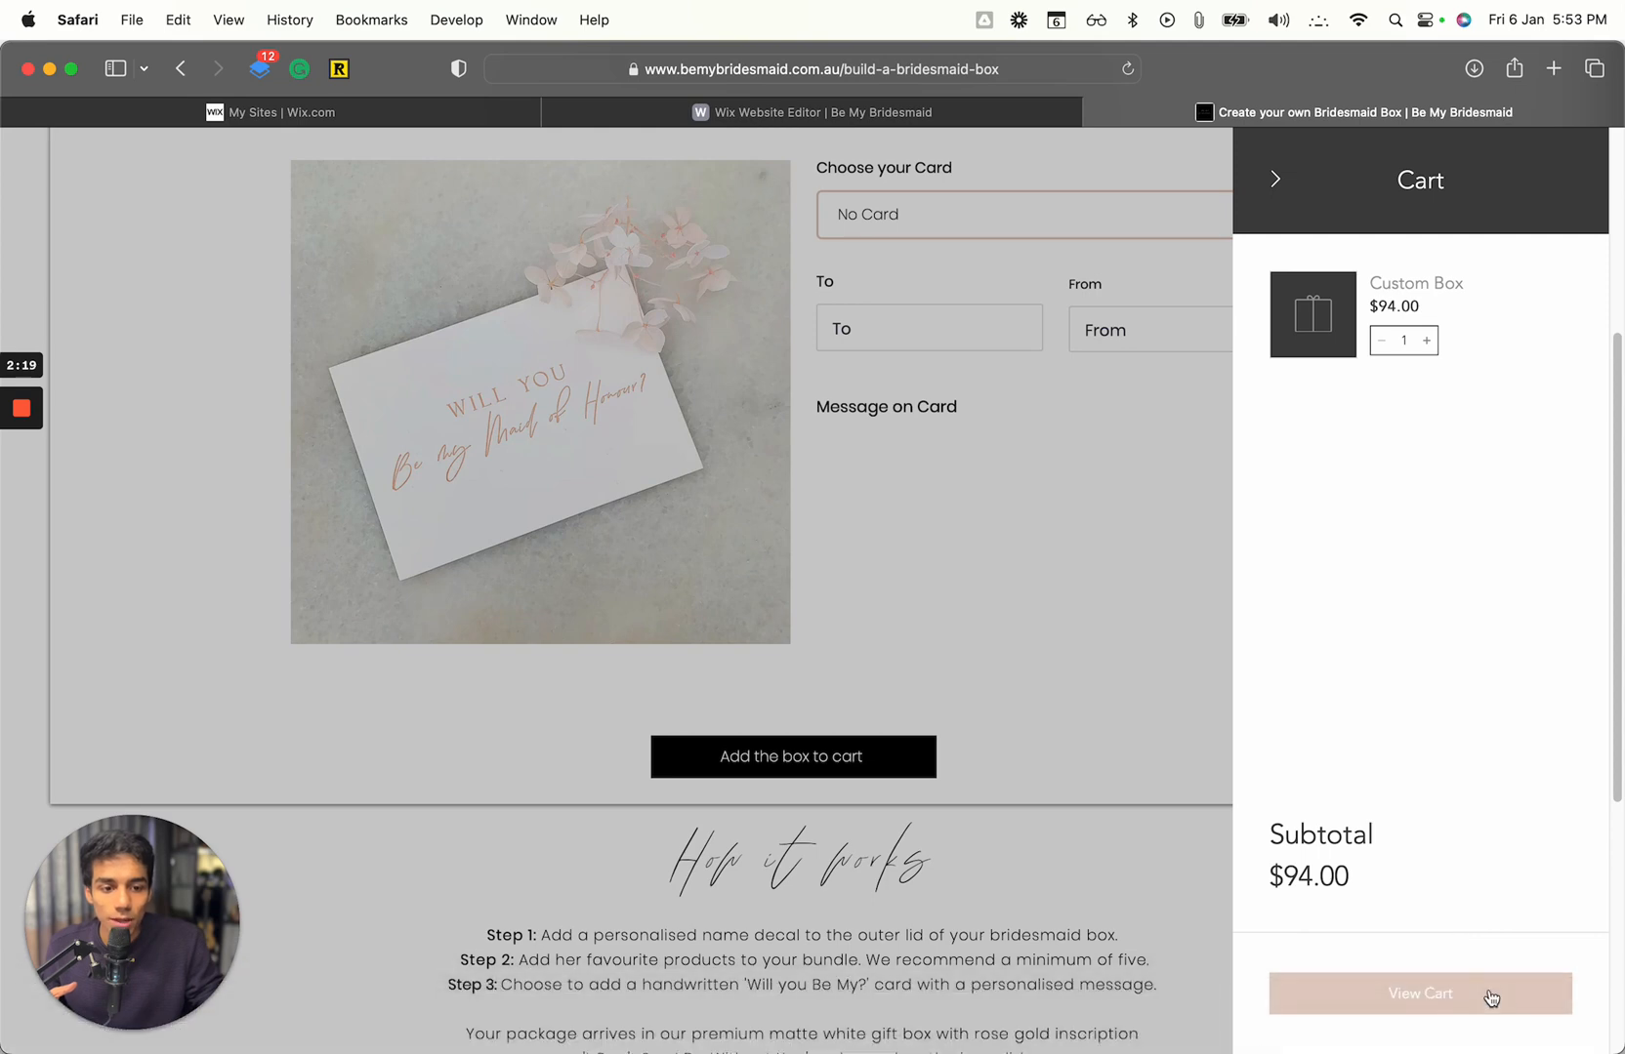
left_click(1417, 994)
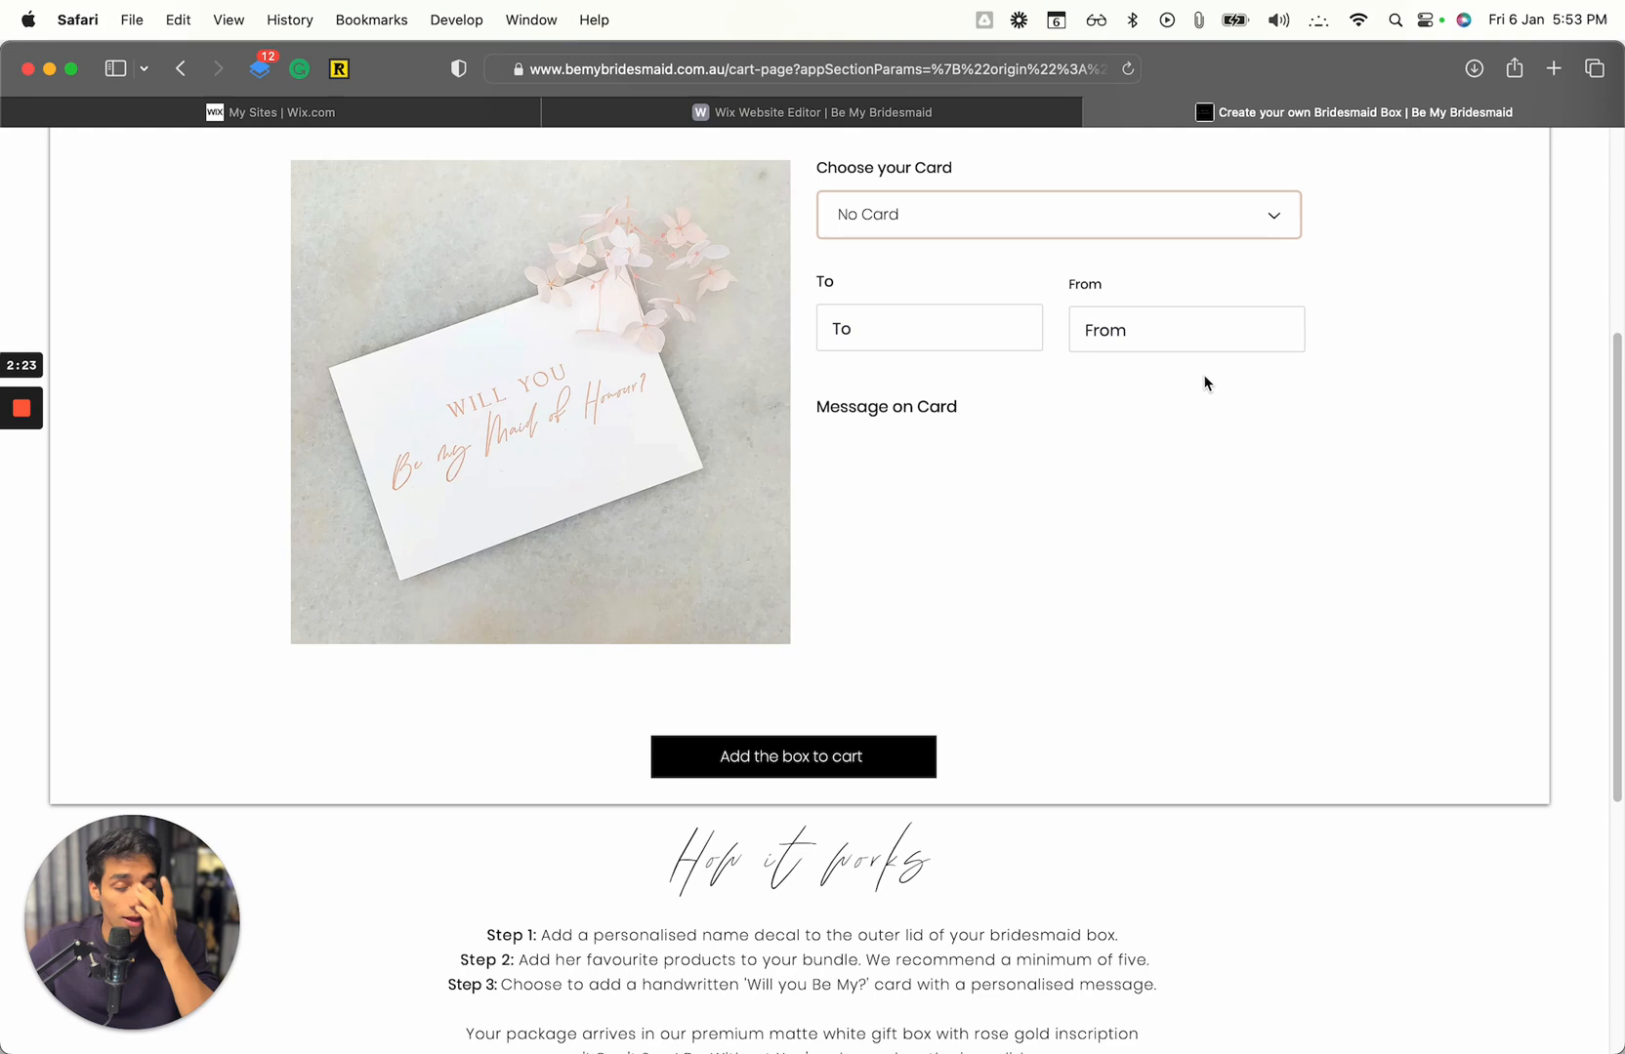
left_click(791, 756)
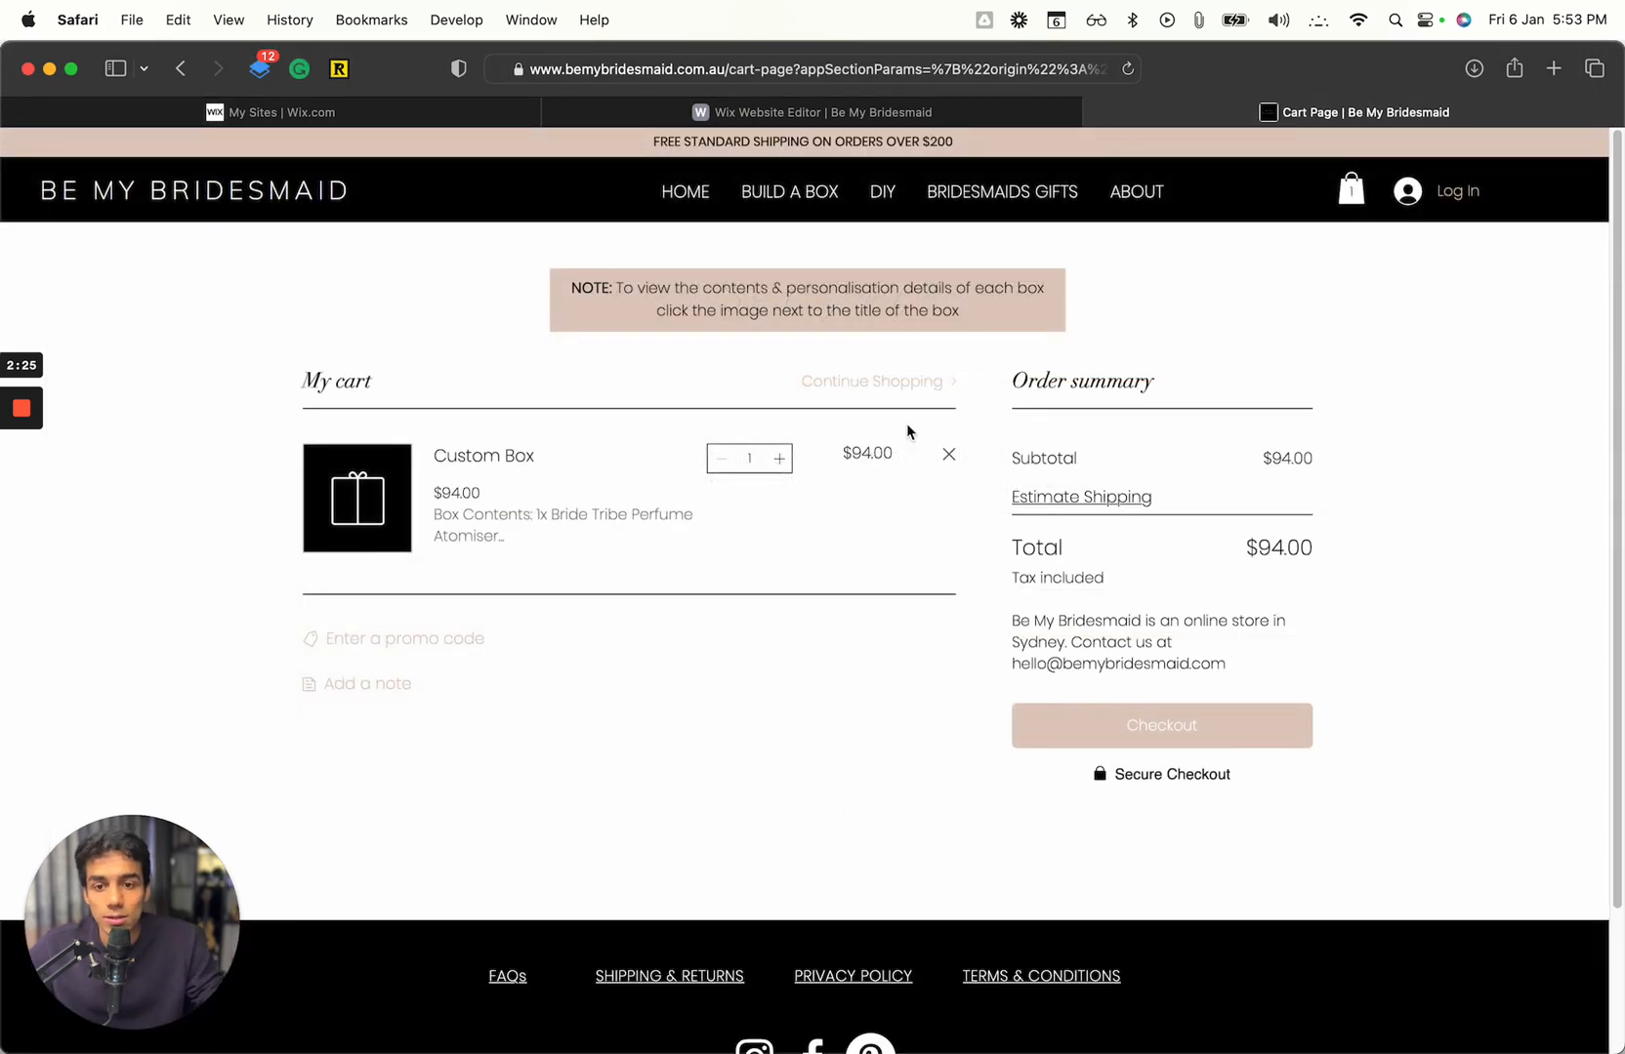
Inspect the Custom Box's details page and expand its full item list and lid details.
left_click(358, 498)
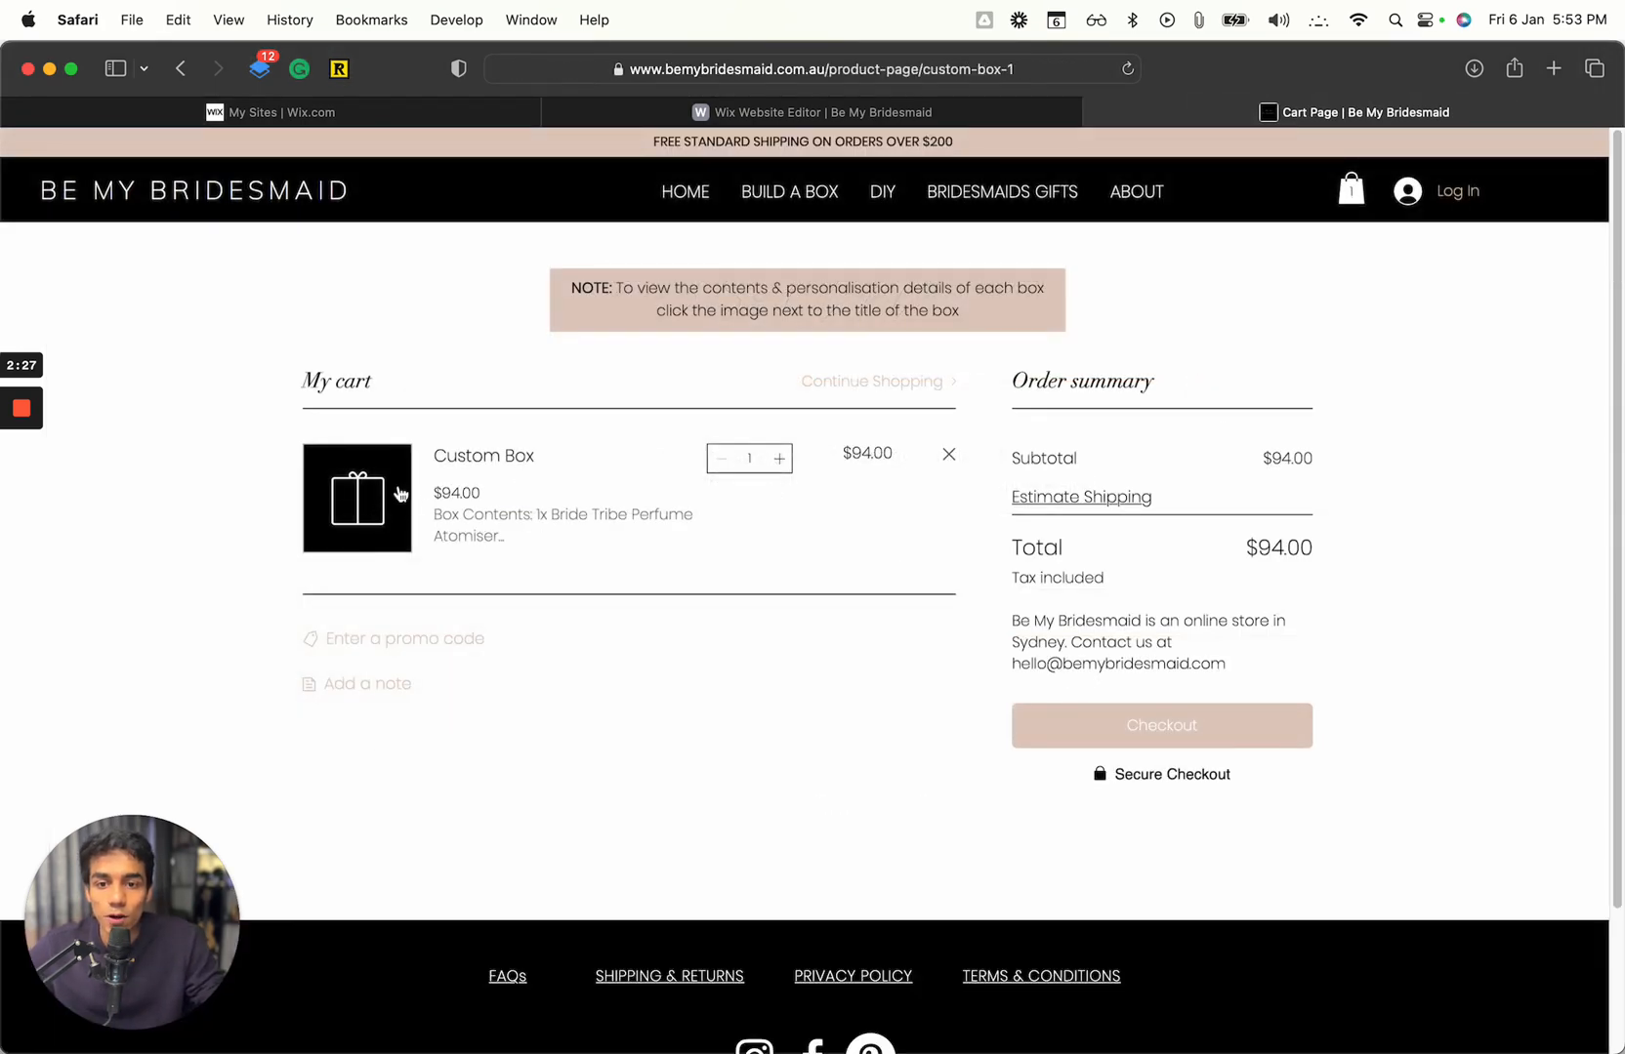
left_click(357, 498)
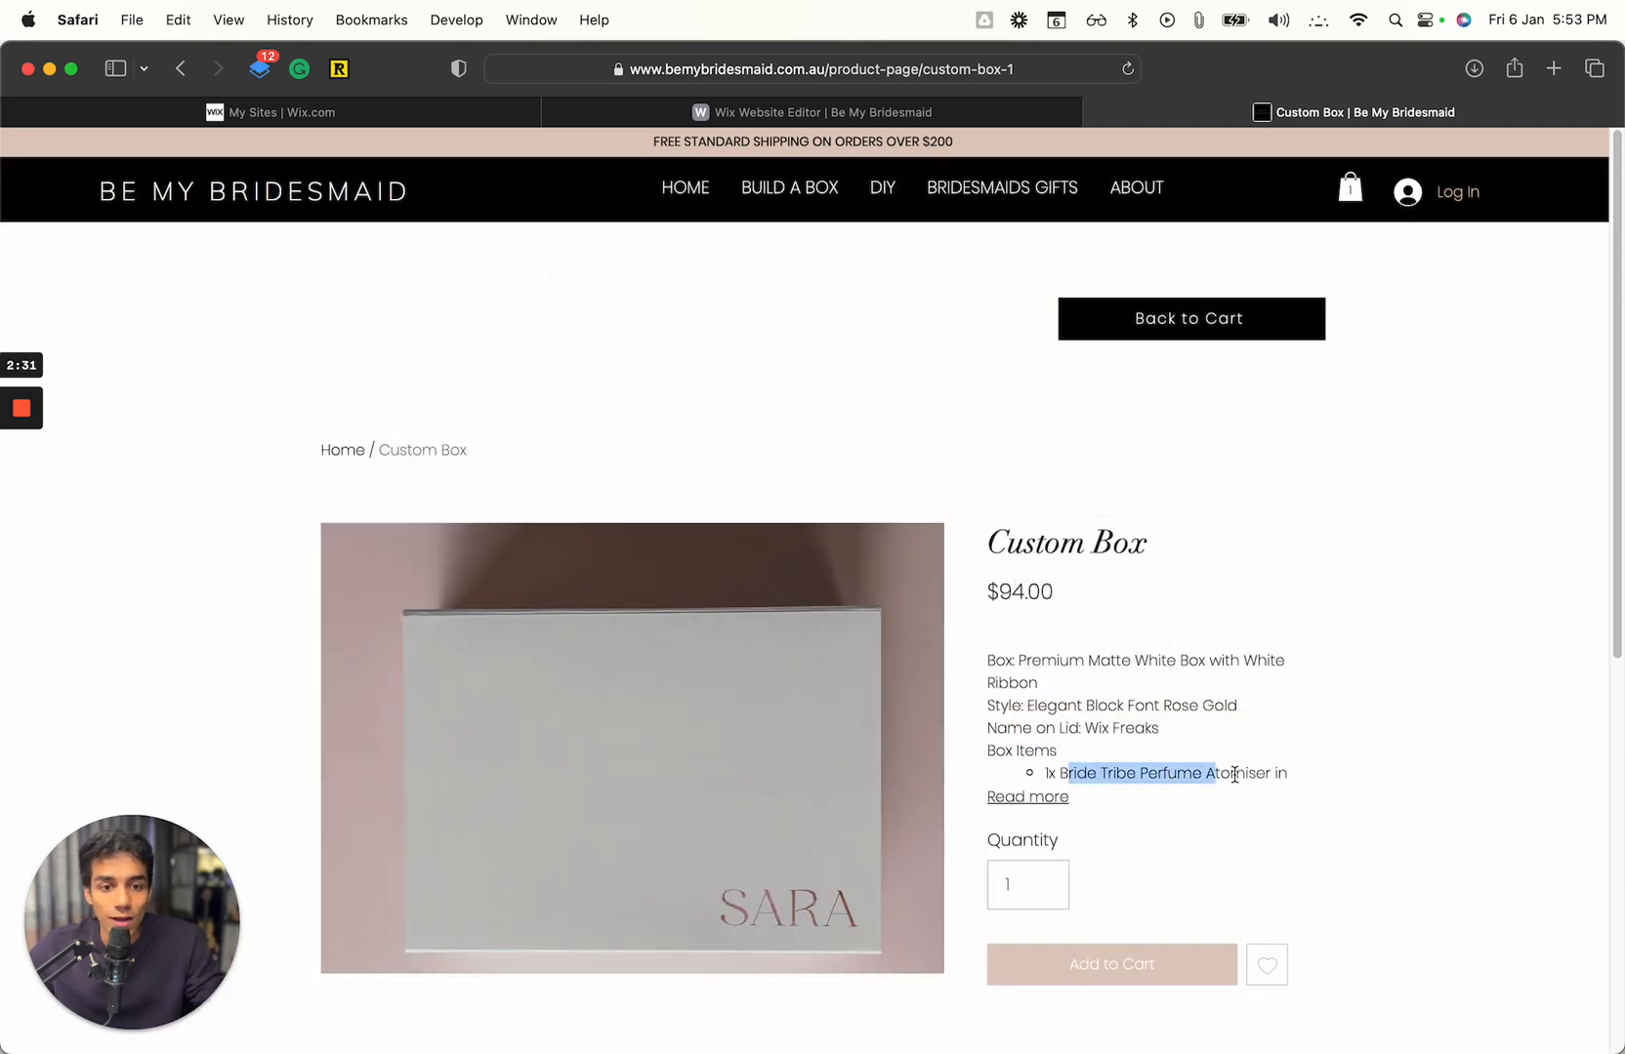
left_click(1027, 795)
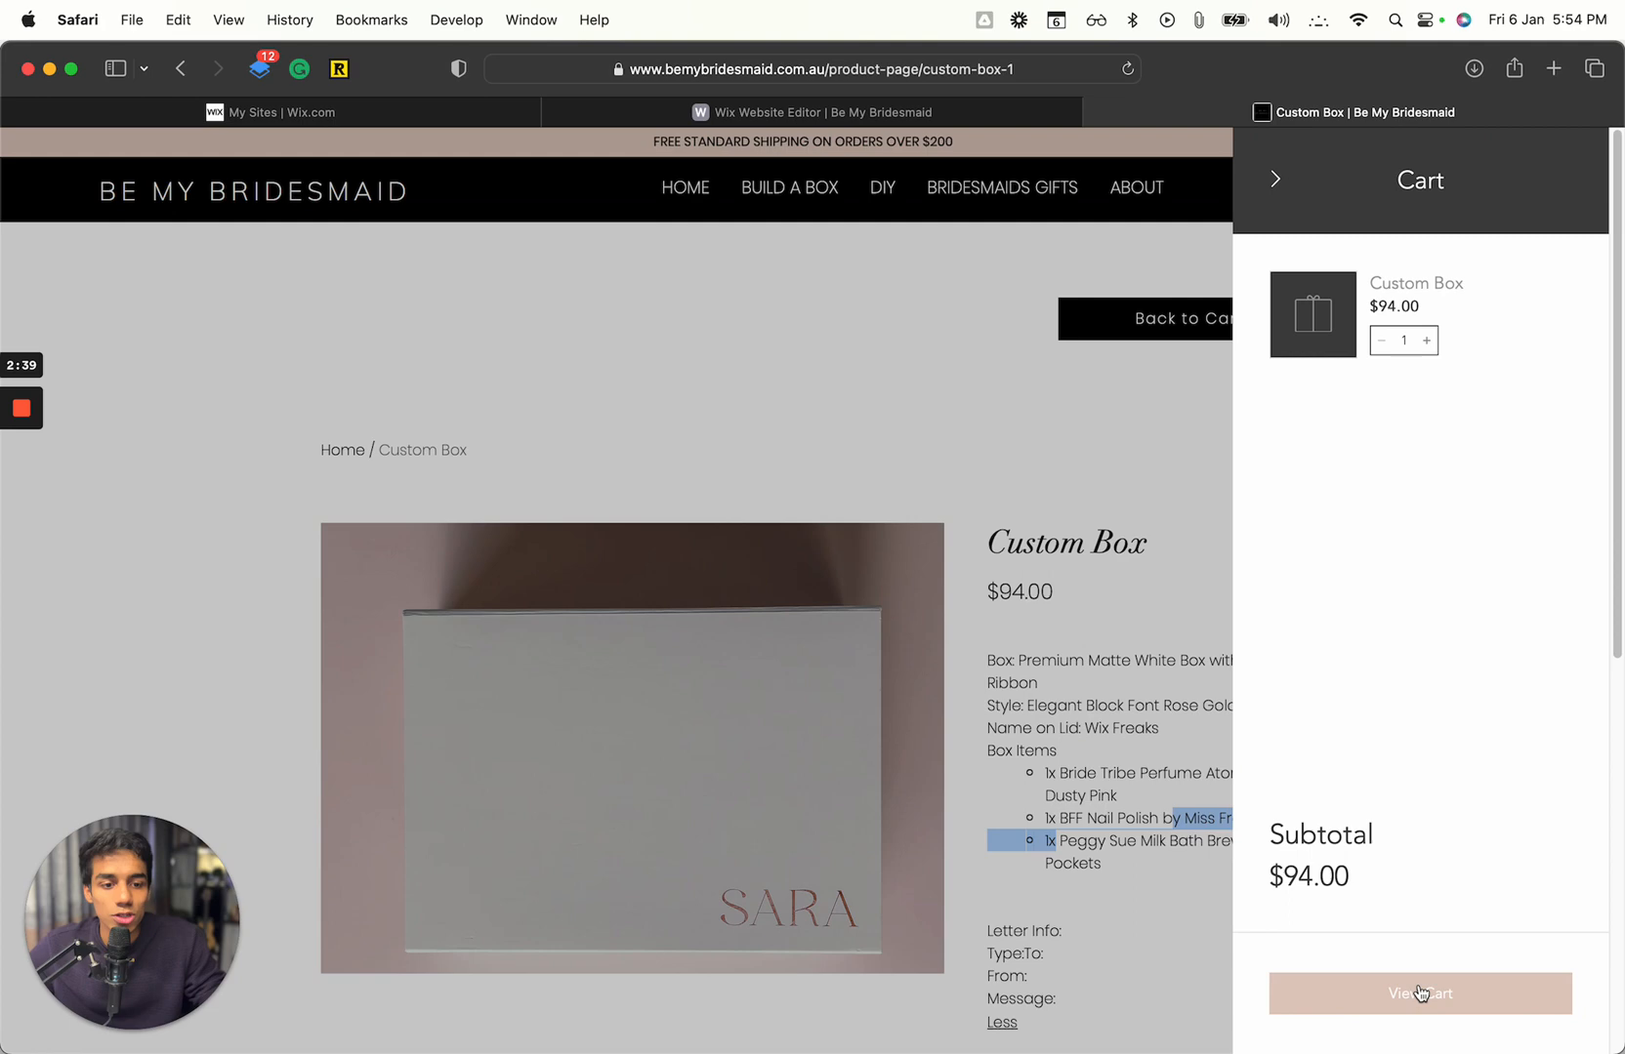
Return to the full cart page, then switch to the Wix Website Editor tab.
left_click(1418, 994)
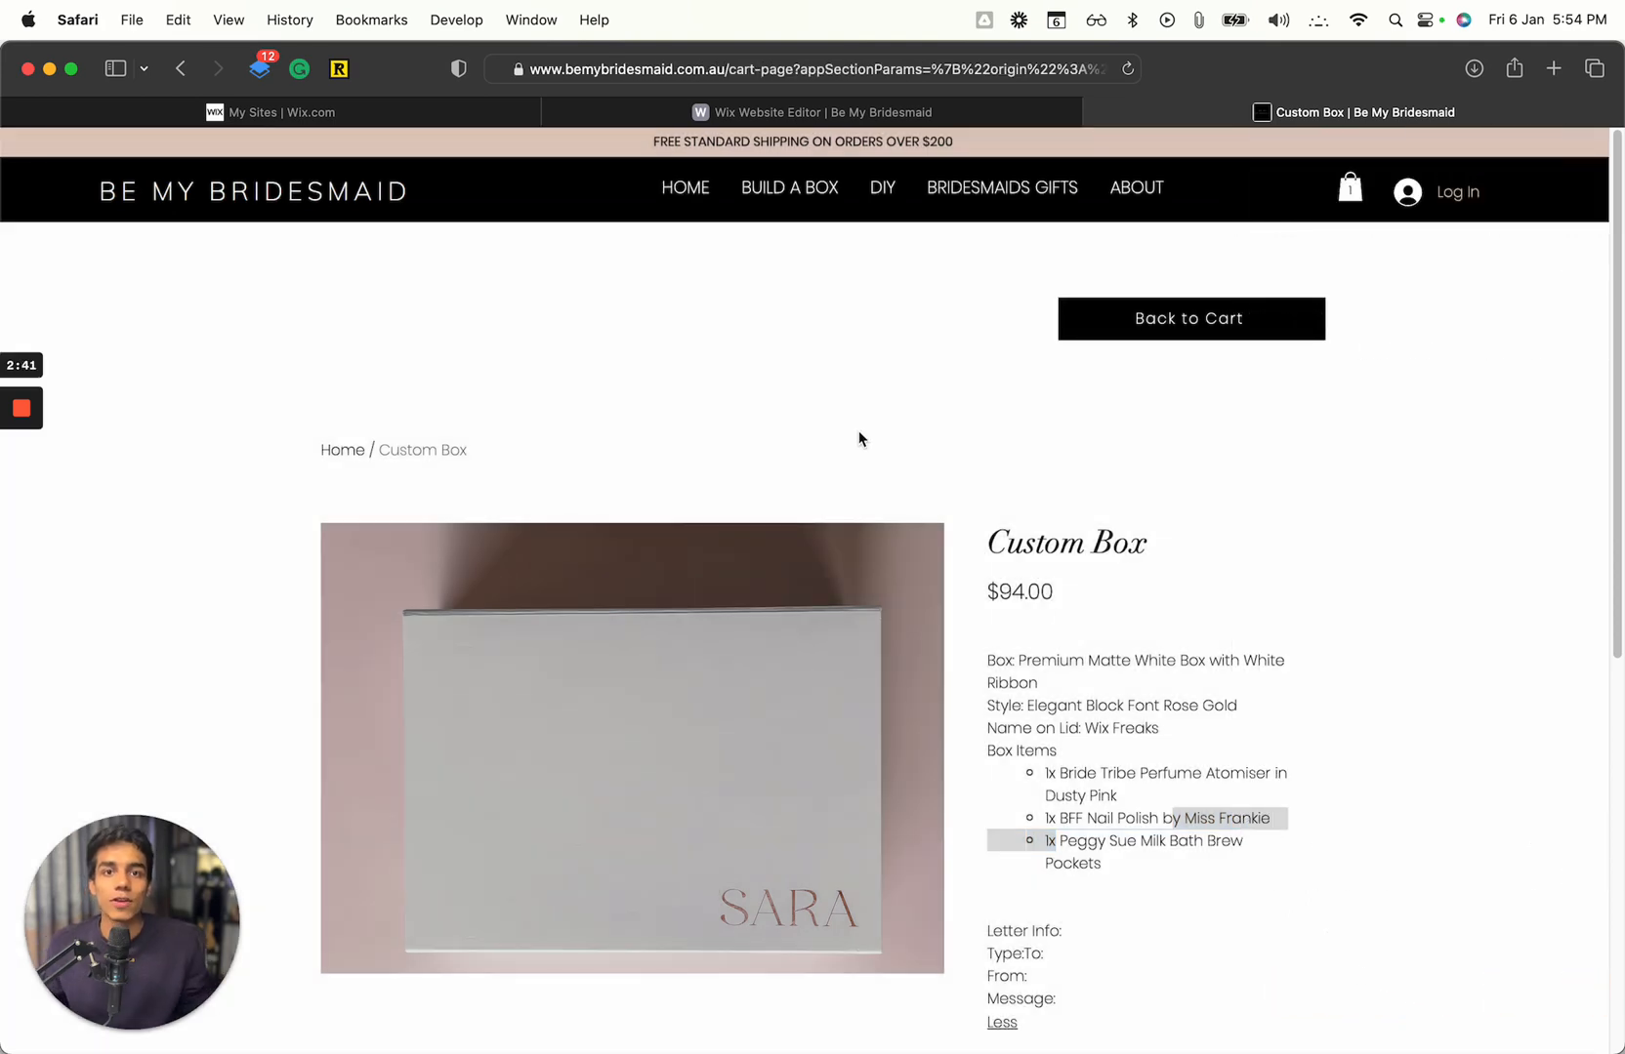
left_click(1189, 318)
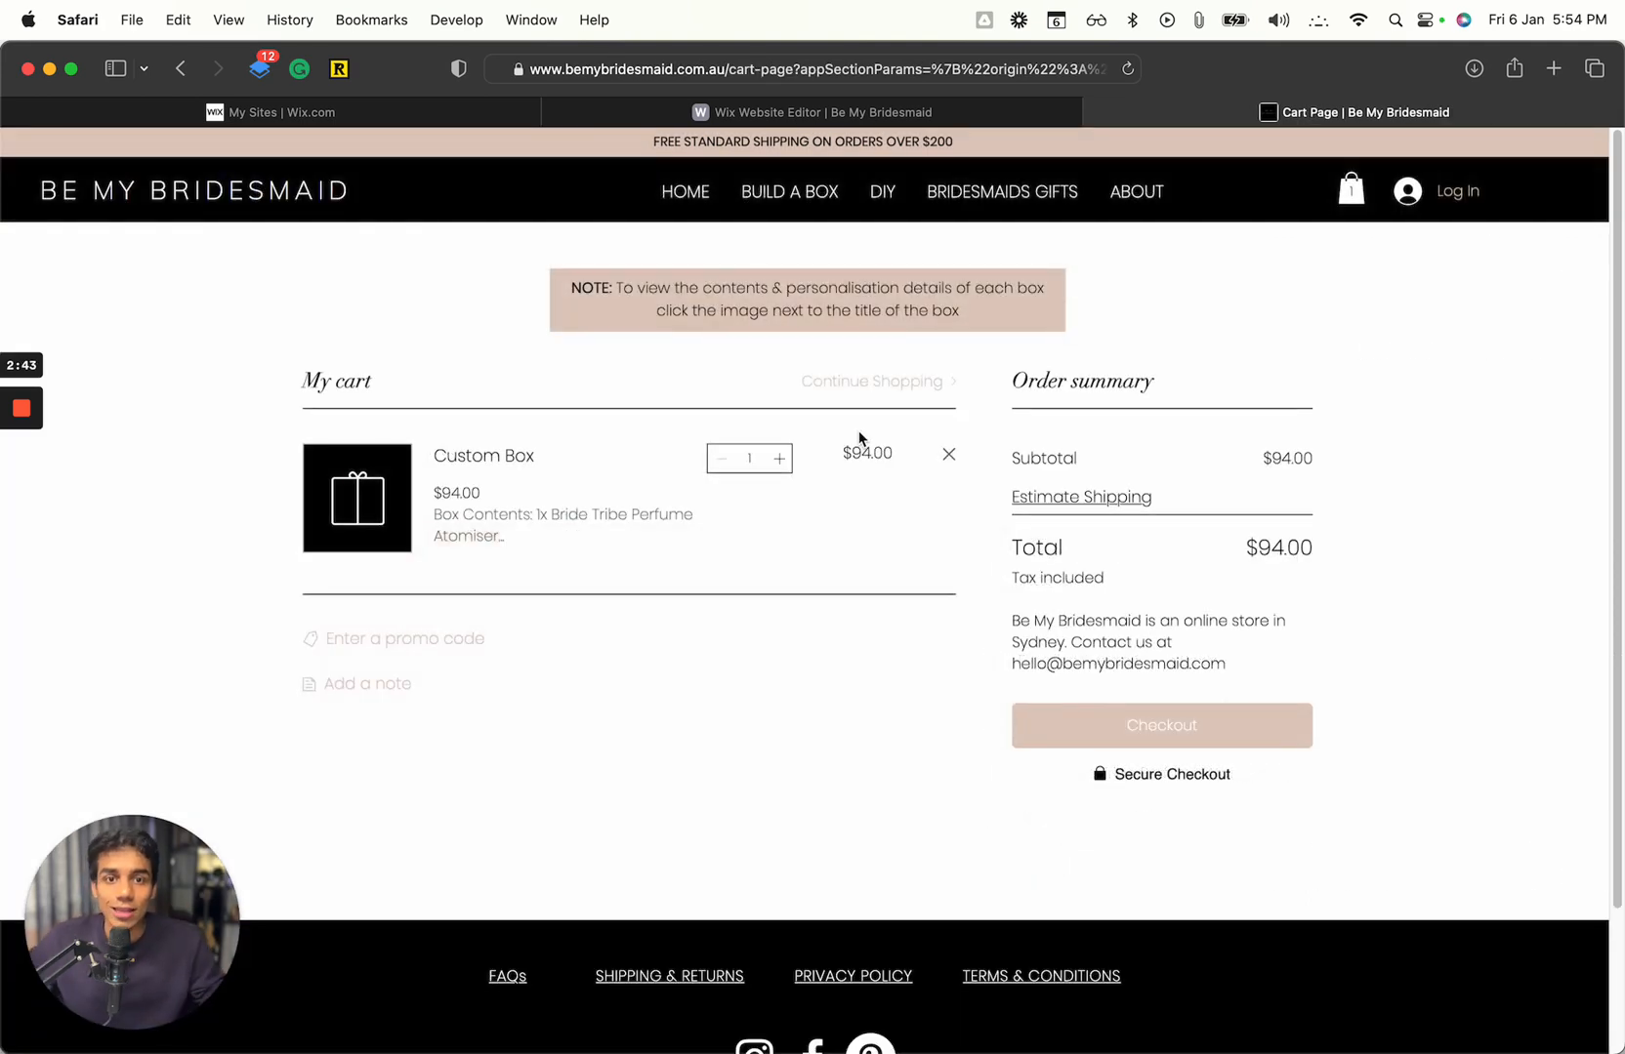
left_click(814, 111)
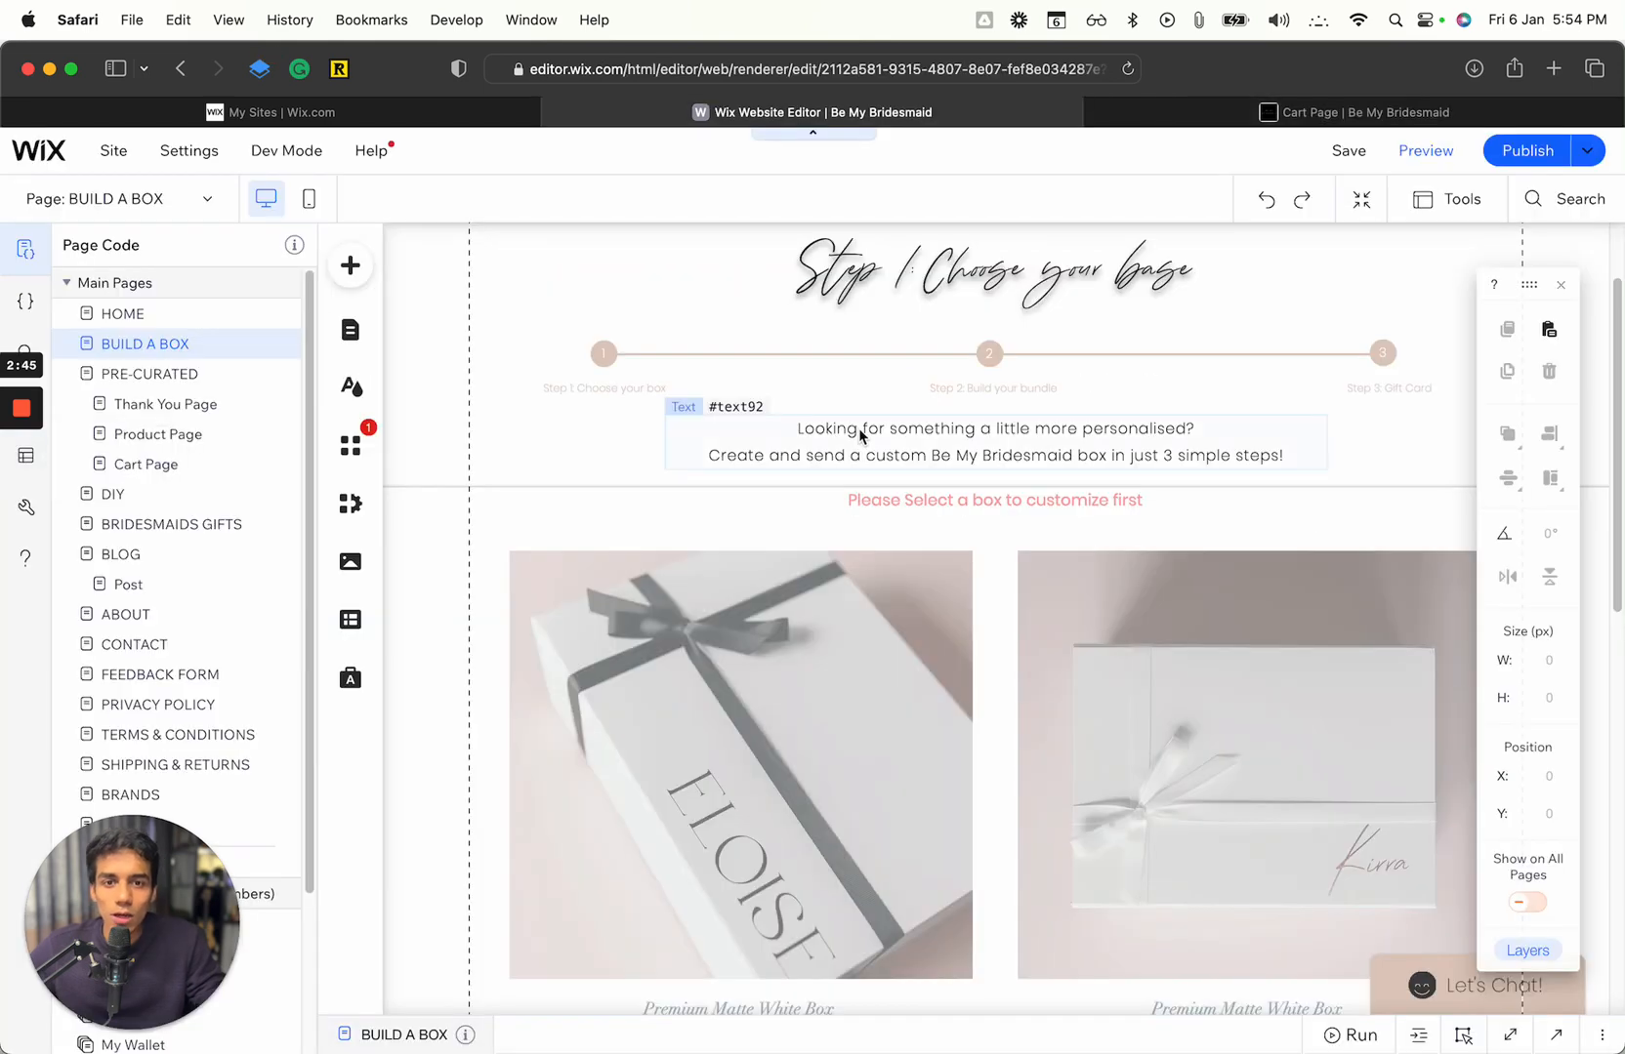
scroll("down", 3)
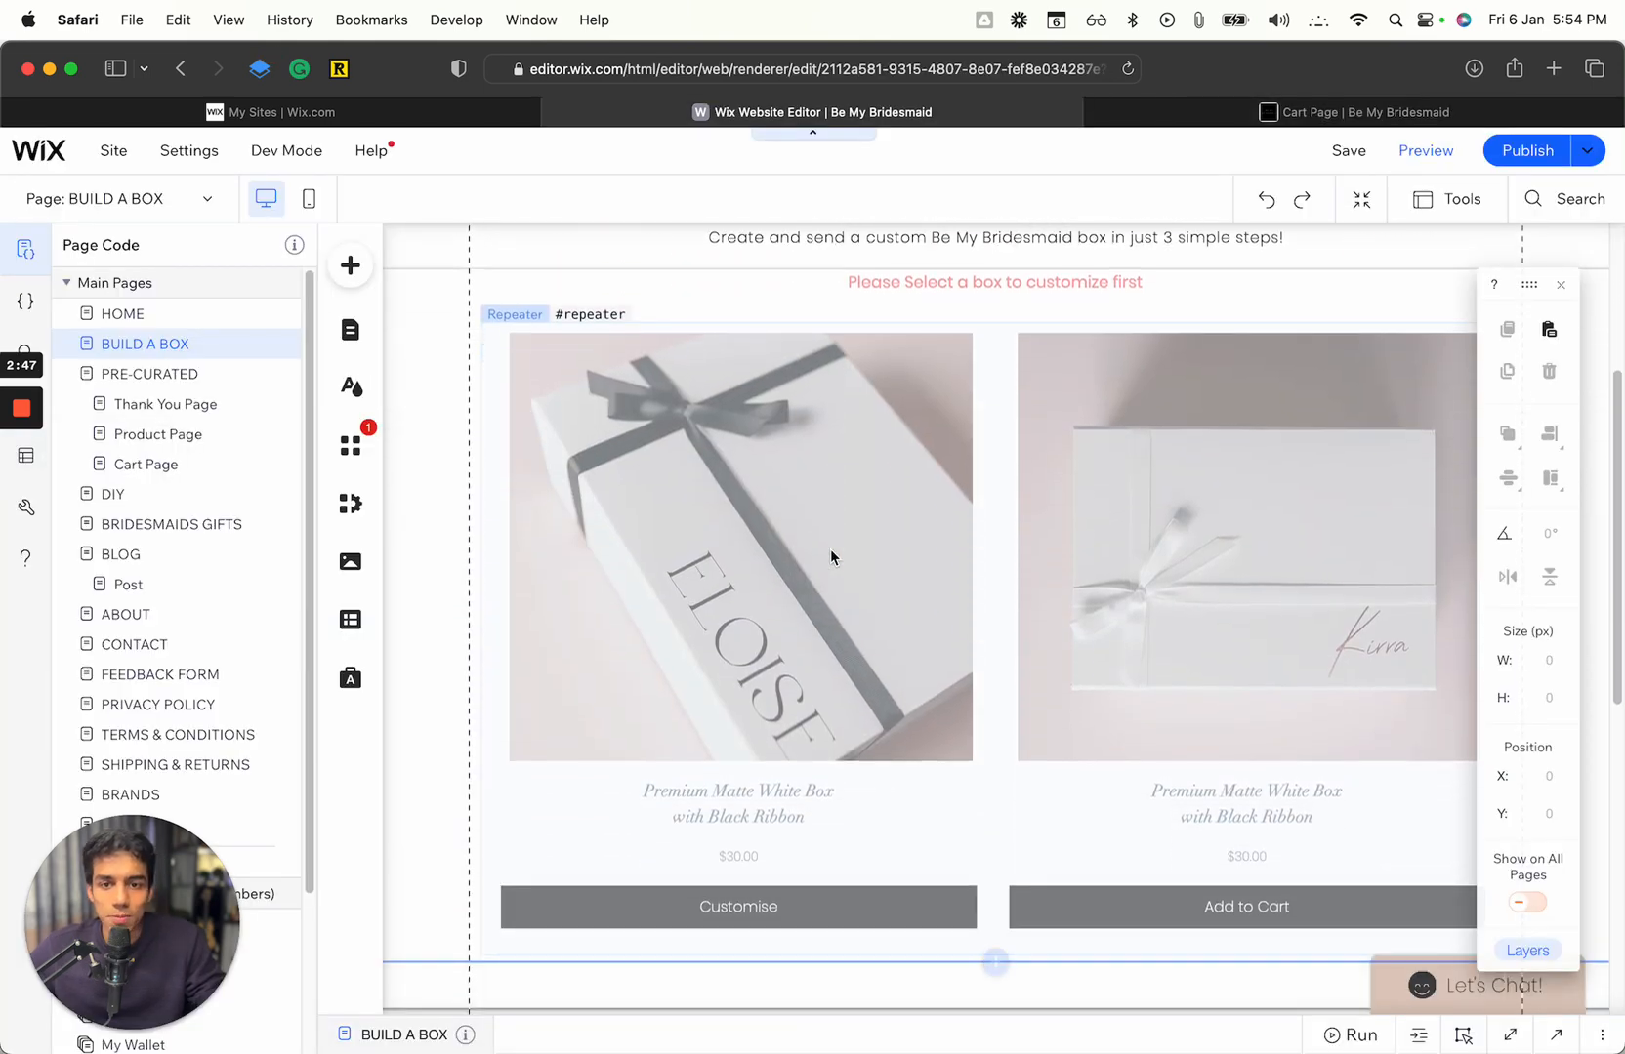
left_click(738, 549)
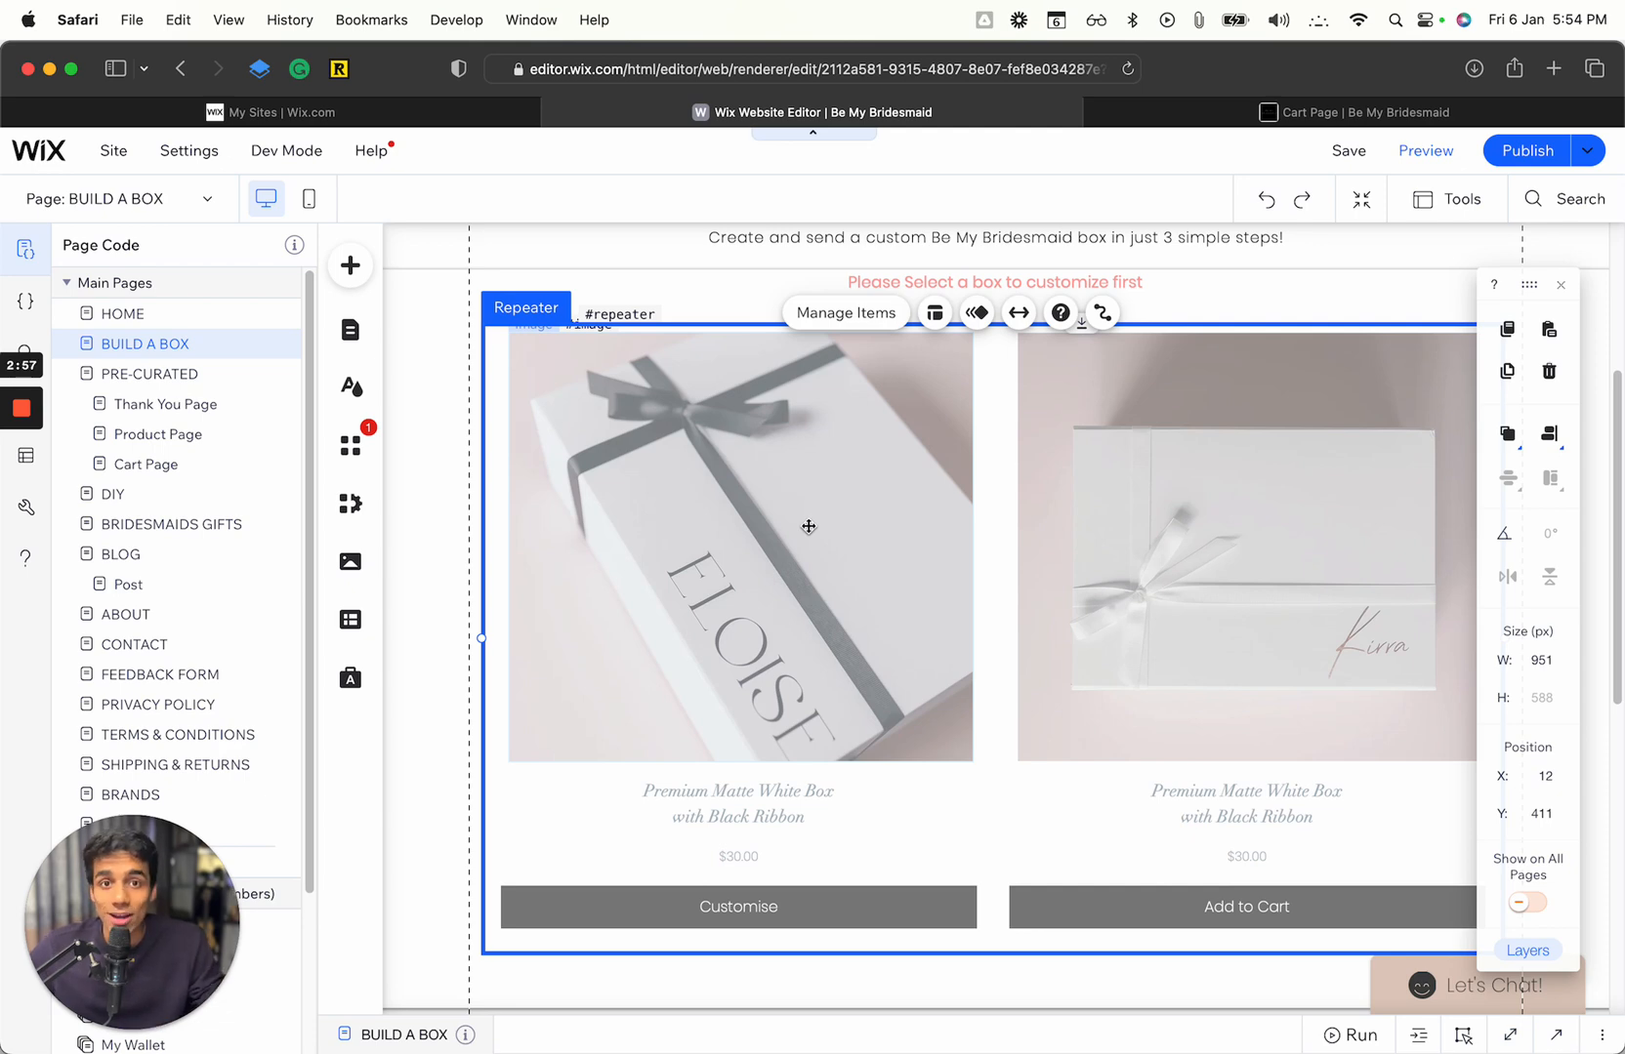
mouse_move(654, 269)
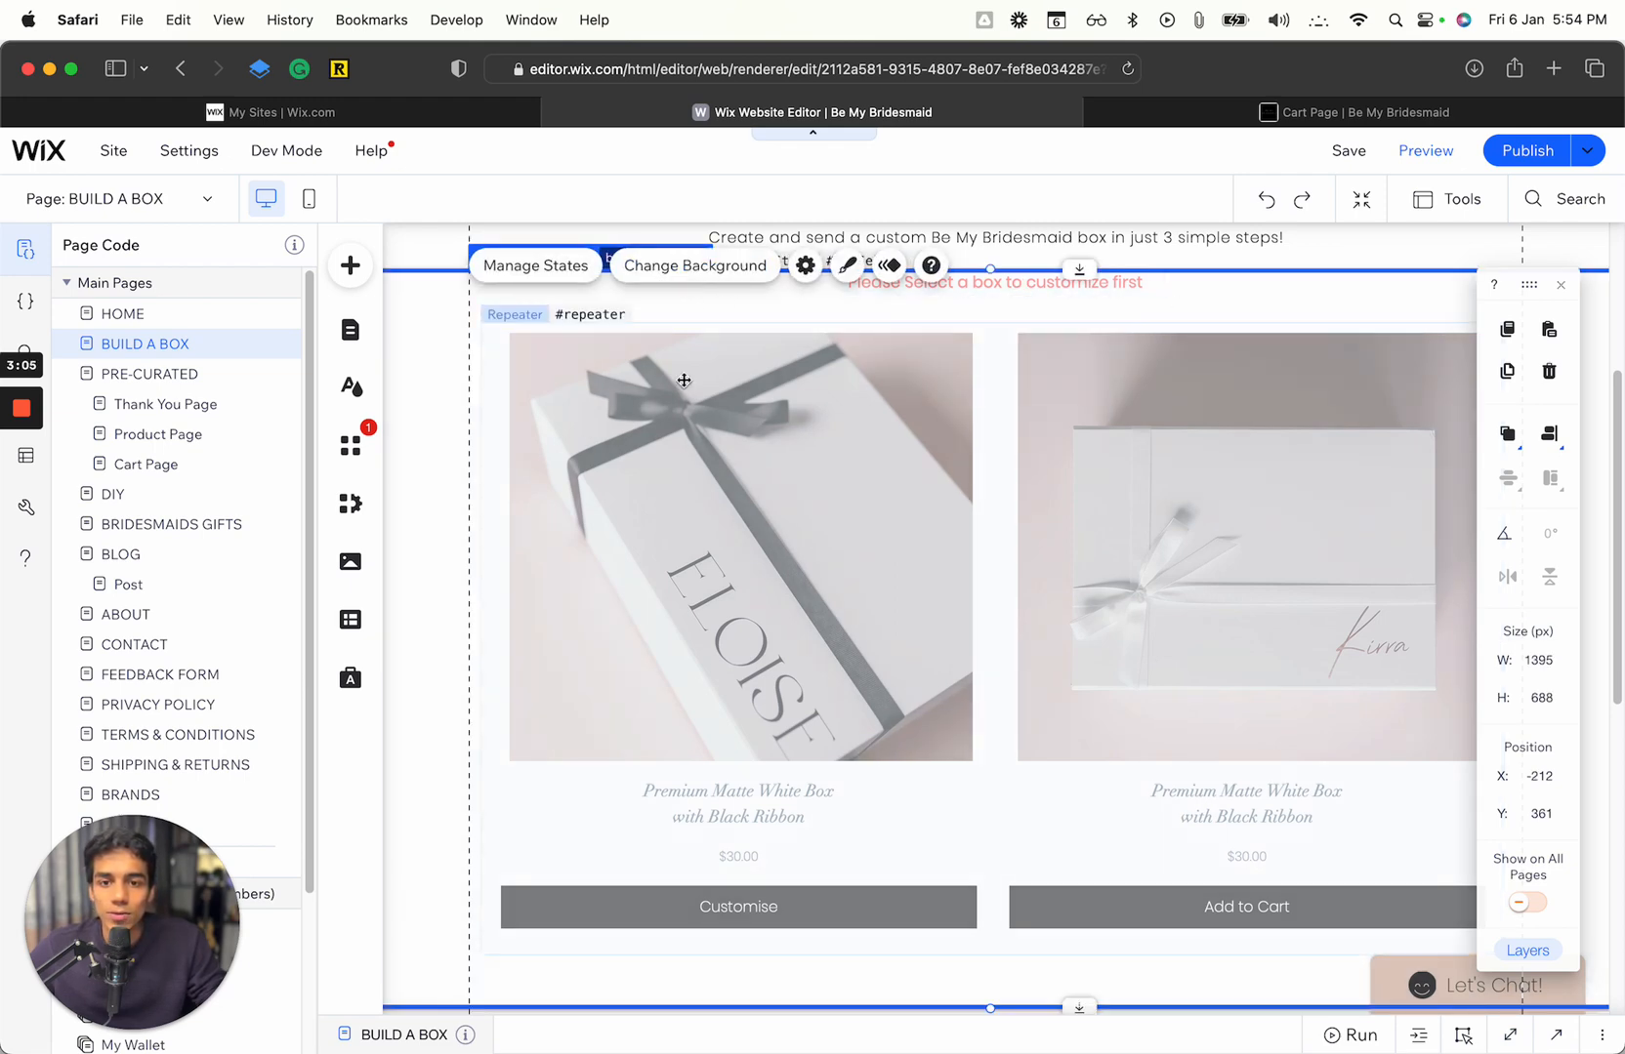
Switch the Multi-State Box to its boxItemSelect state.
scroll("up", 3)
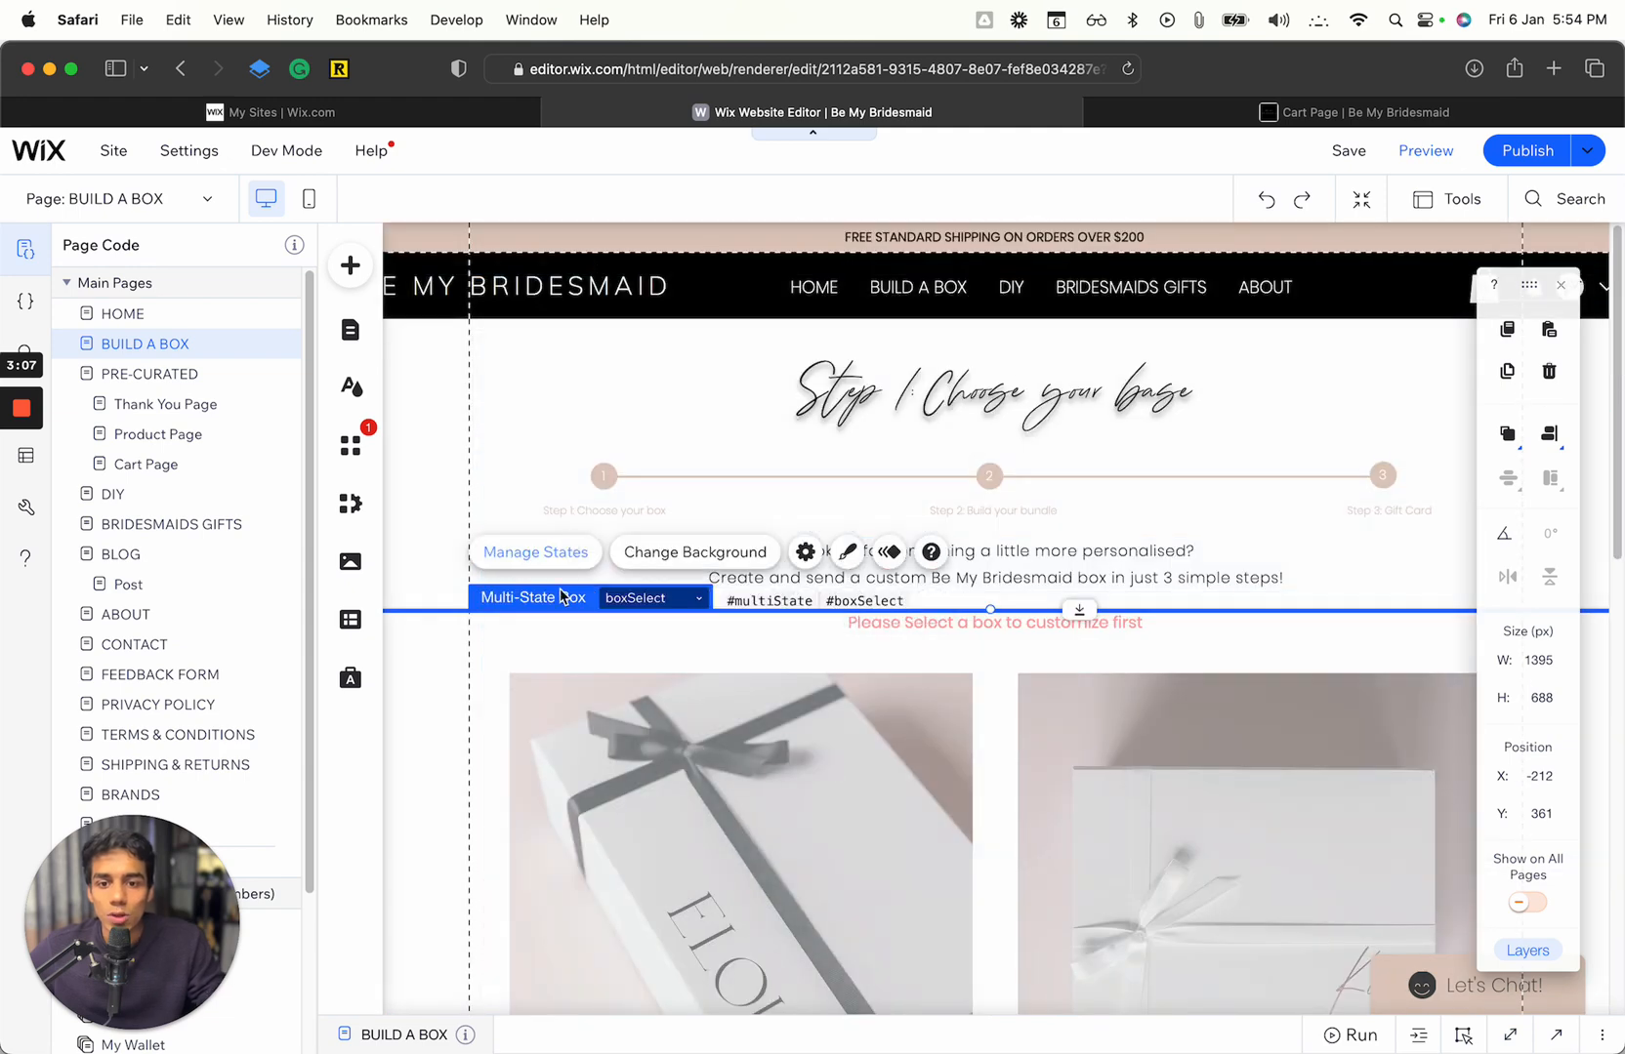
left_click(652, 600)
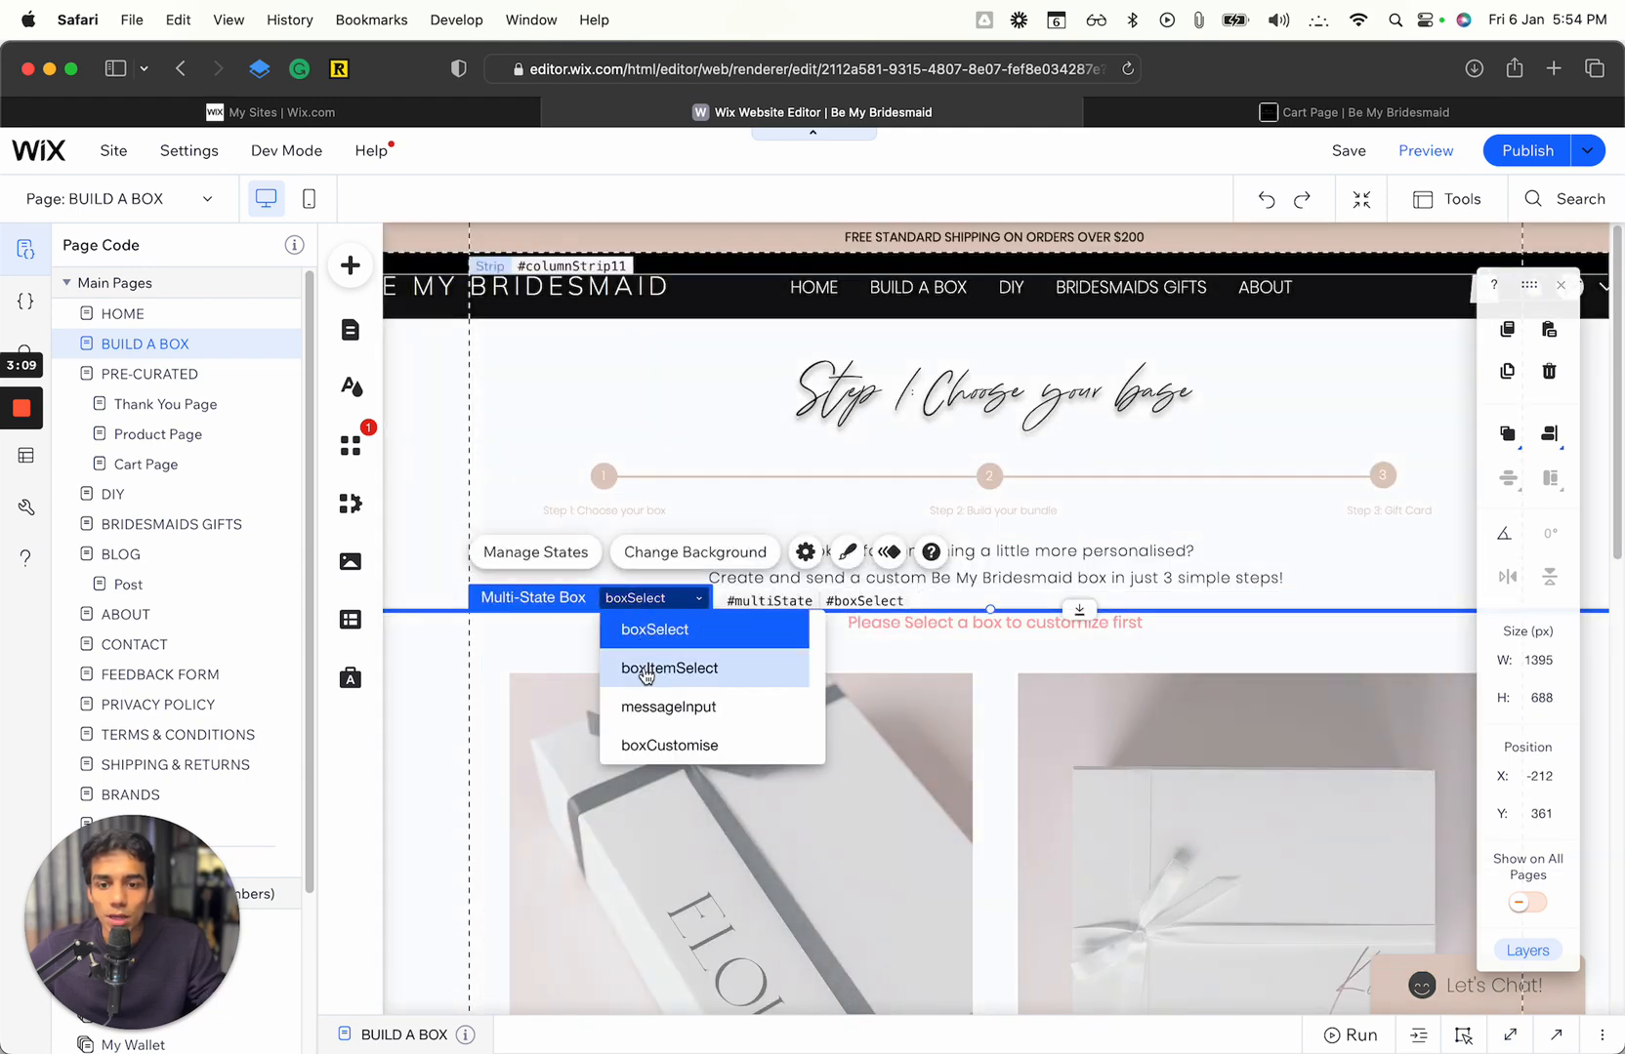
left_click(668, 667)
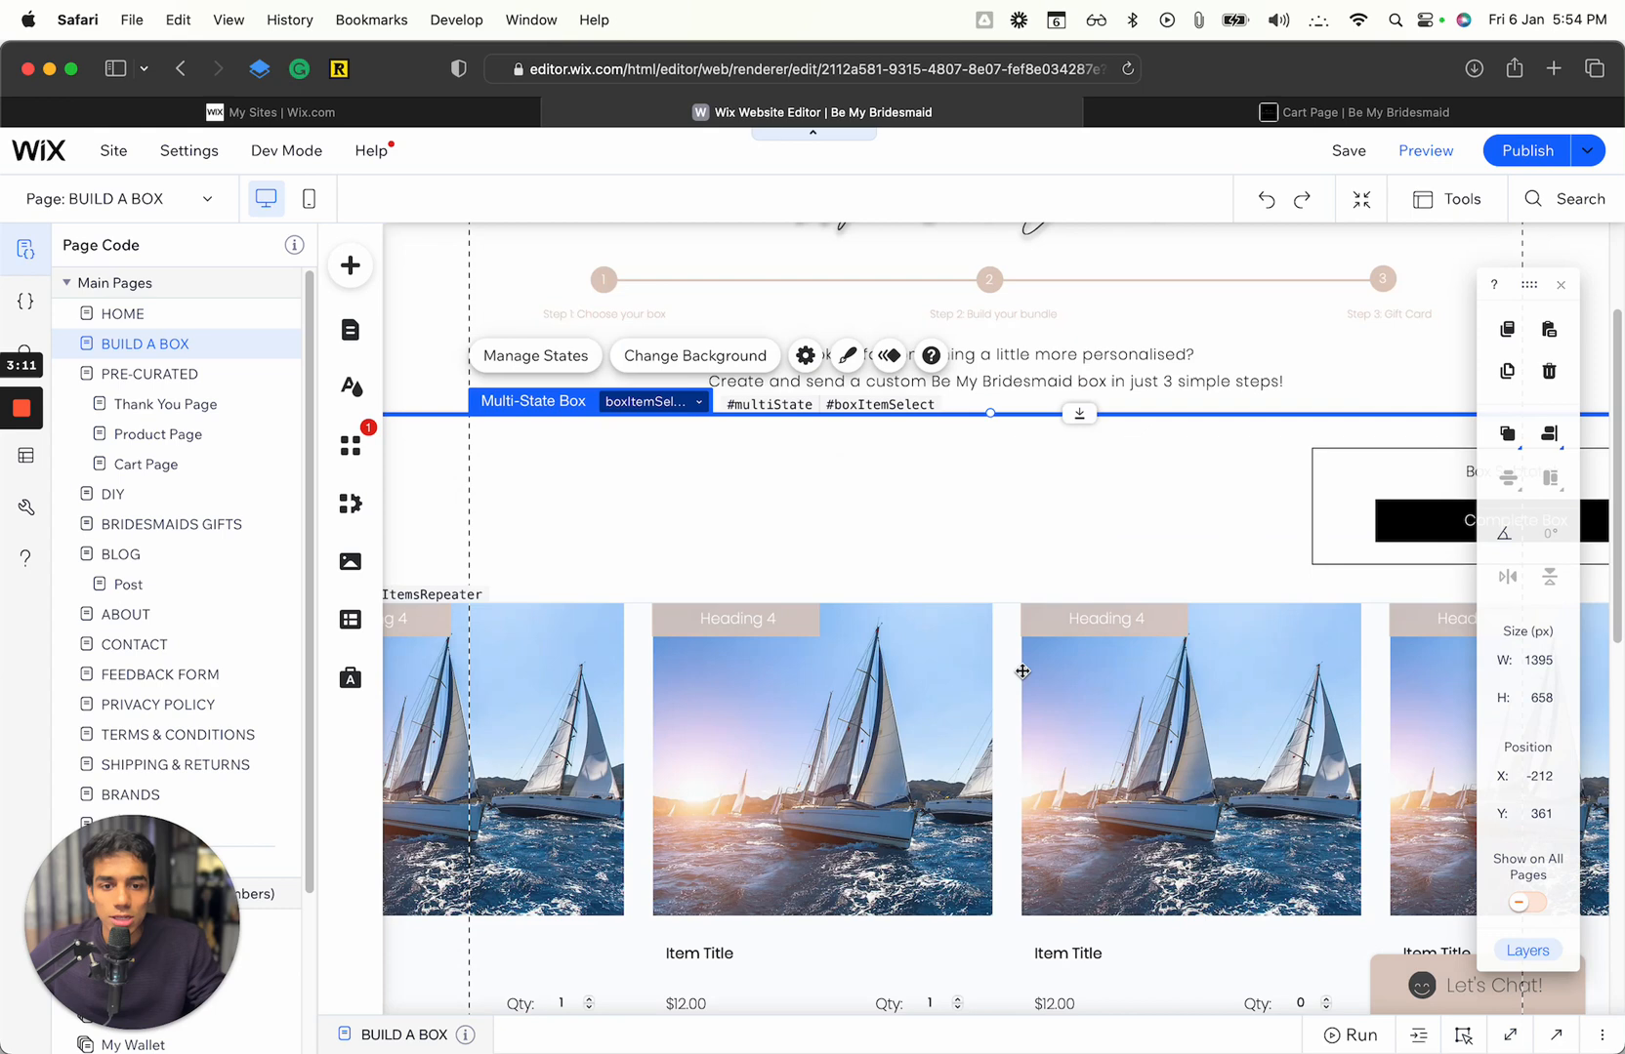
scroll("down", 3)
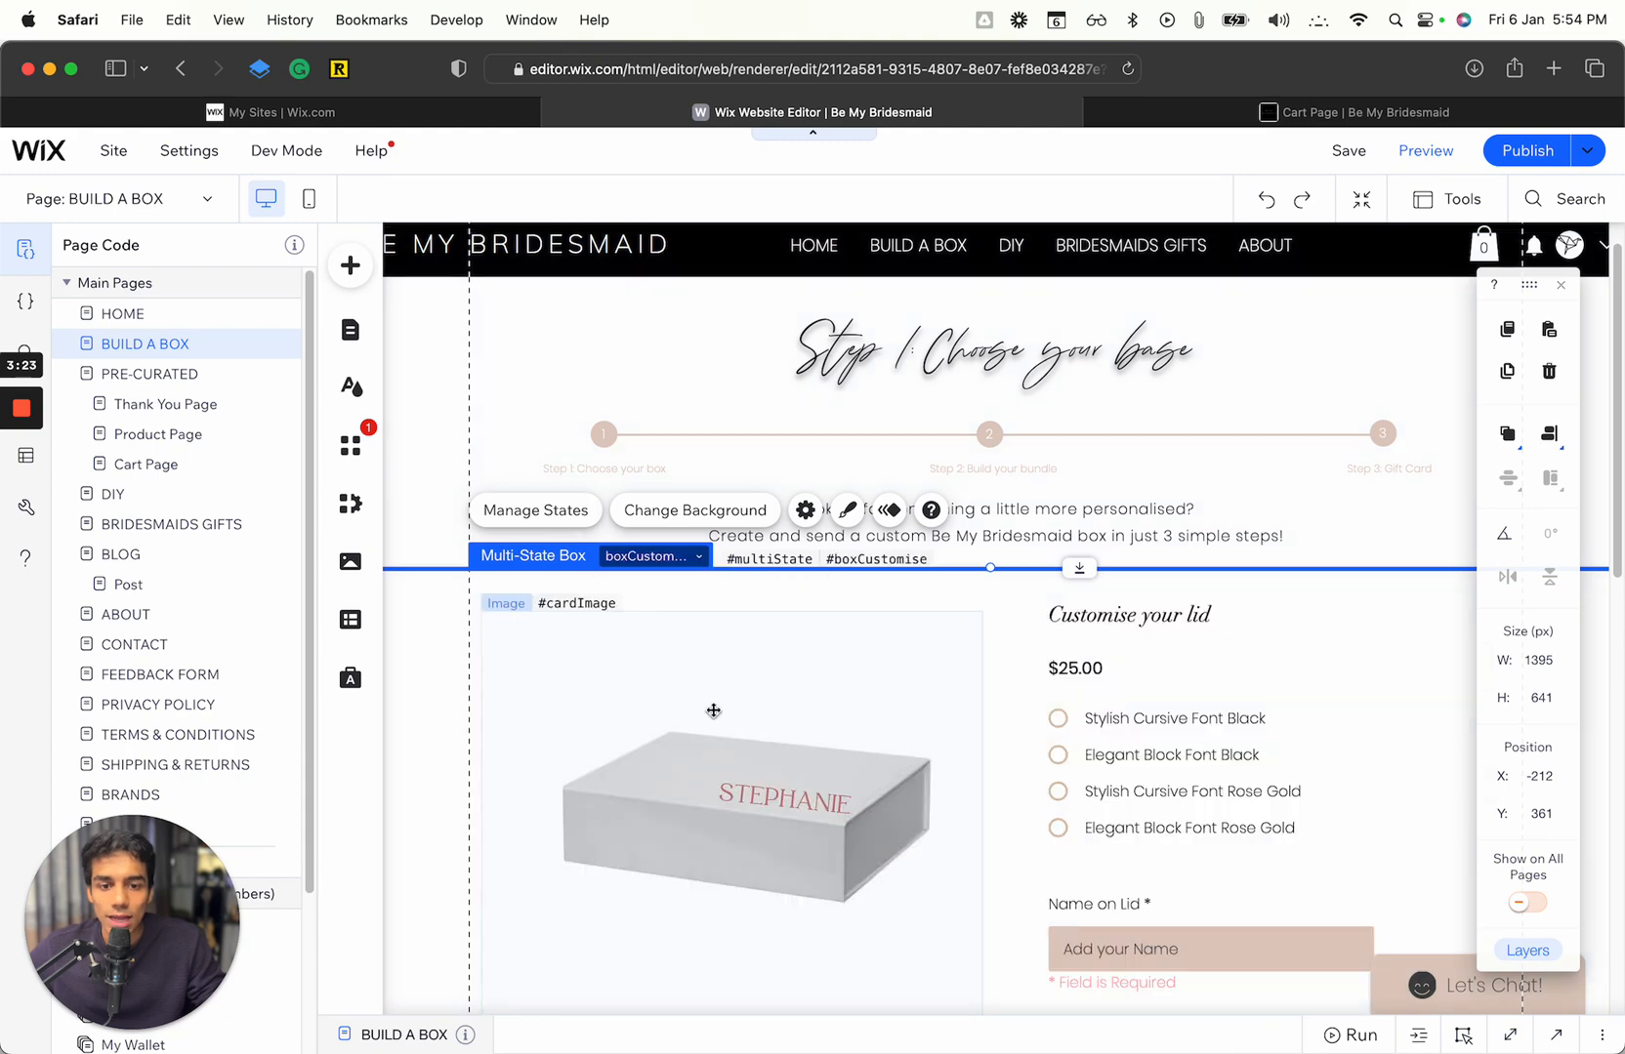
Scroll through the page's Velo code, then return to the live site's Cart Page tab.
scroll("down", 3)
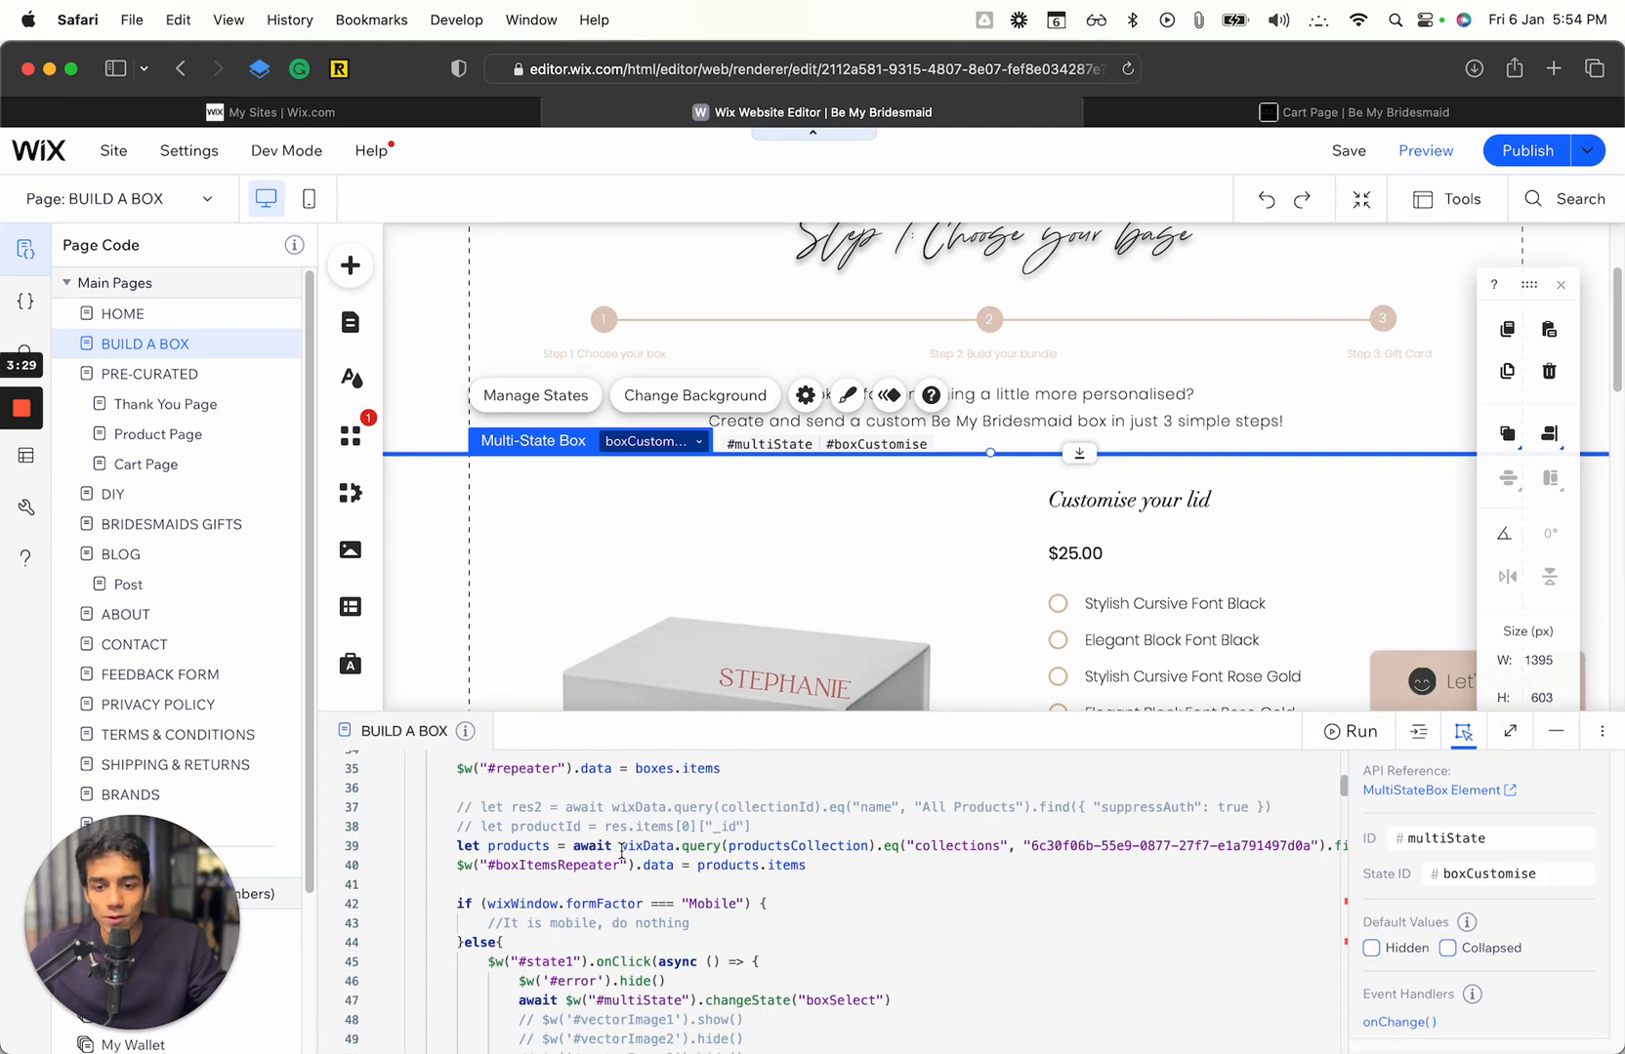
scroll("down", 3)
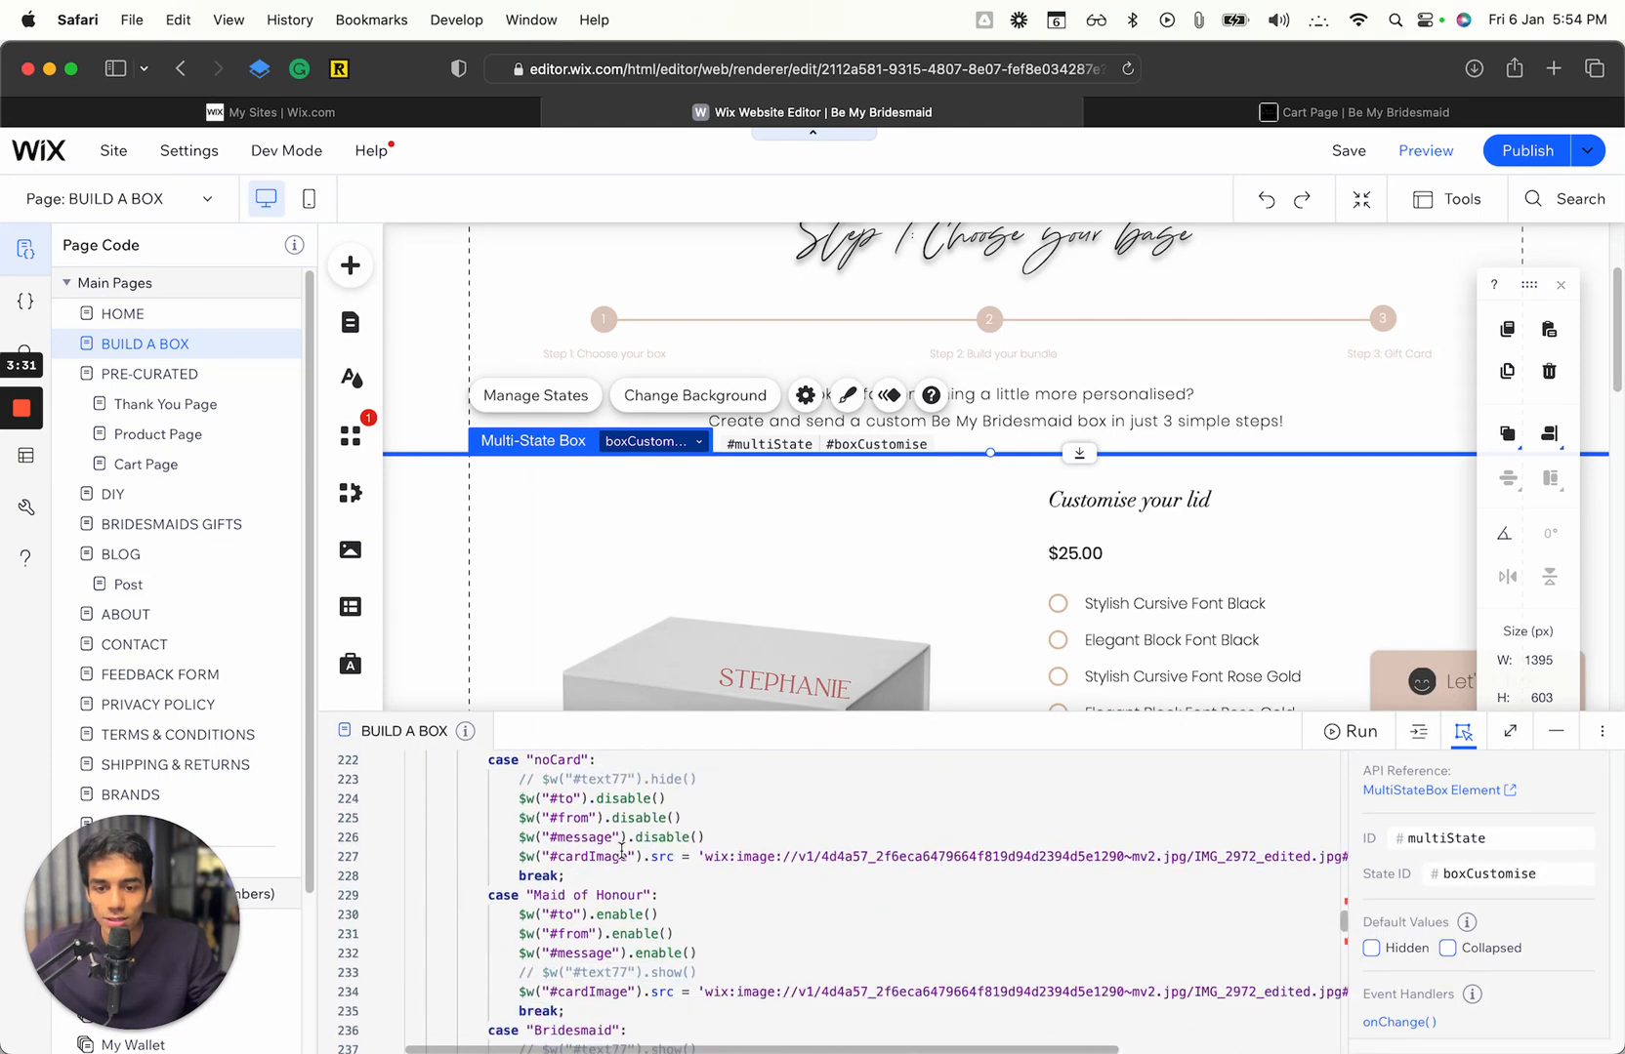
scroll("down", 3)
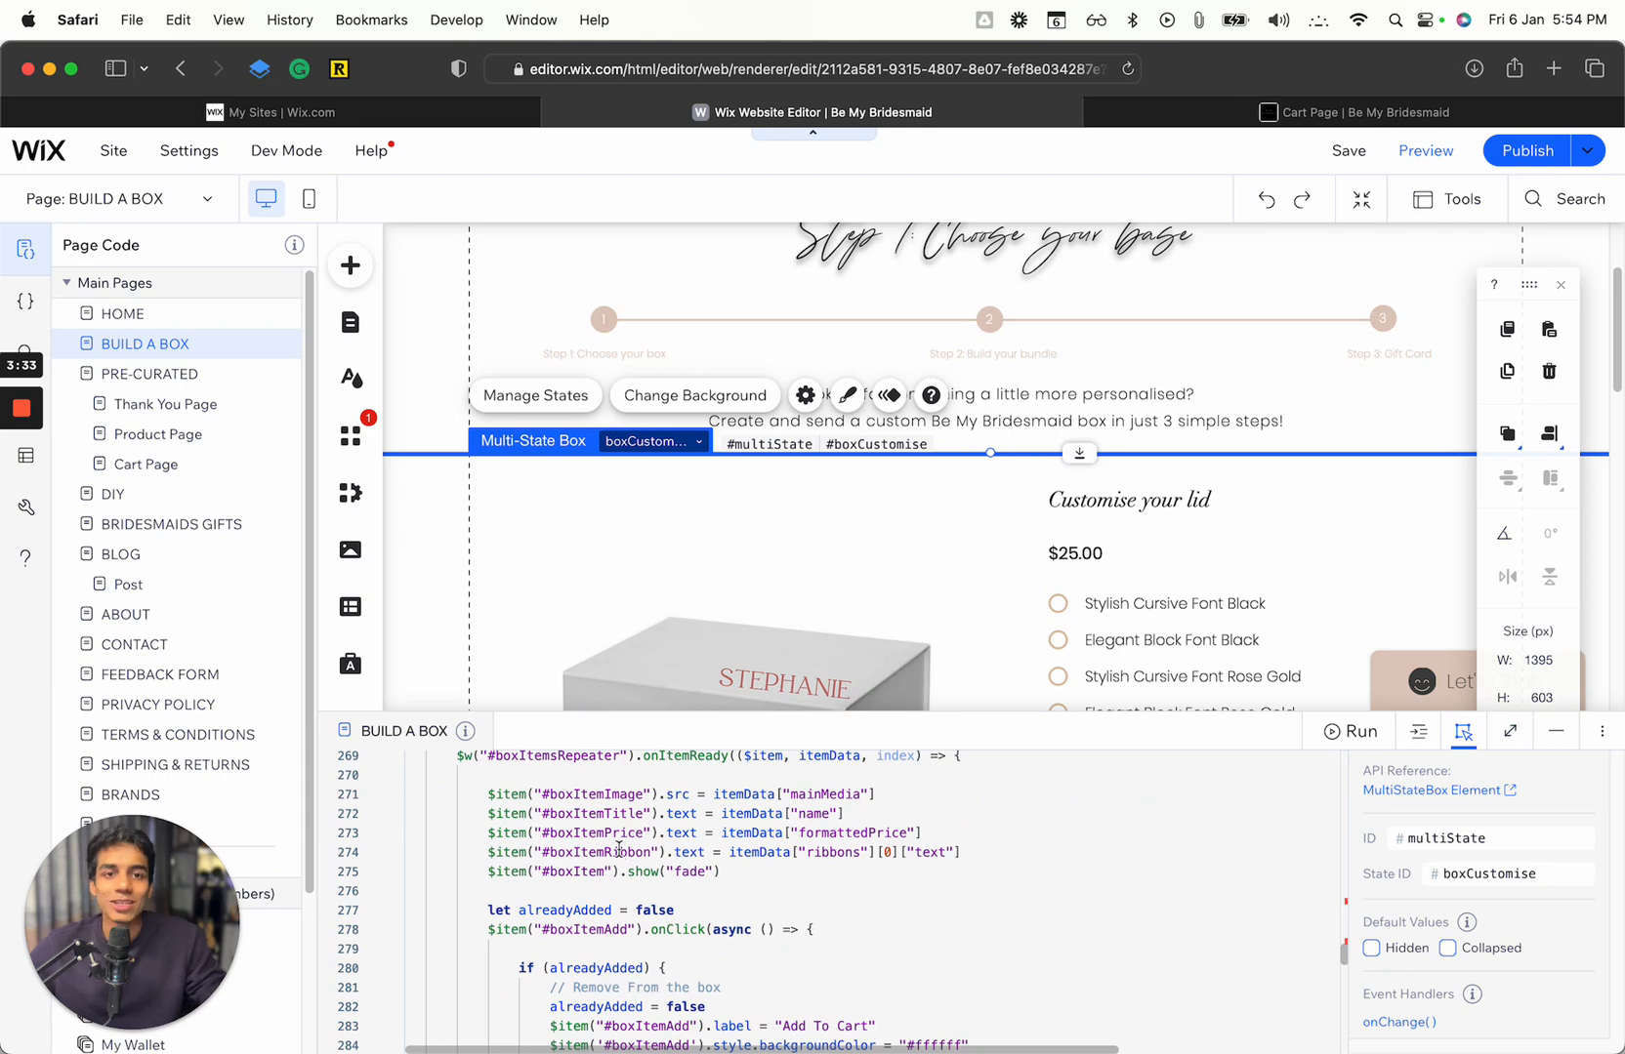
left_click(1357, 111)
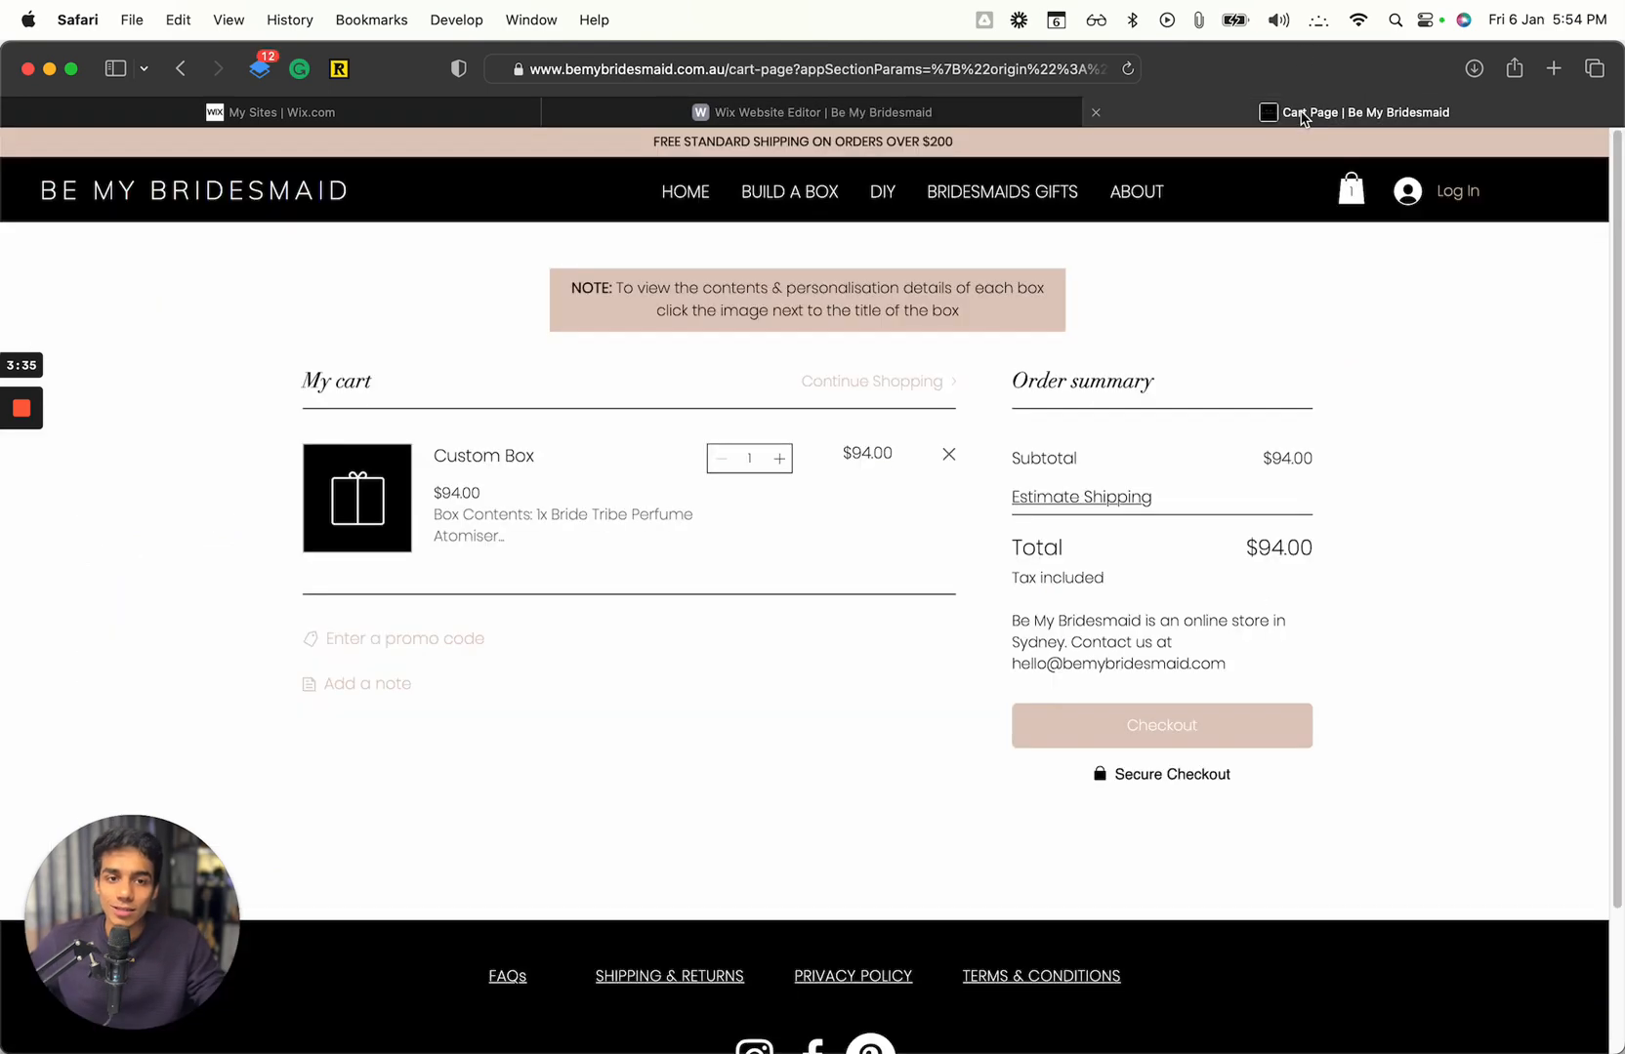